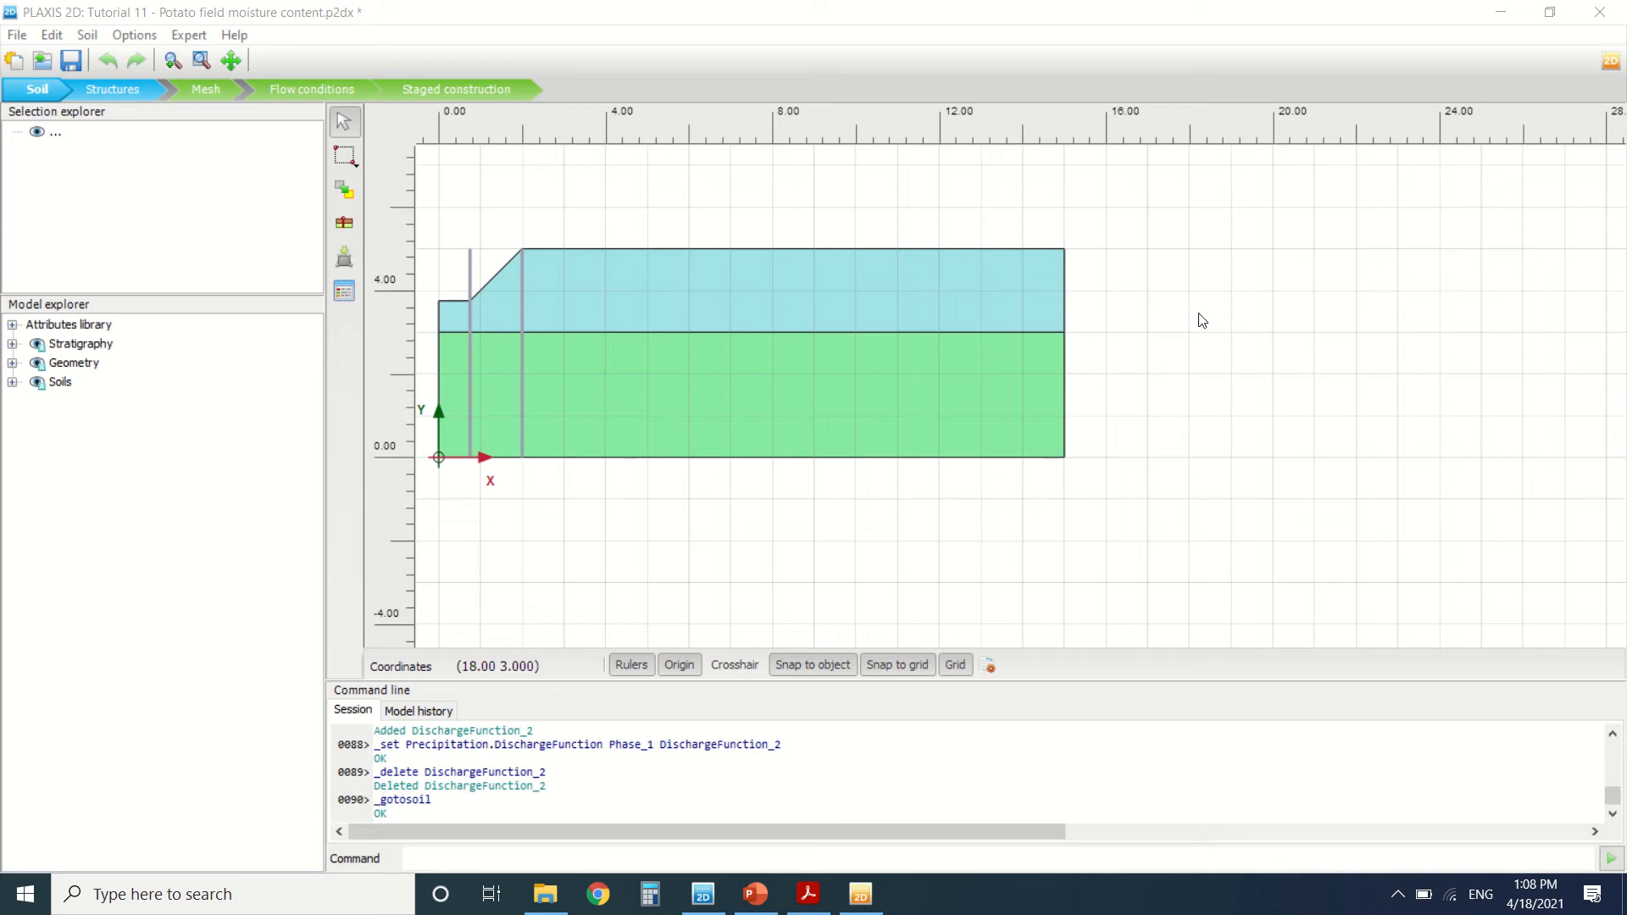
mouse_move(1082, 375)
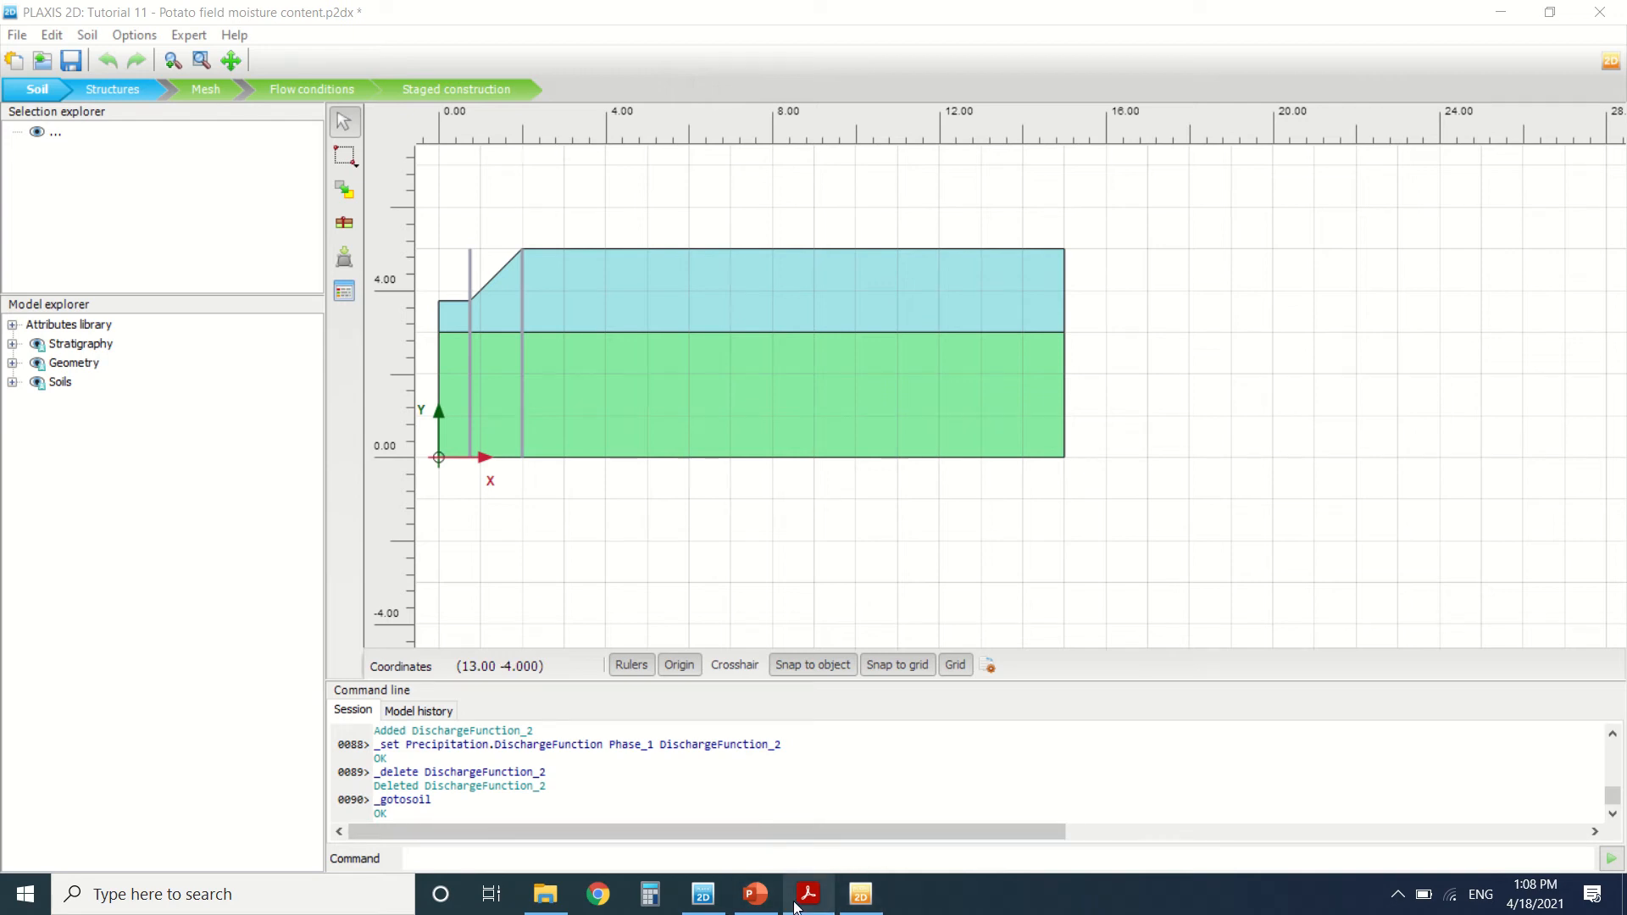
Step: Review section 12 and 12.1 Input of the Potato Field tutorial for the field geometry
left_click(808, 893)
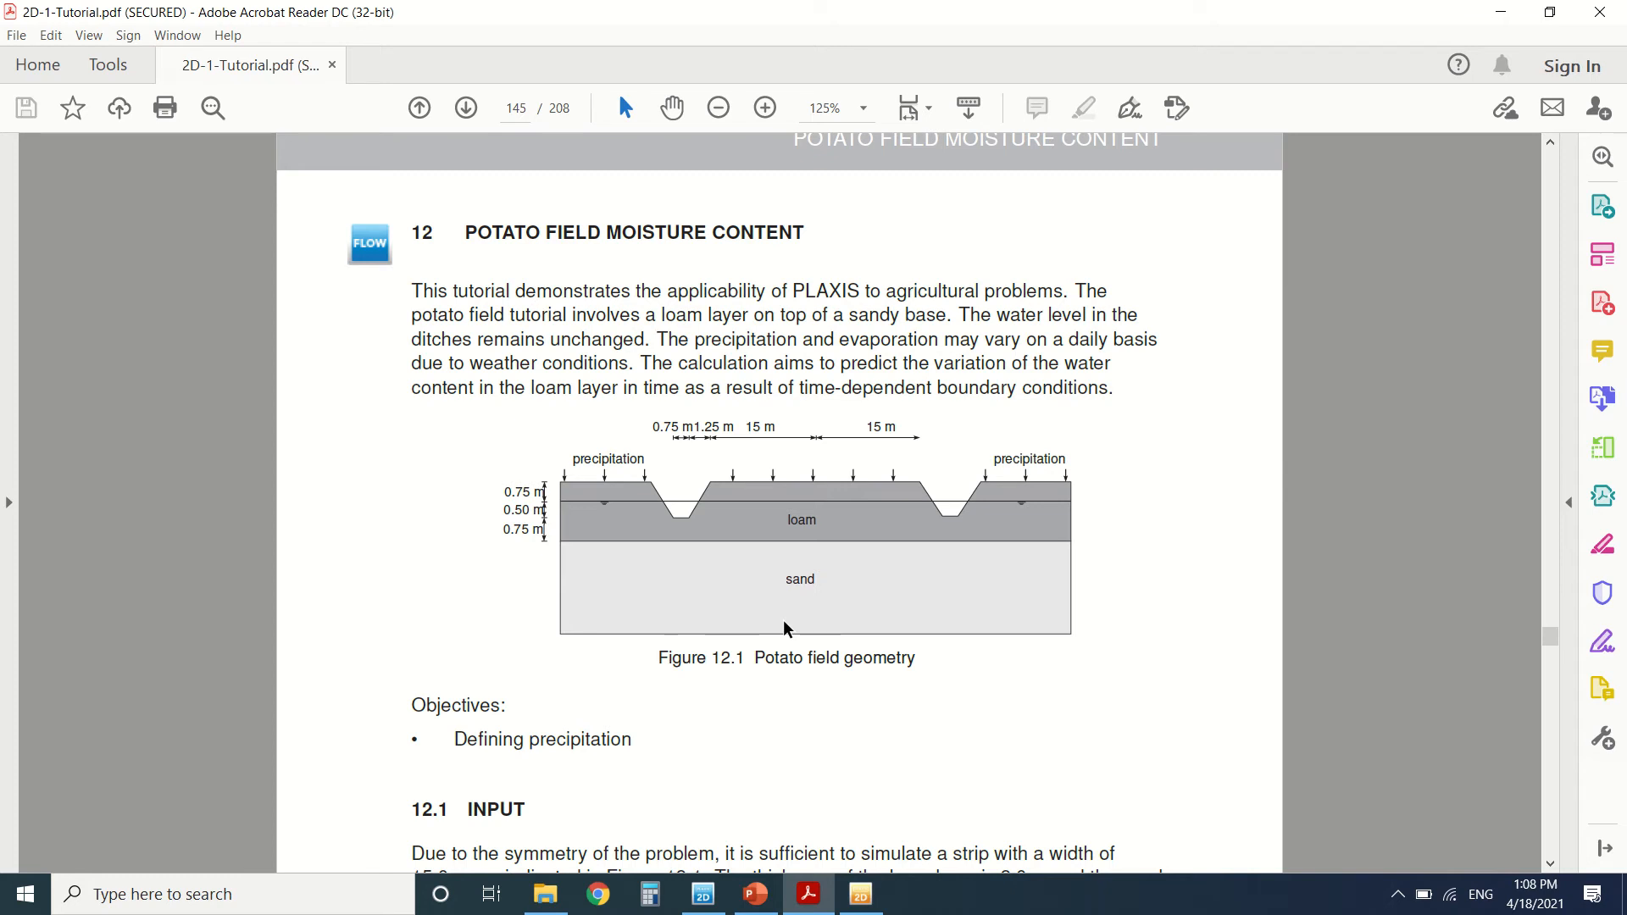
mouse_move(777, 818)
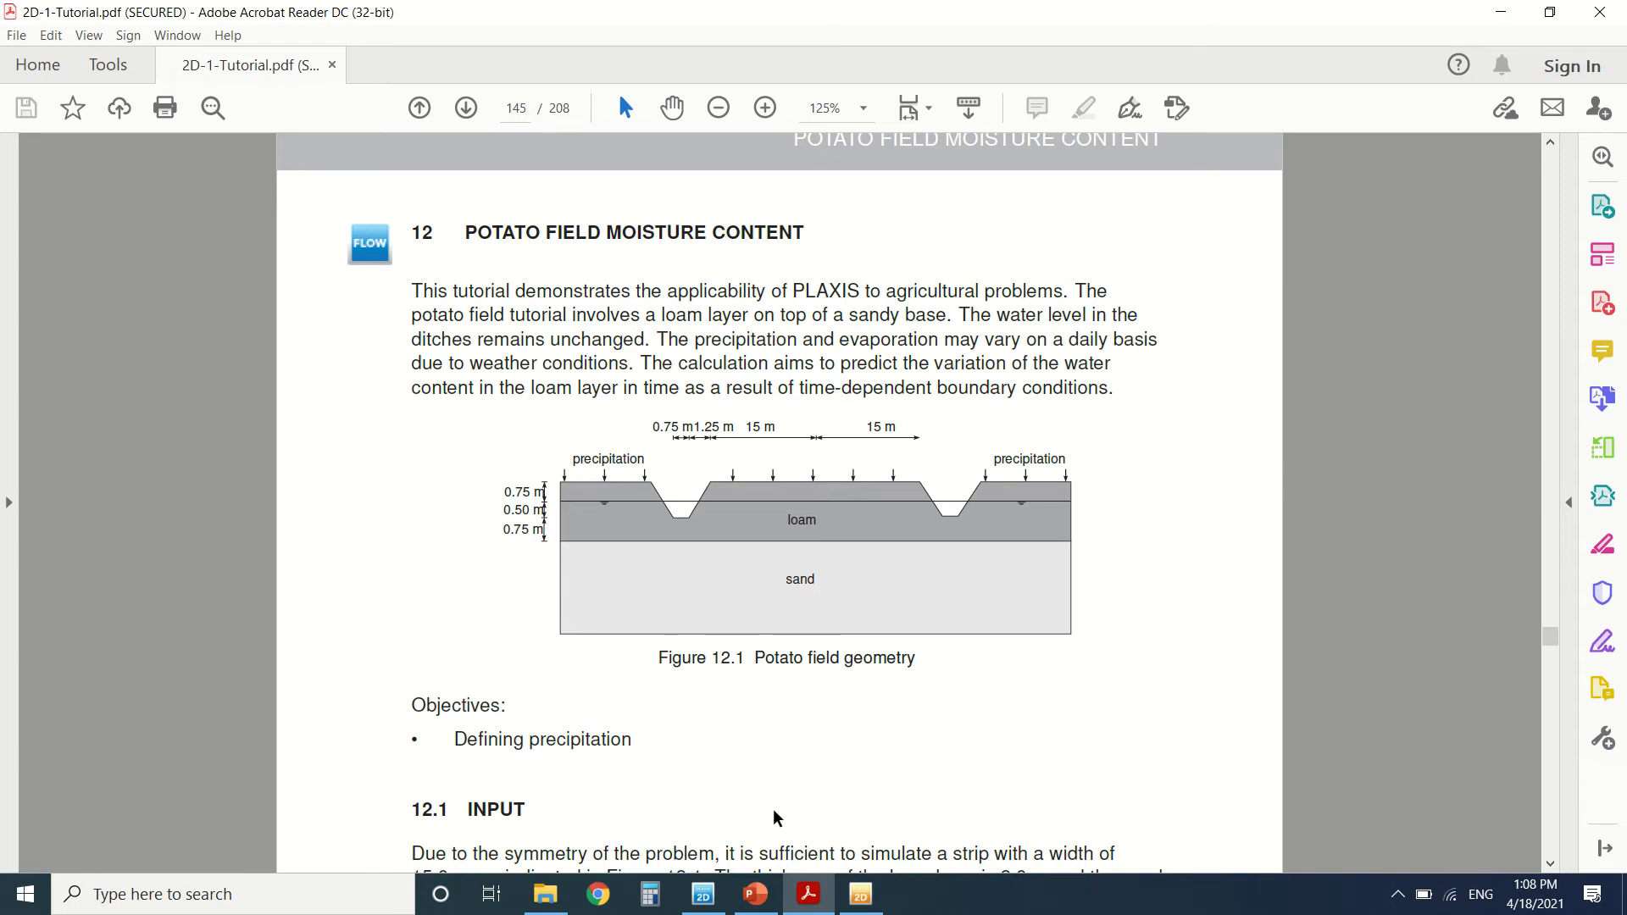
mouse_move(750, 413)
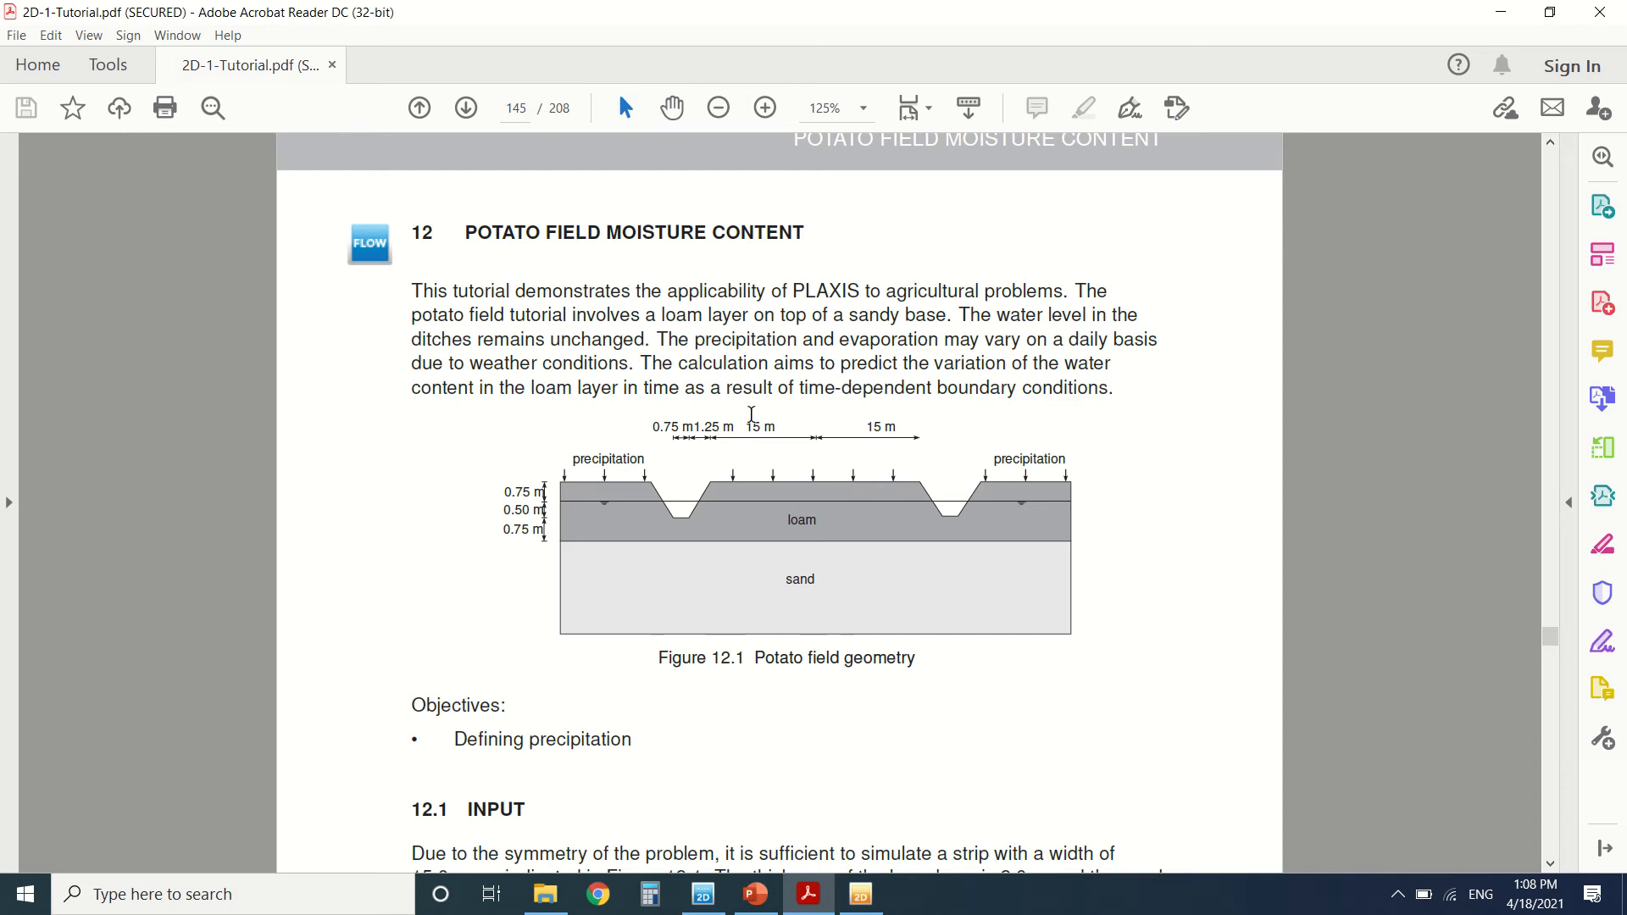
scroll("down", 3)
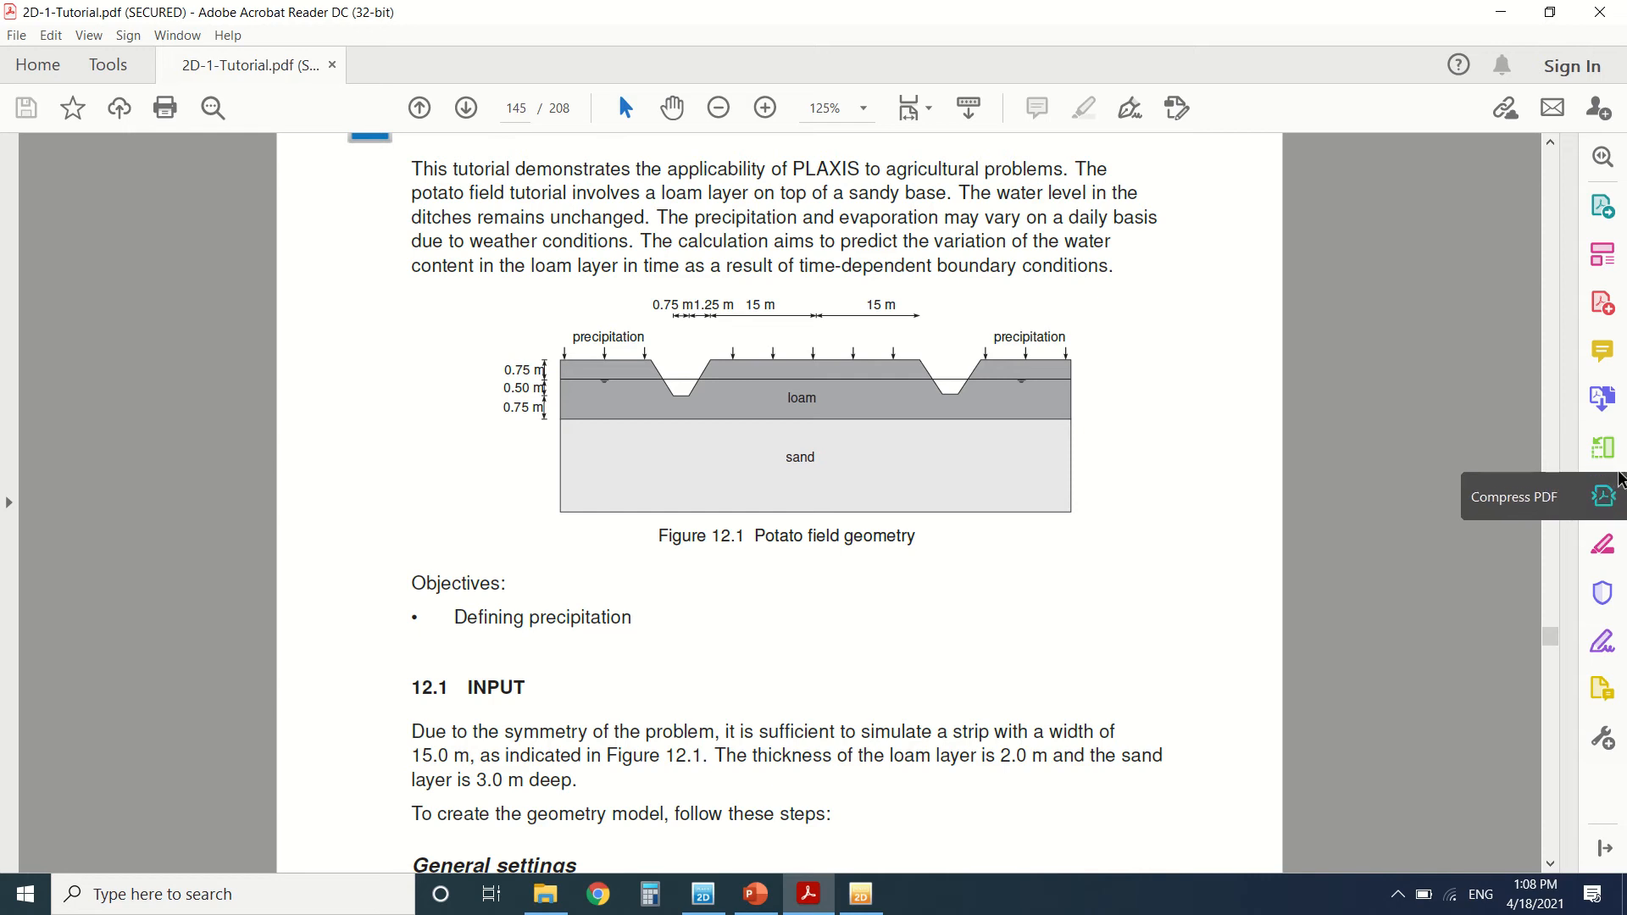
mouse_move(1601, 449)
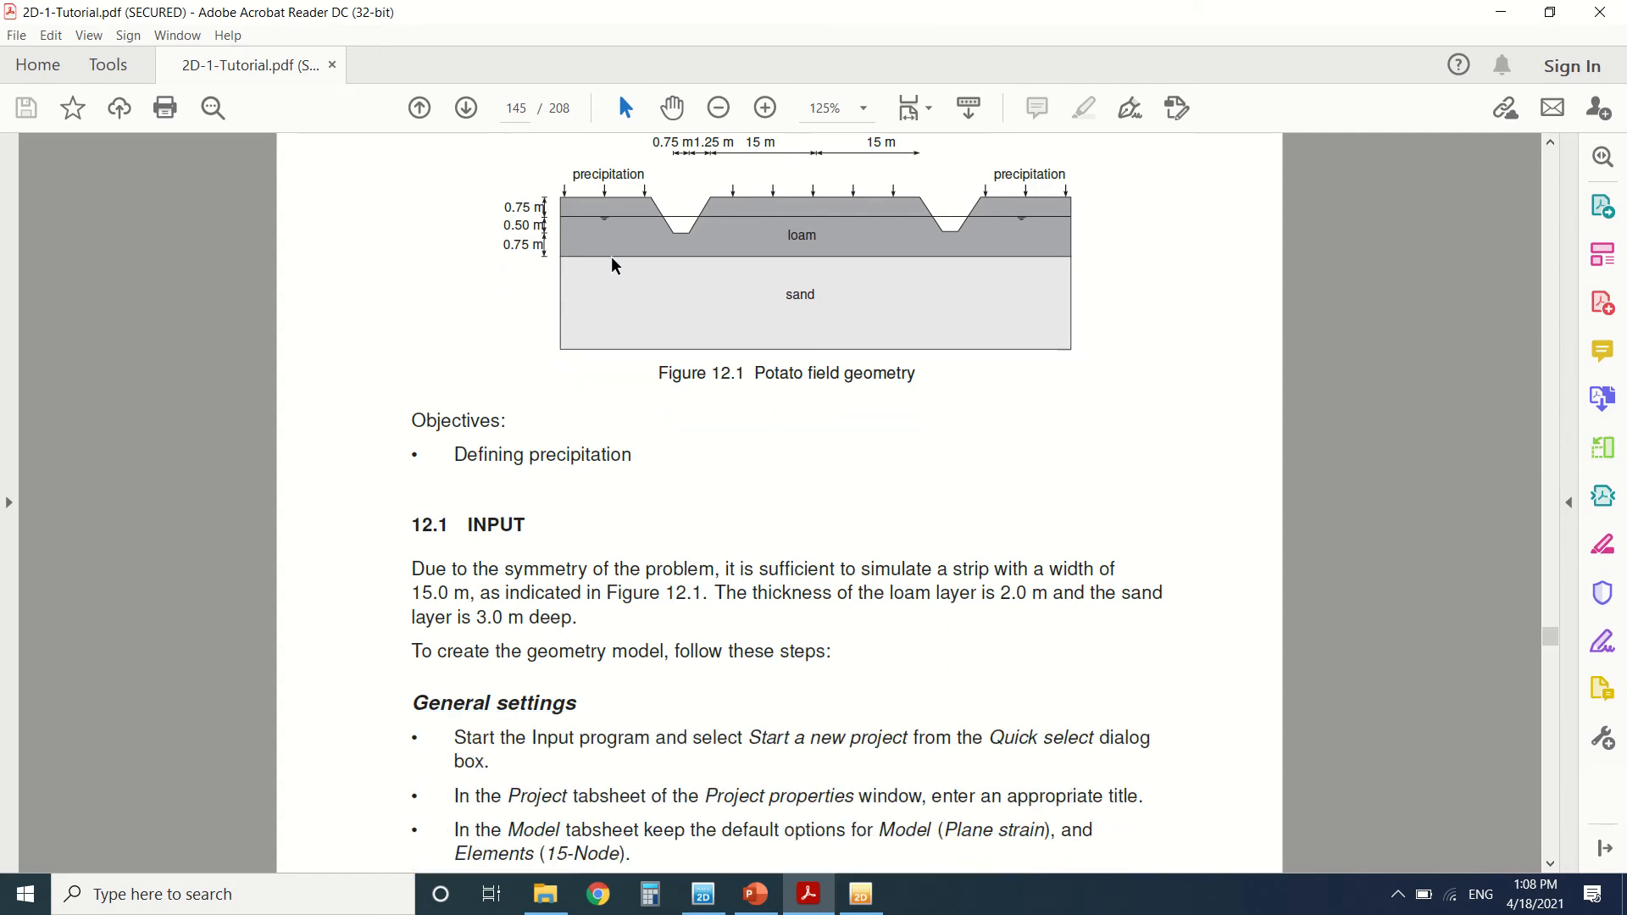
mouse_move(598, 259)
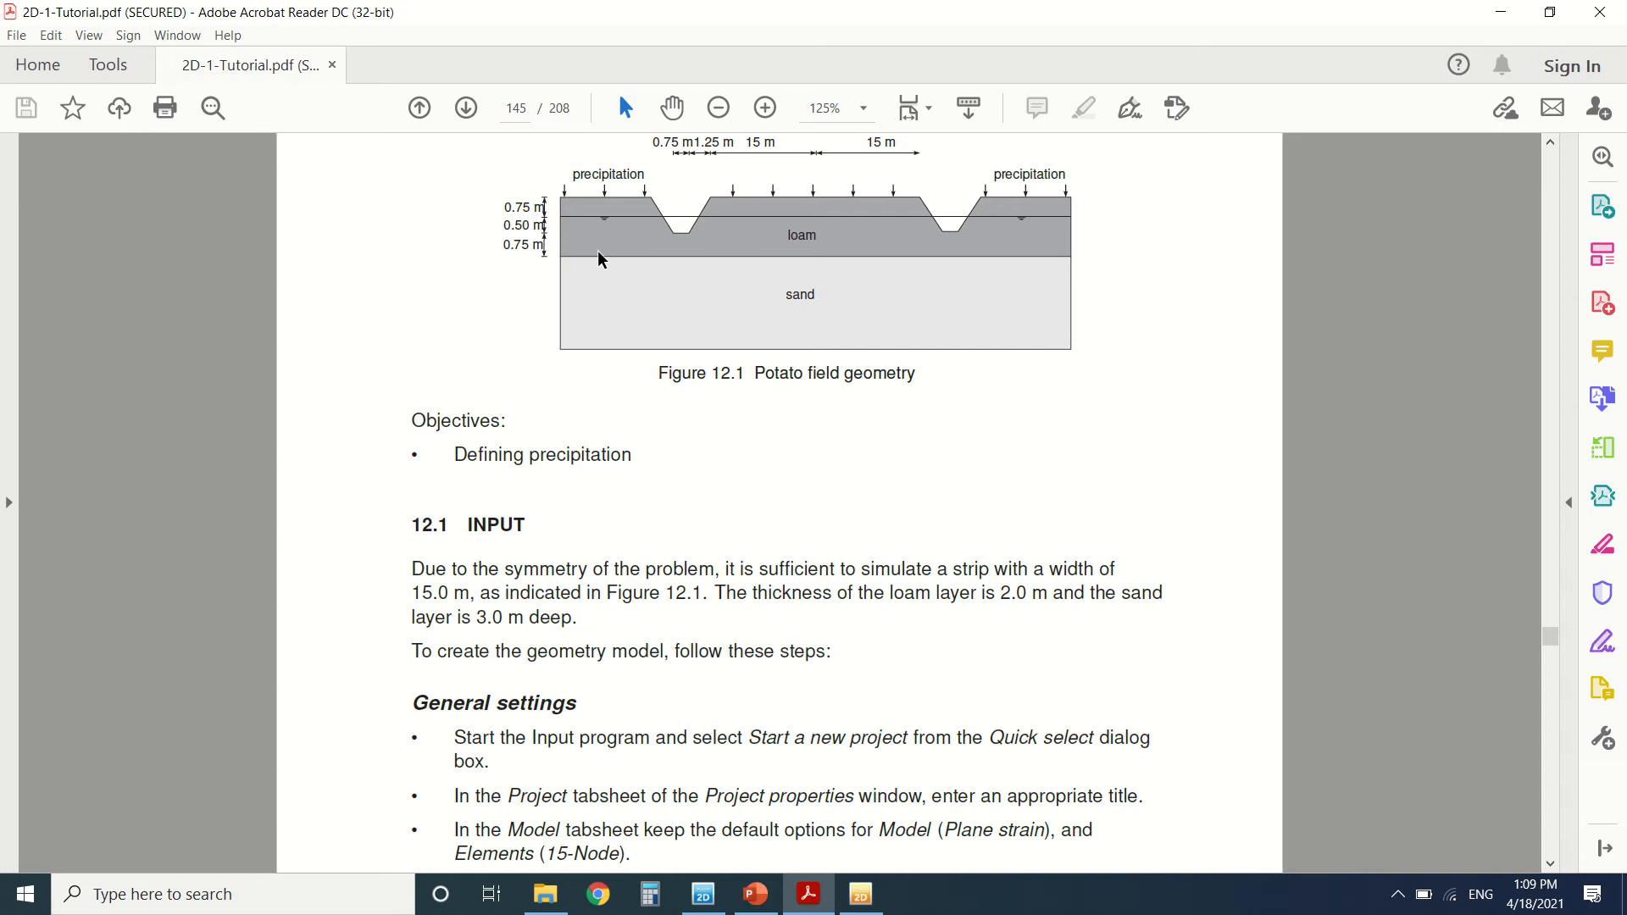
mouse_move(723, 269)
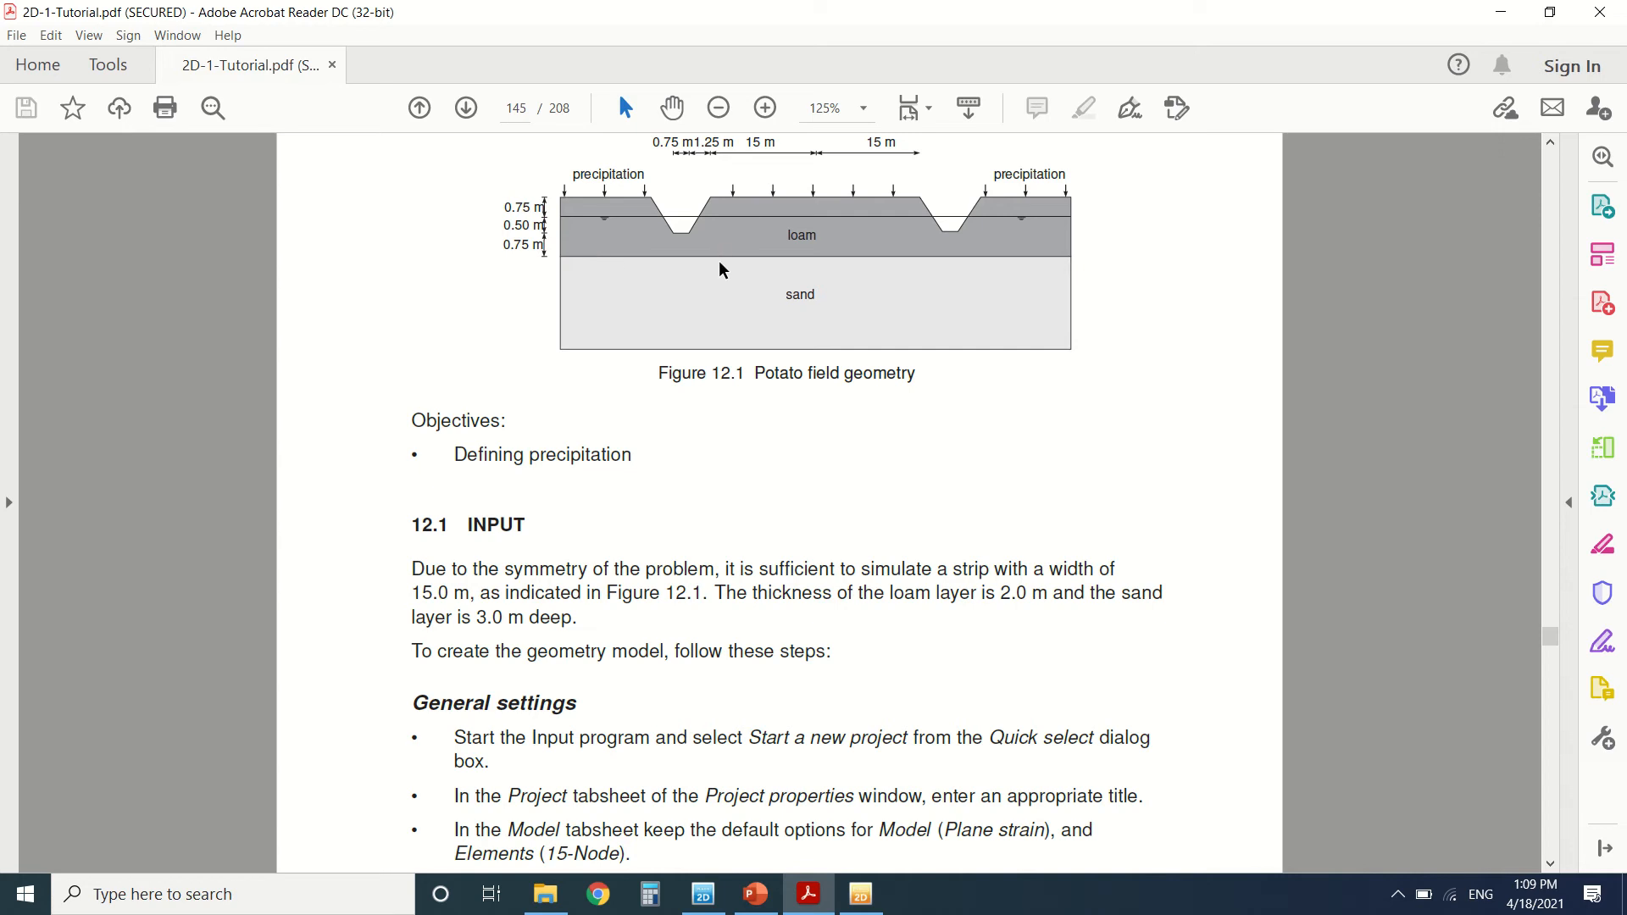
scroll("down", 3)
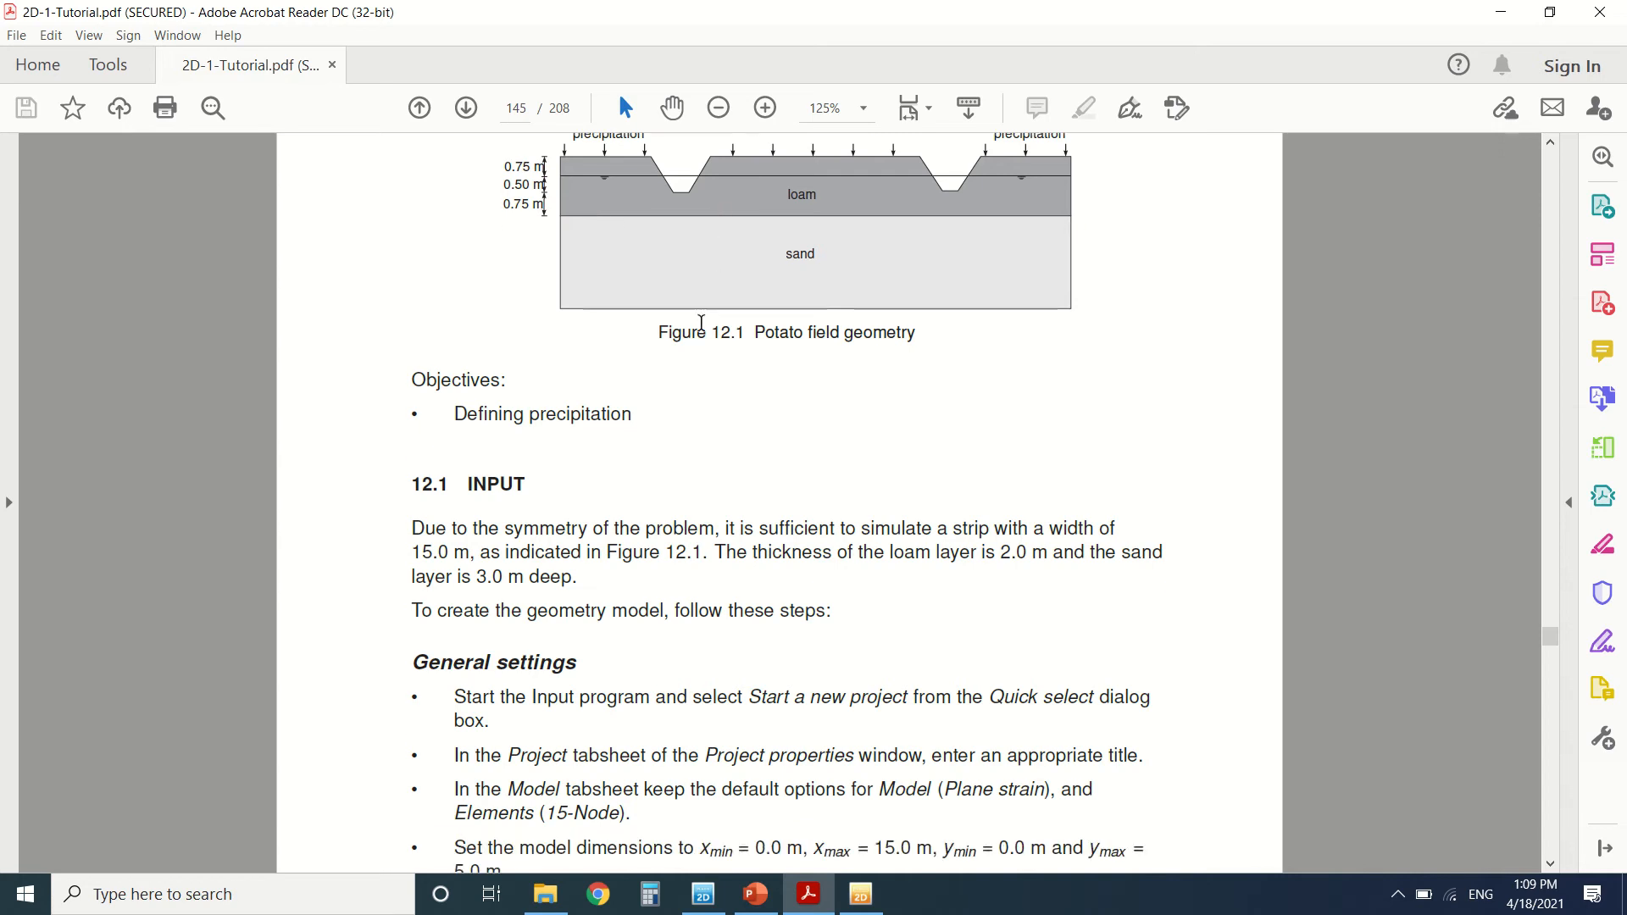
scroll("down", 3)
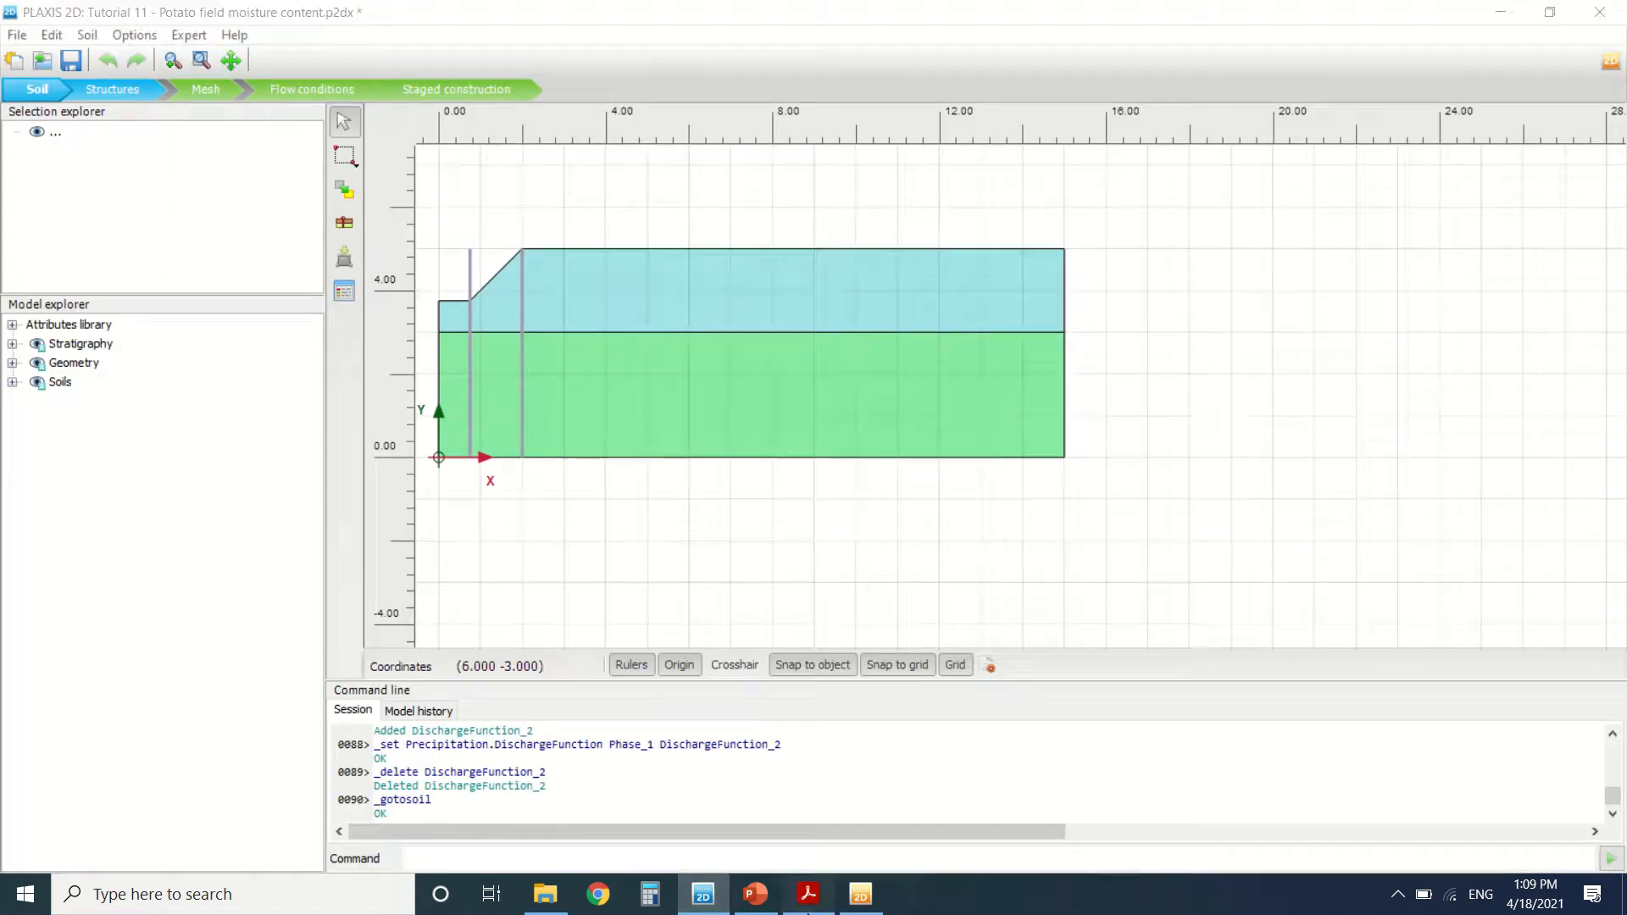
Step: Skim the tutorial pages 145–150 on stratigraphy, materials, mesh and calculation
left_click(808, 893)
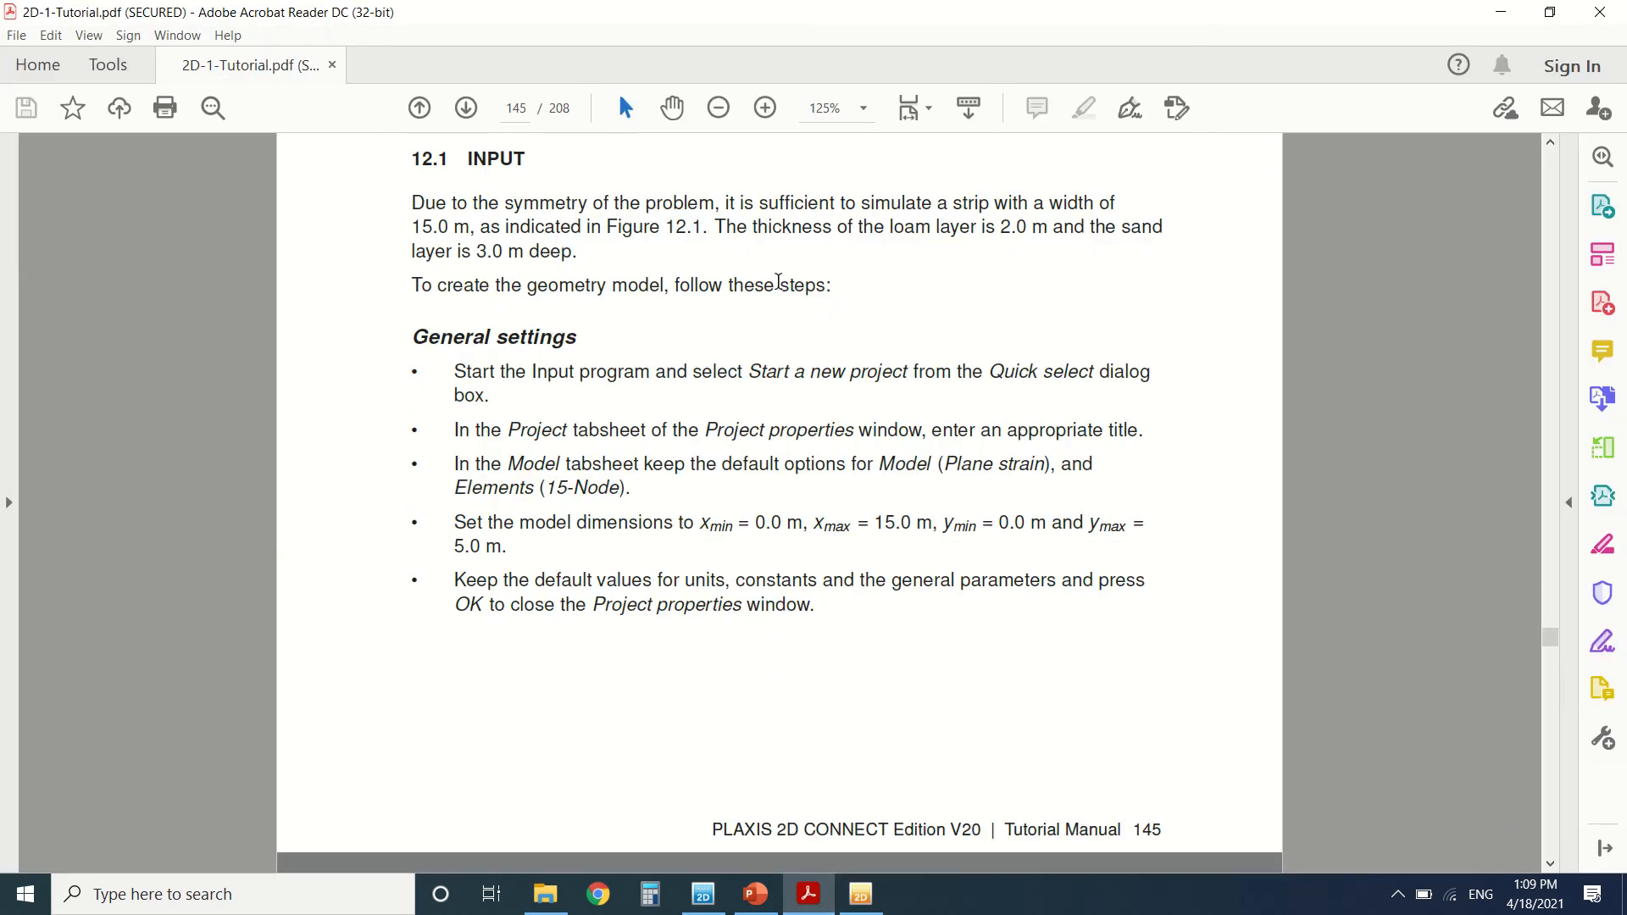
left_click(466, 108)
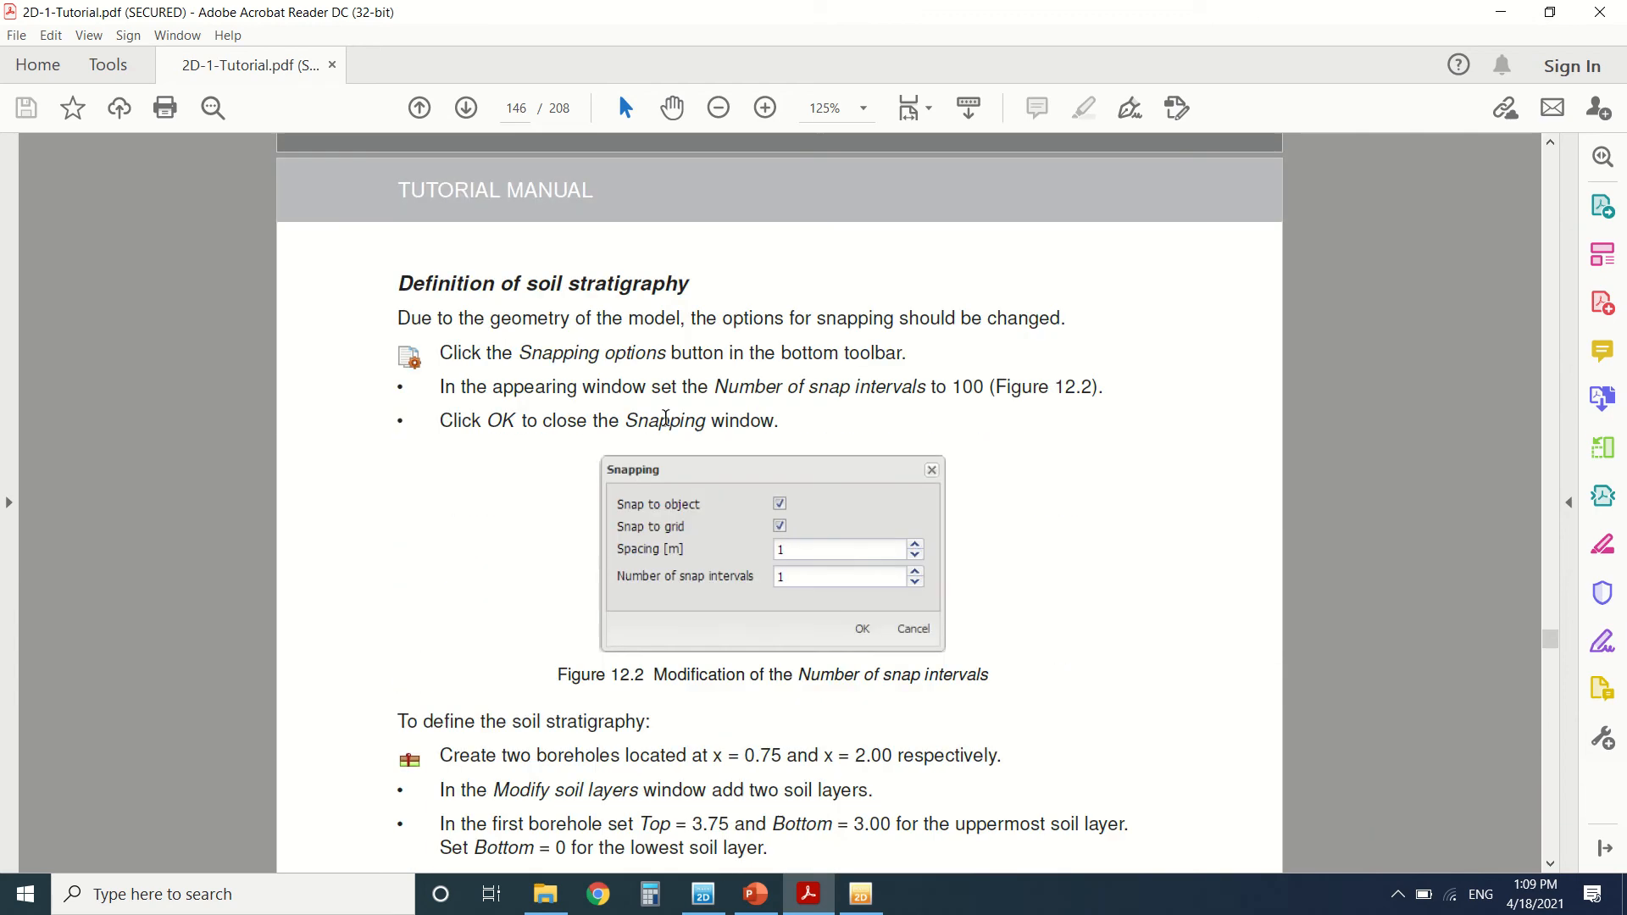
scroll("down", 3)
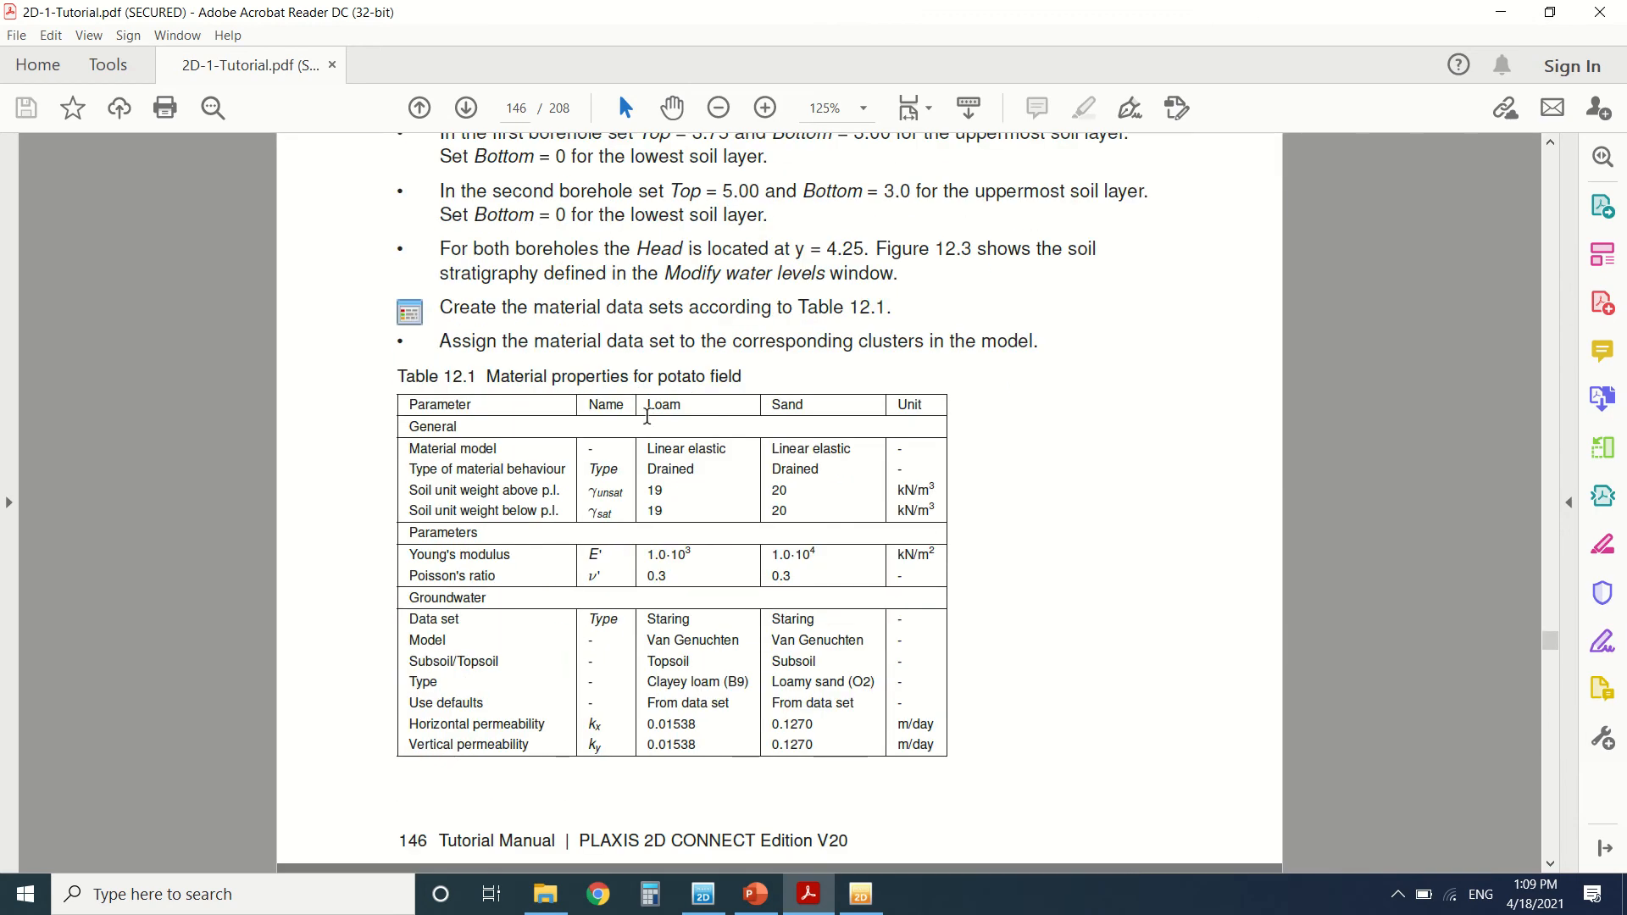
mouse_move(770, 446)
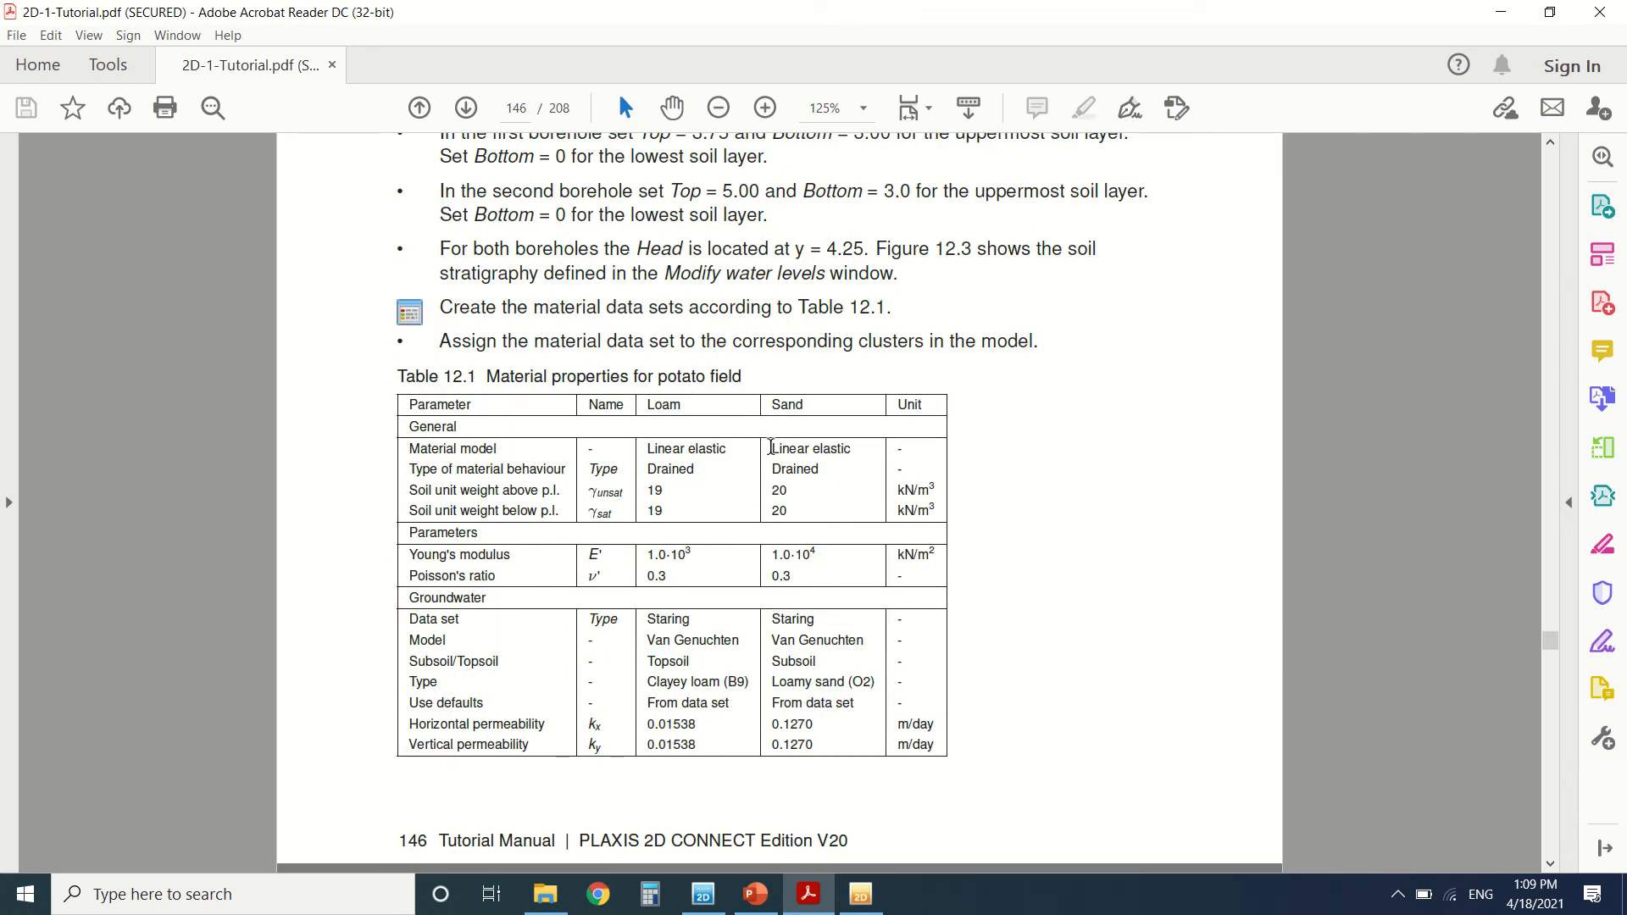
scroll("down", 3)
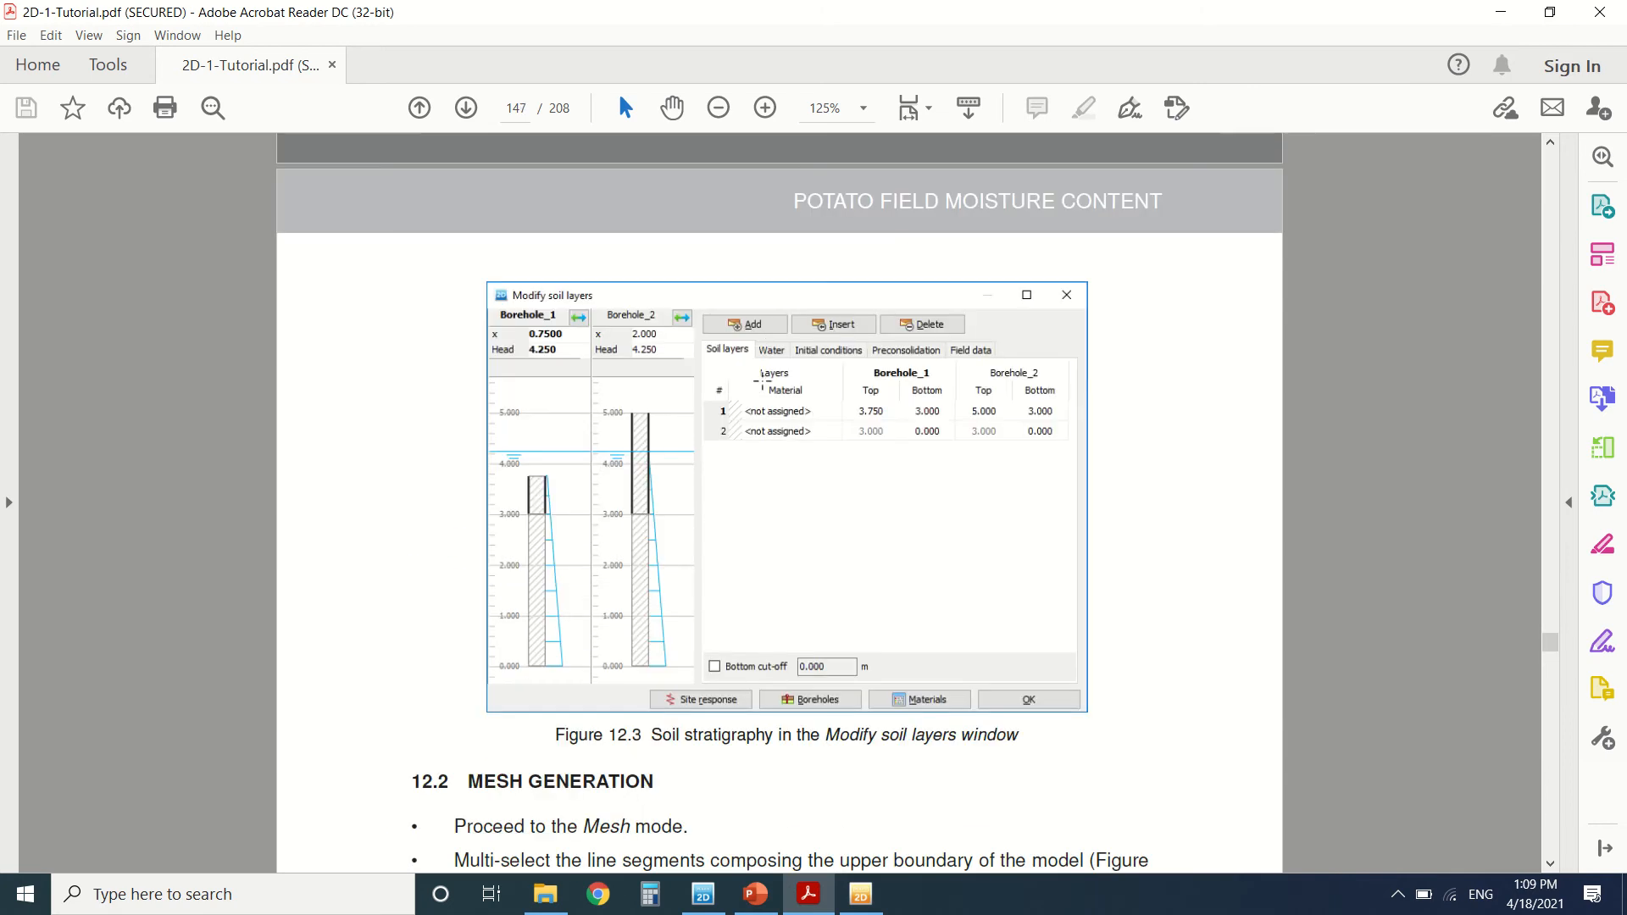
scroll("down", 3)
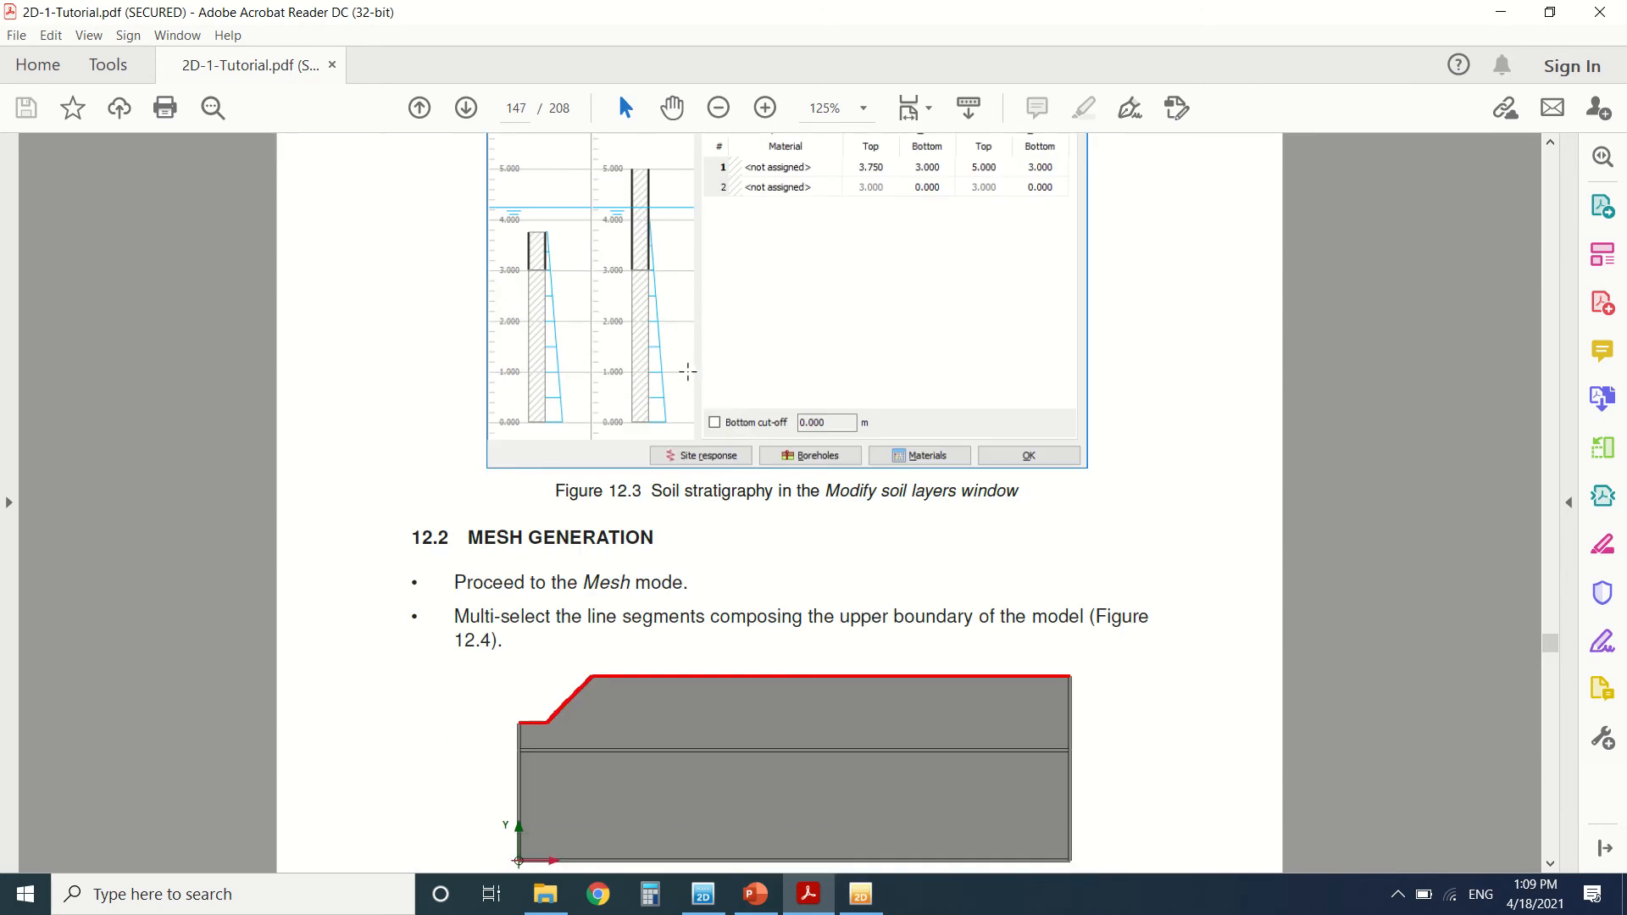
scroll("down", 3)
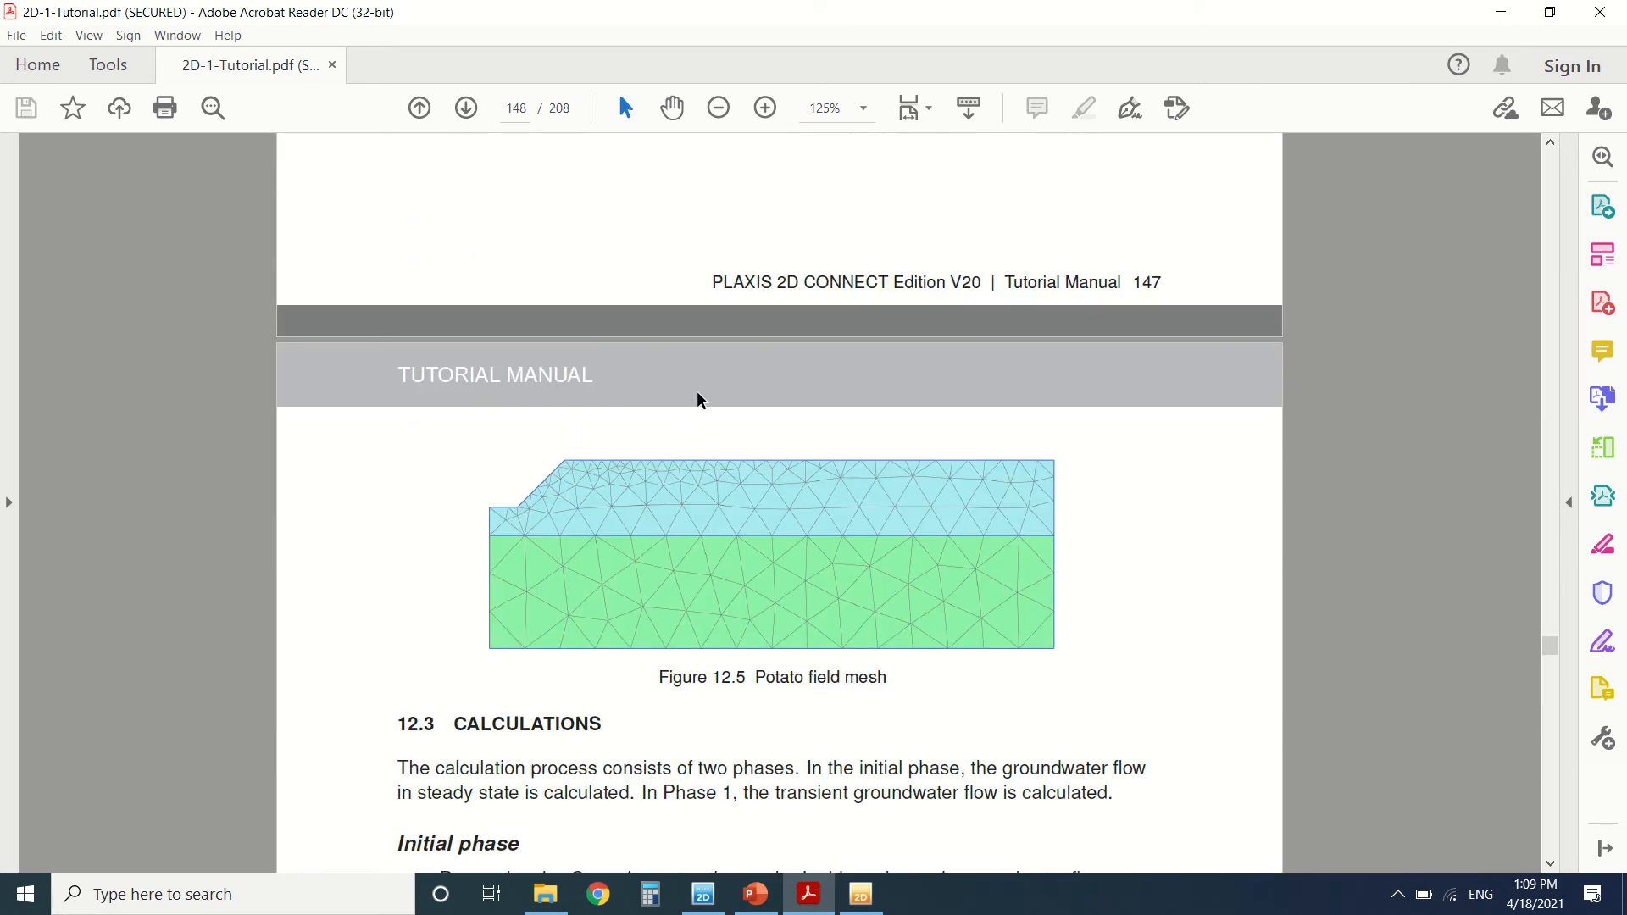
scroll("down", 3)
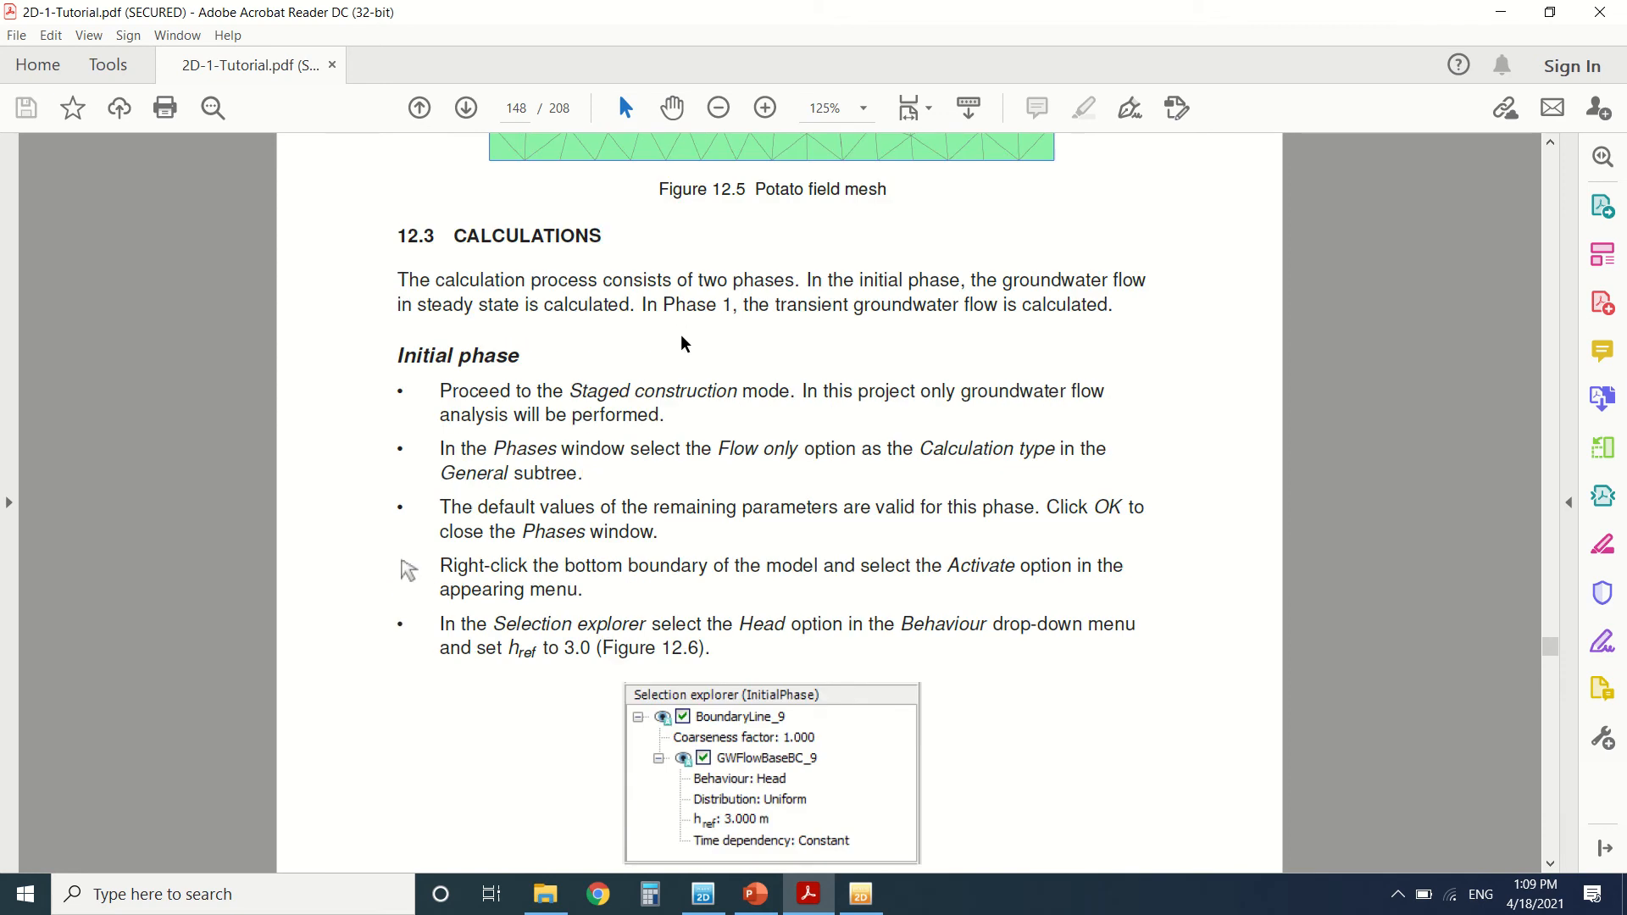
scroll("down", 3)
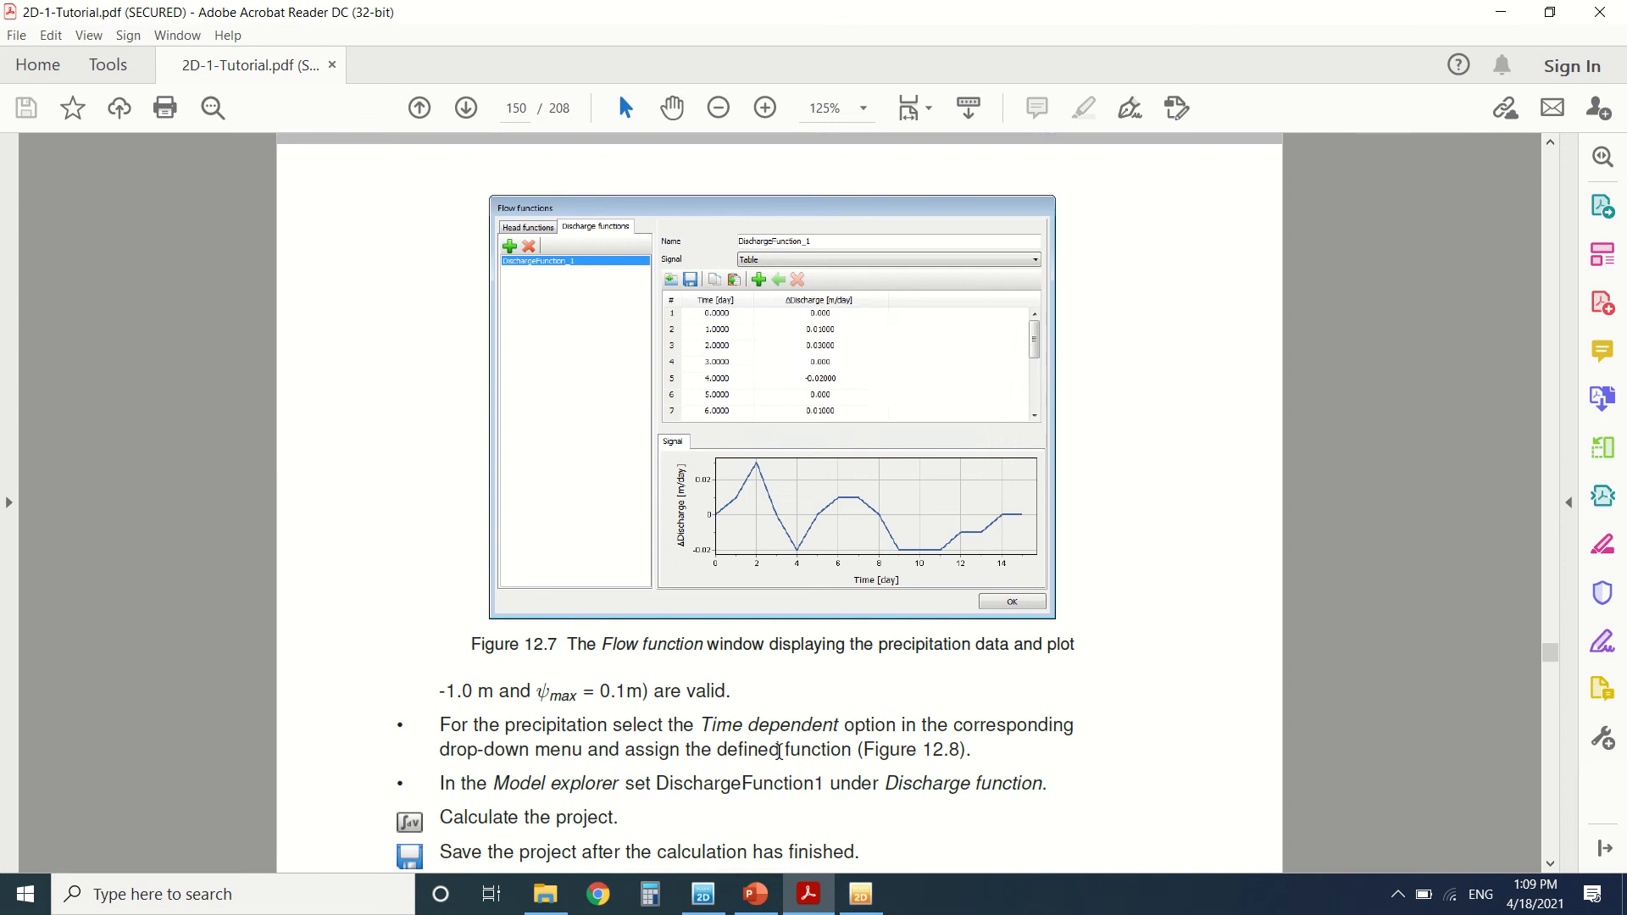
Step: Return to the PLAXIS potato field model in Staged construction mode
left_click(702, 893)
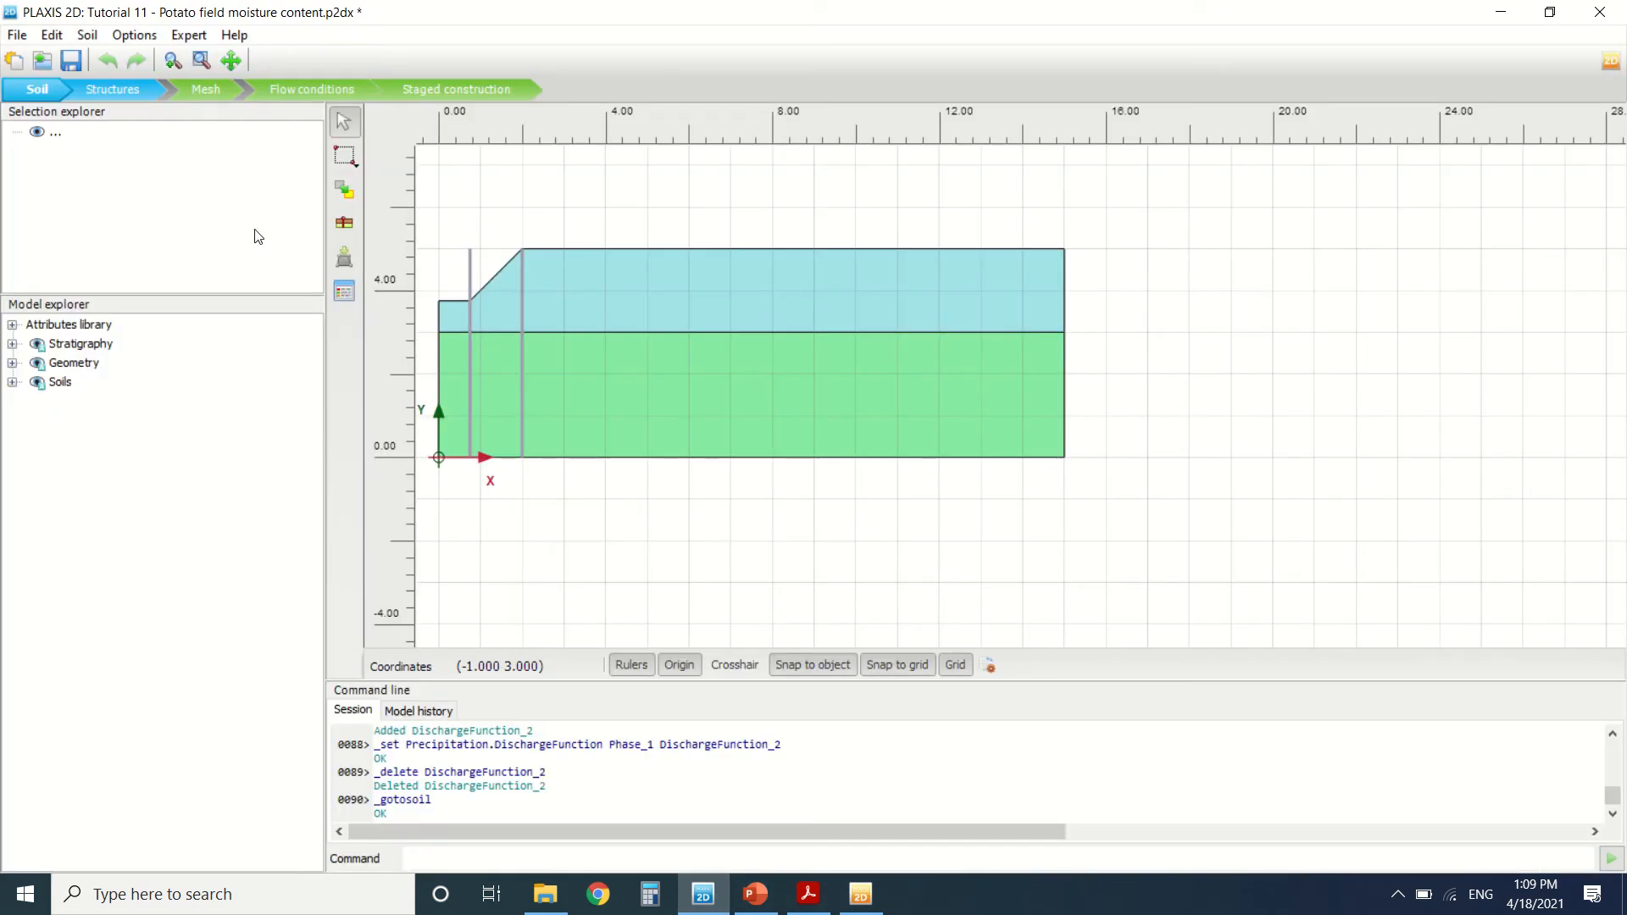
left_click(455, 89)
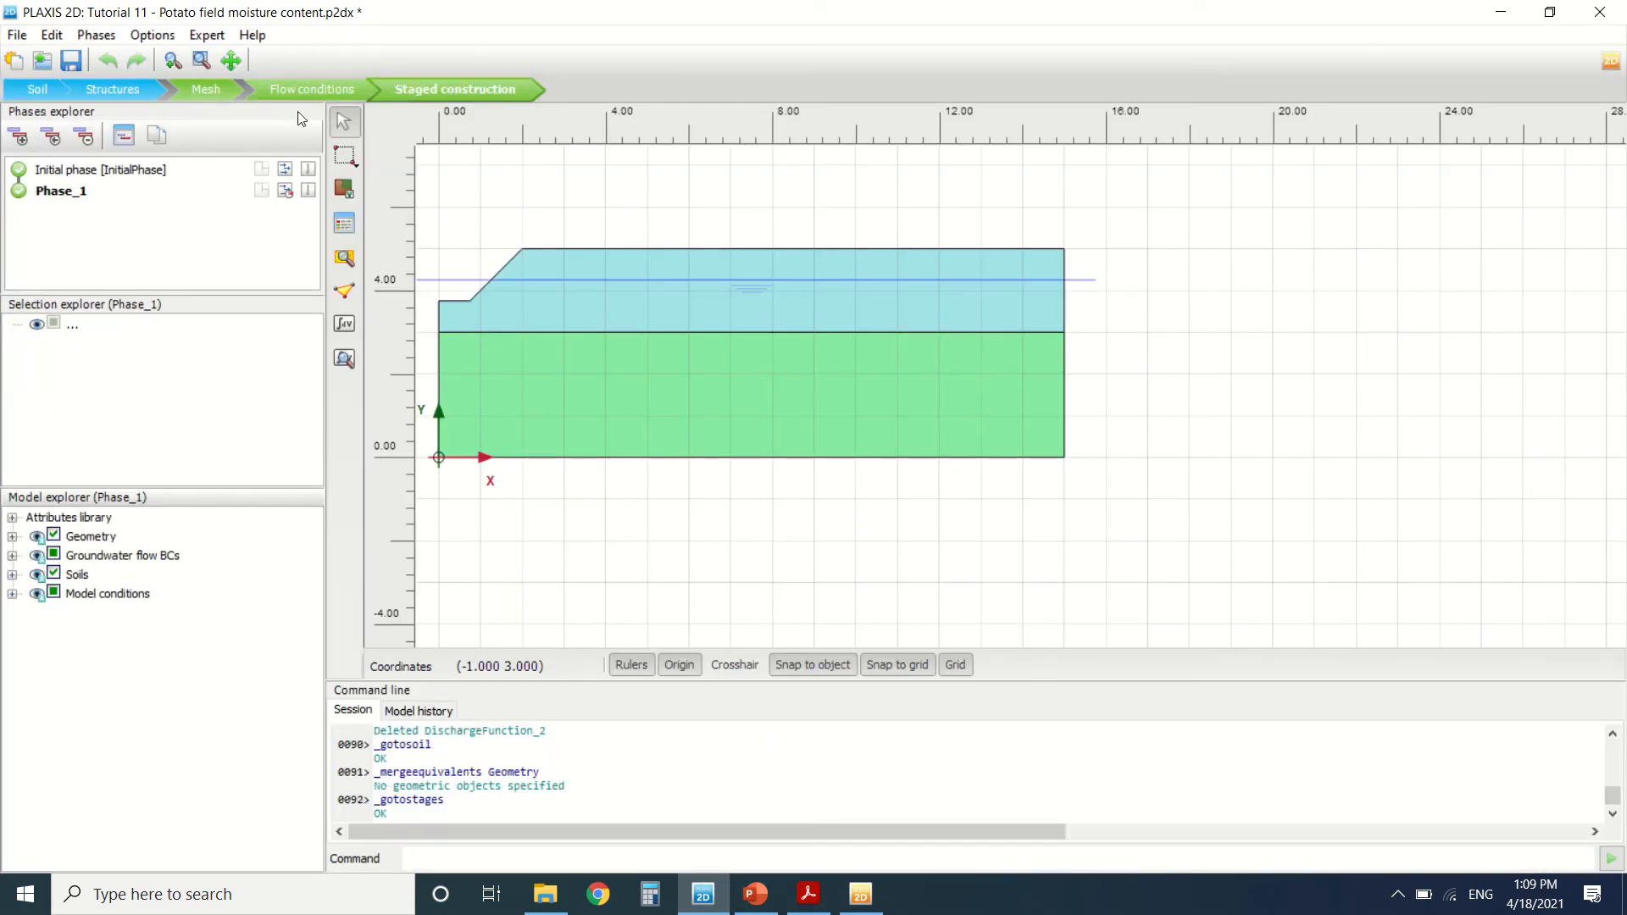
Step: Show the initial phase settings with Flow only calculation and steady state pore pressure
left_click(100, 170)
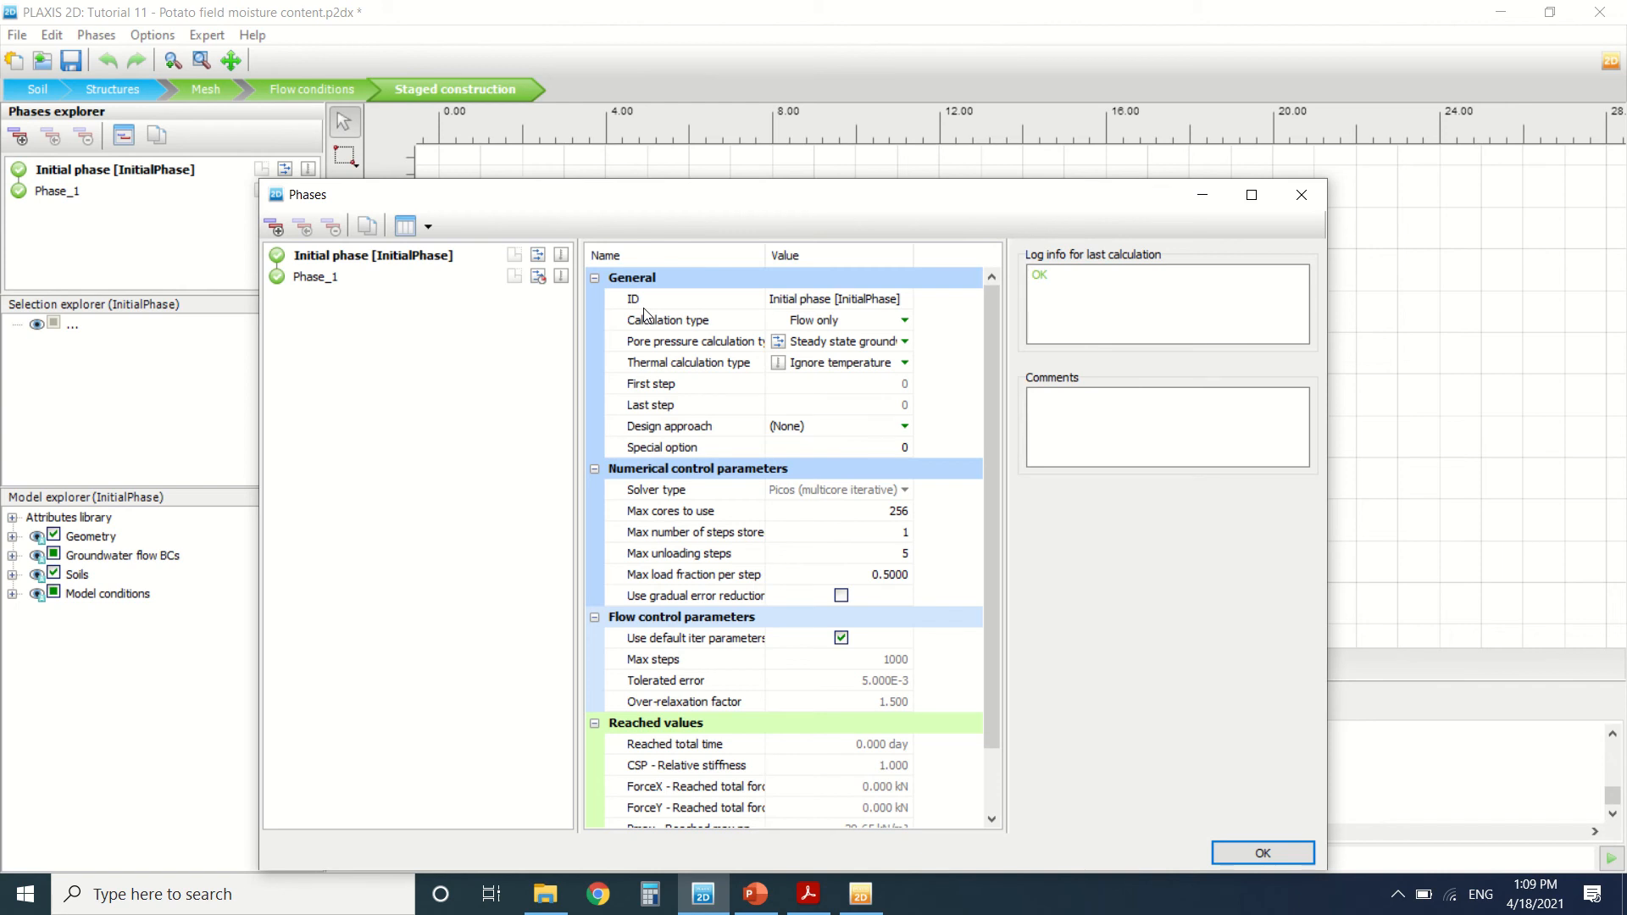
mouse_move(1079, 94)
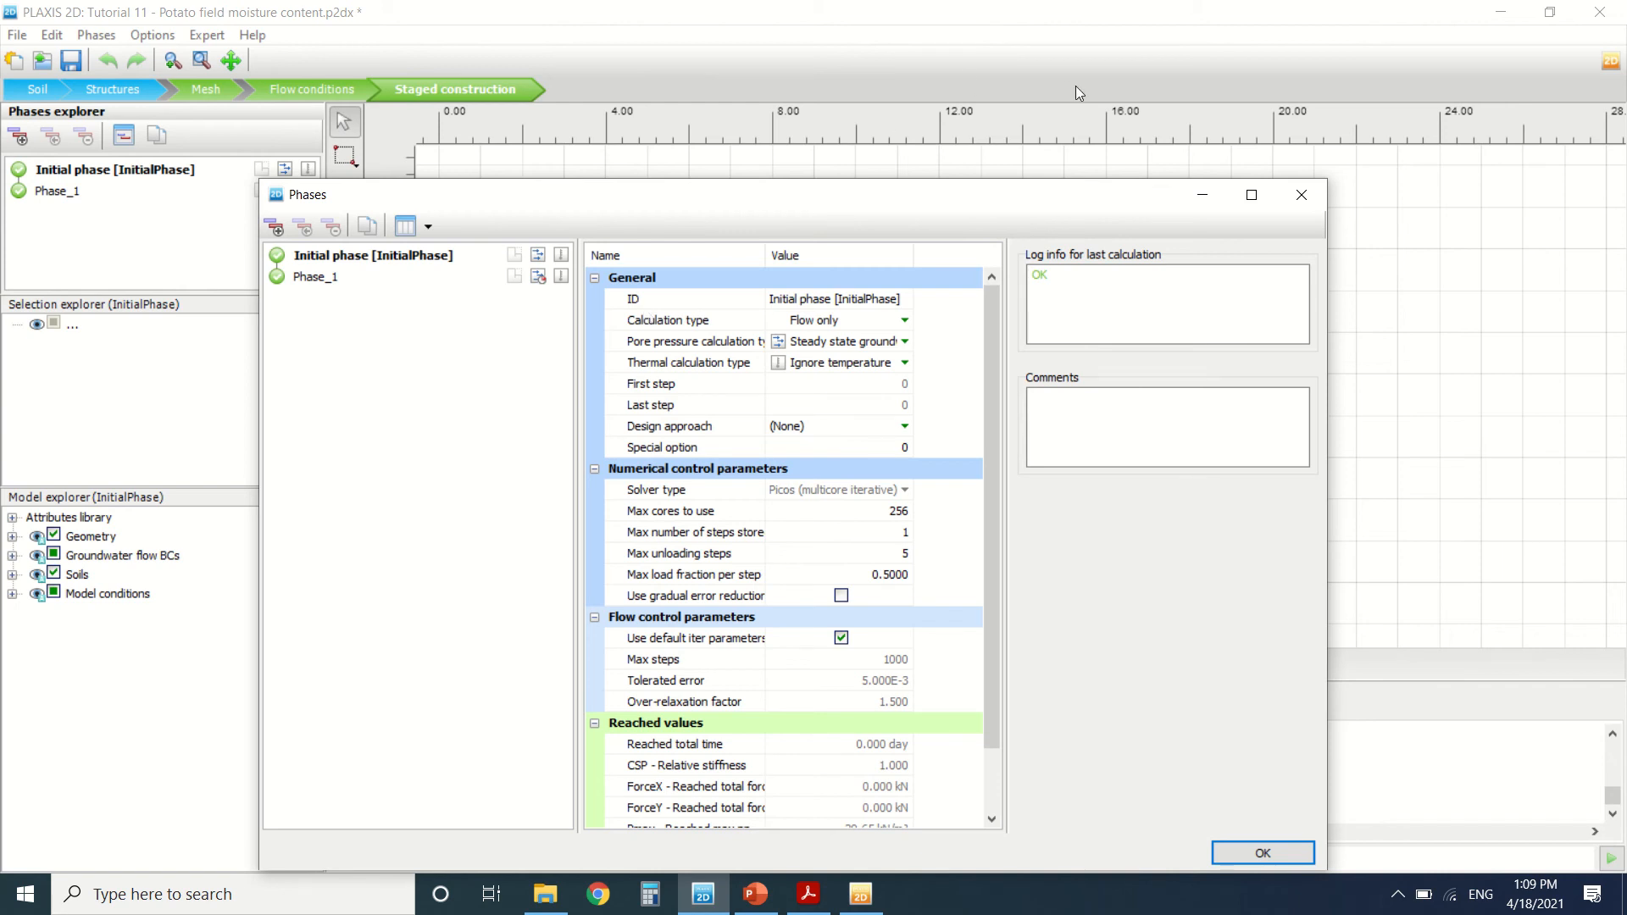
mouse_move(1303, 195)
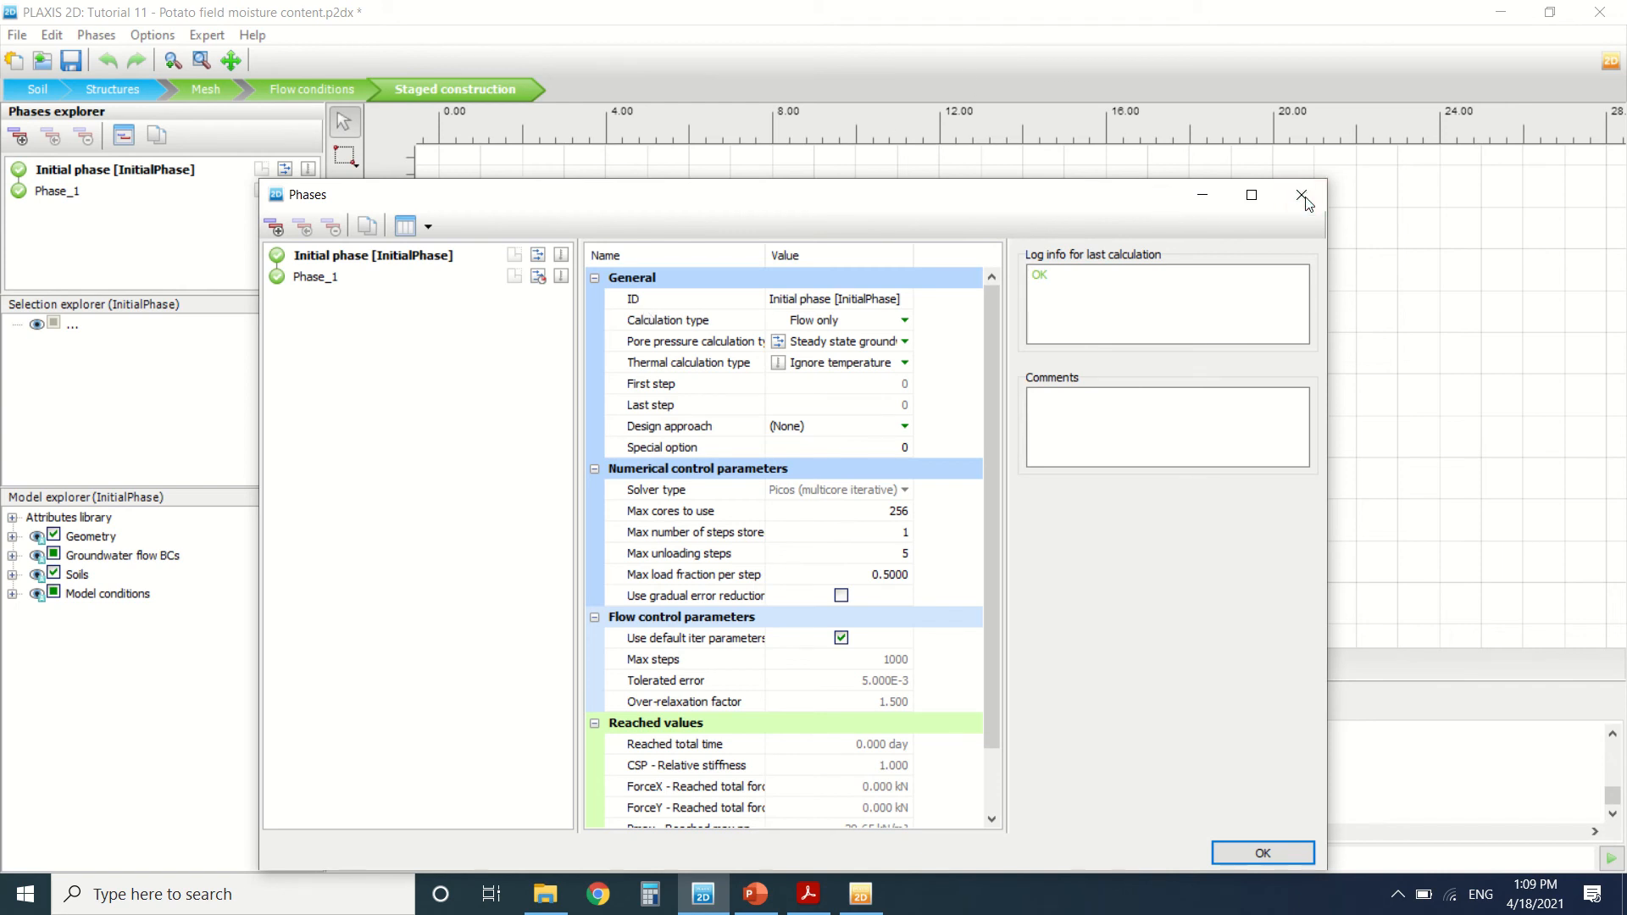
Step: Make Phase_1 precipitation time dependent using DischargeFunction_1
left_click(1303, 195)
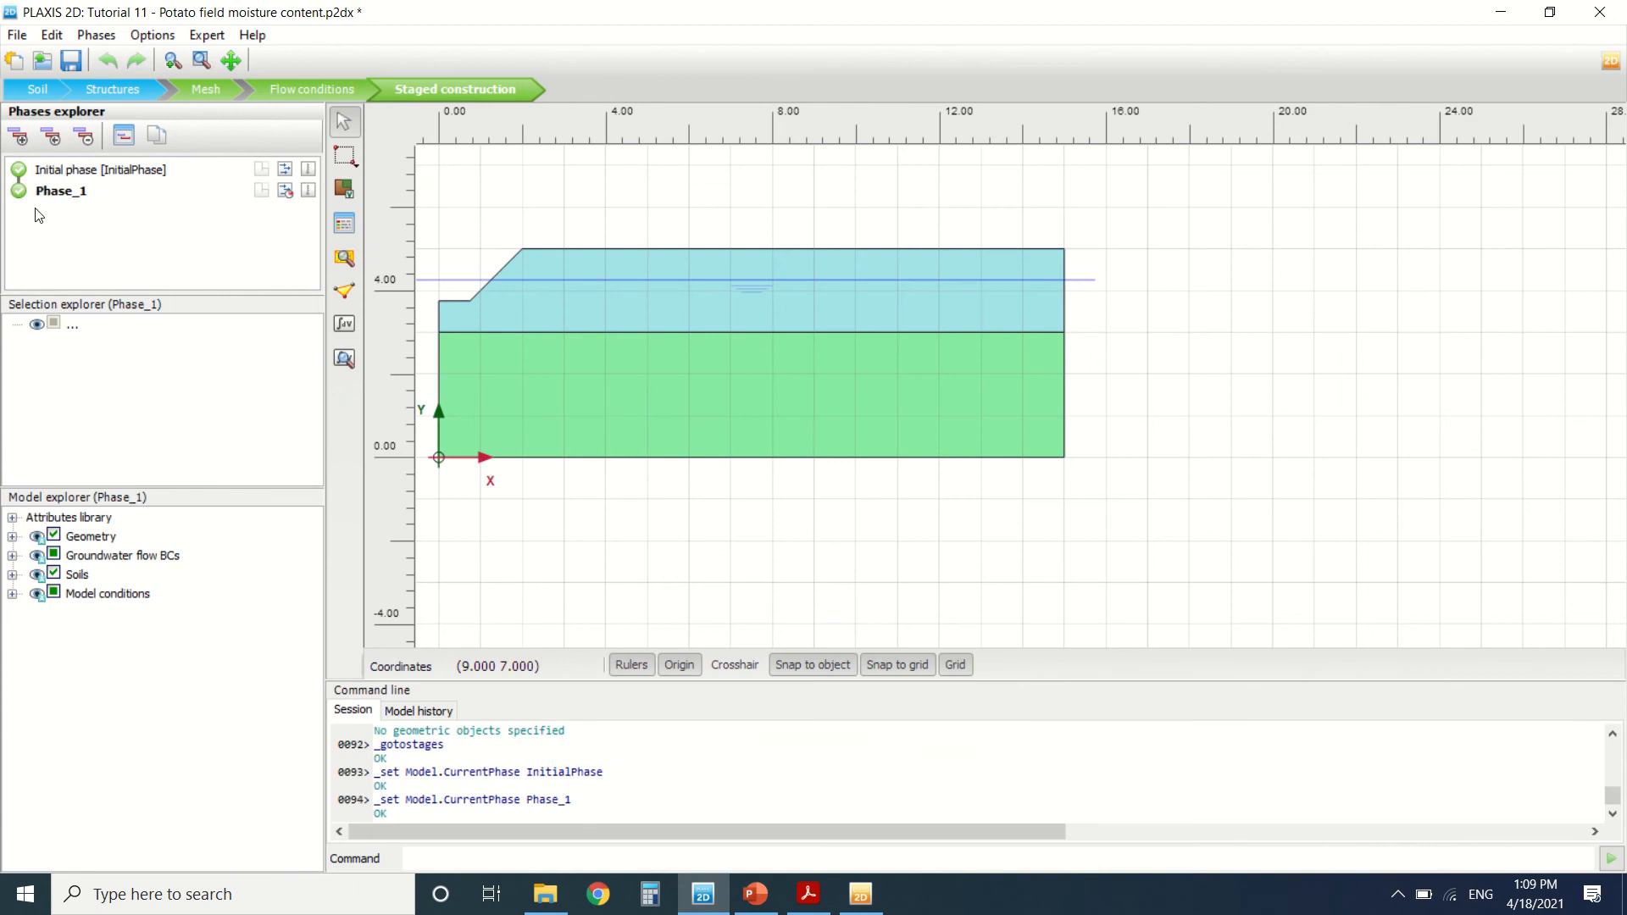
left_click(11, 518)
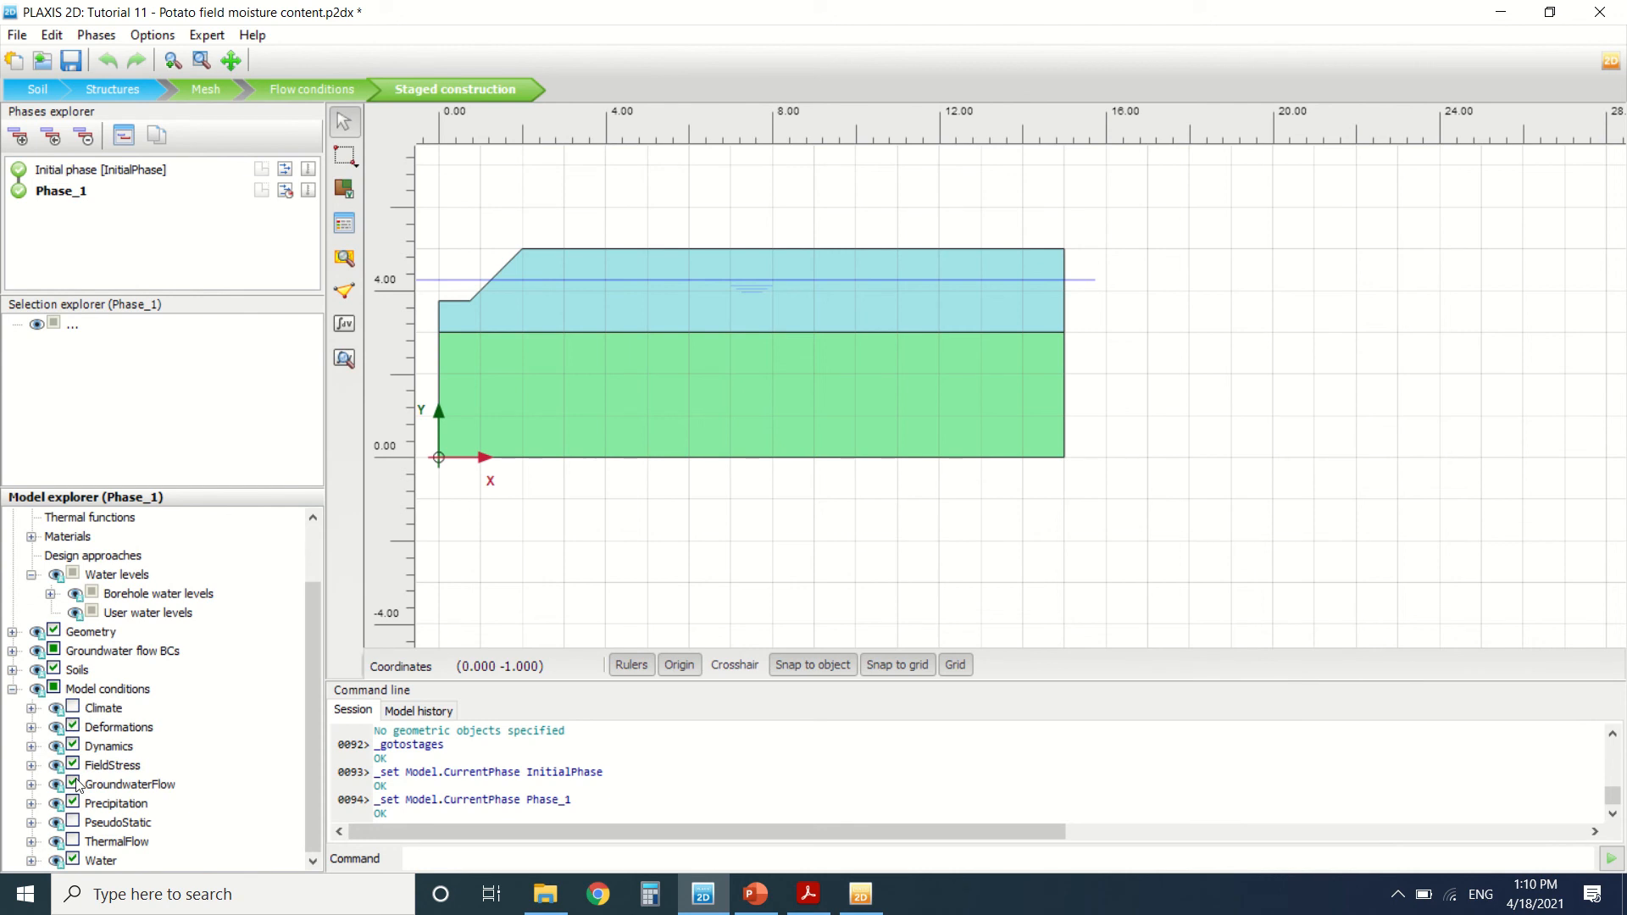
left_click(32, 707)
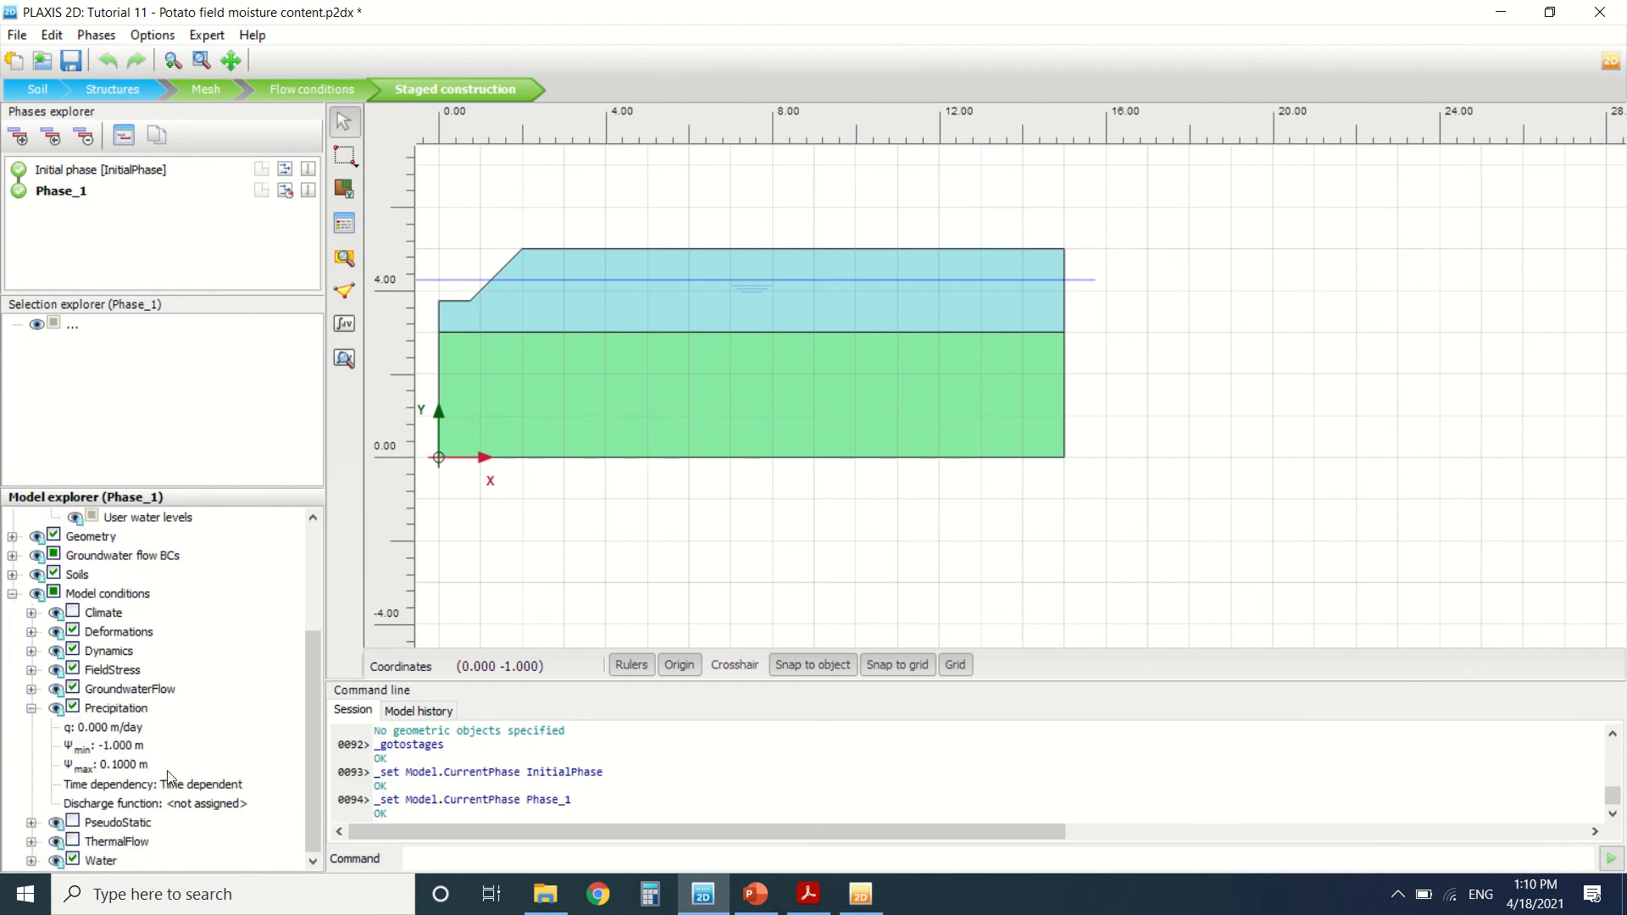
left_click(228, 784)
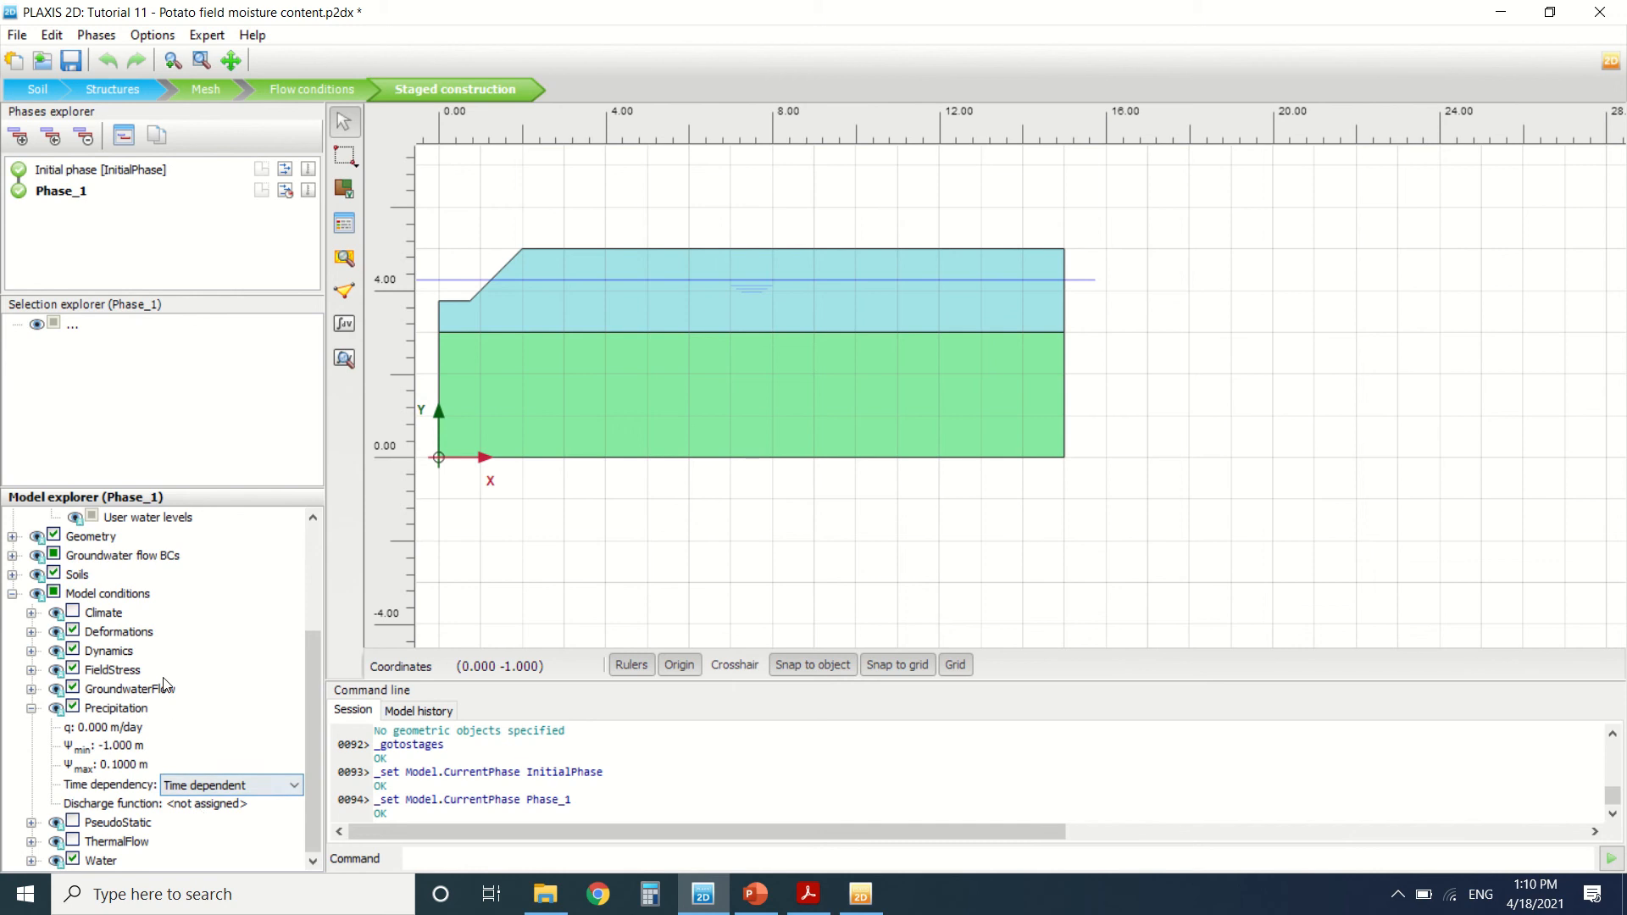
left_click(207, 803)
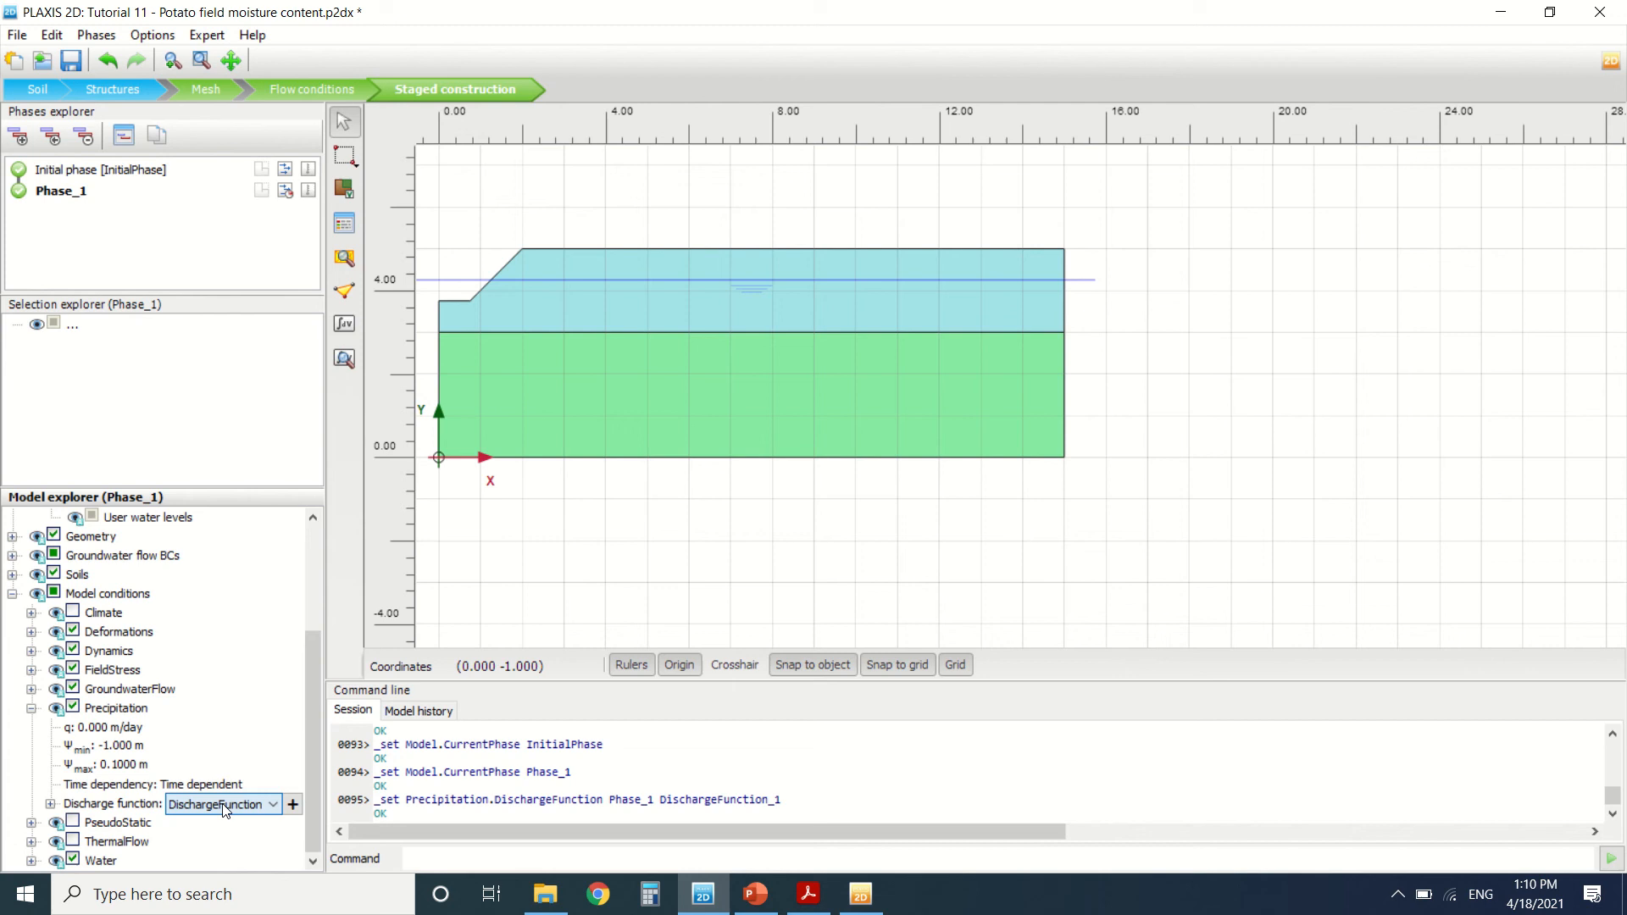
Step: Delete DischargeFunction_2 in Flow functions and compare with the tutorial's precipitation table
left_click(291, 805)
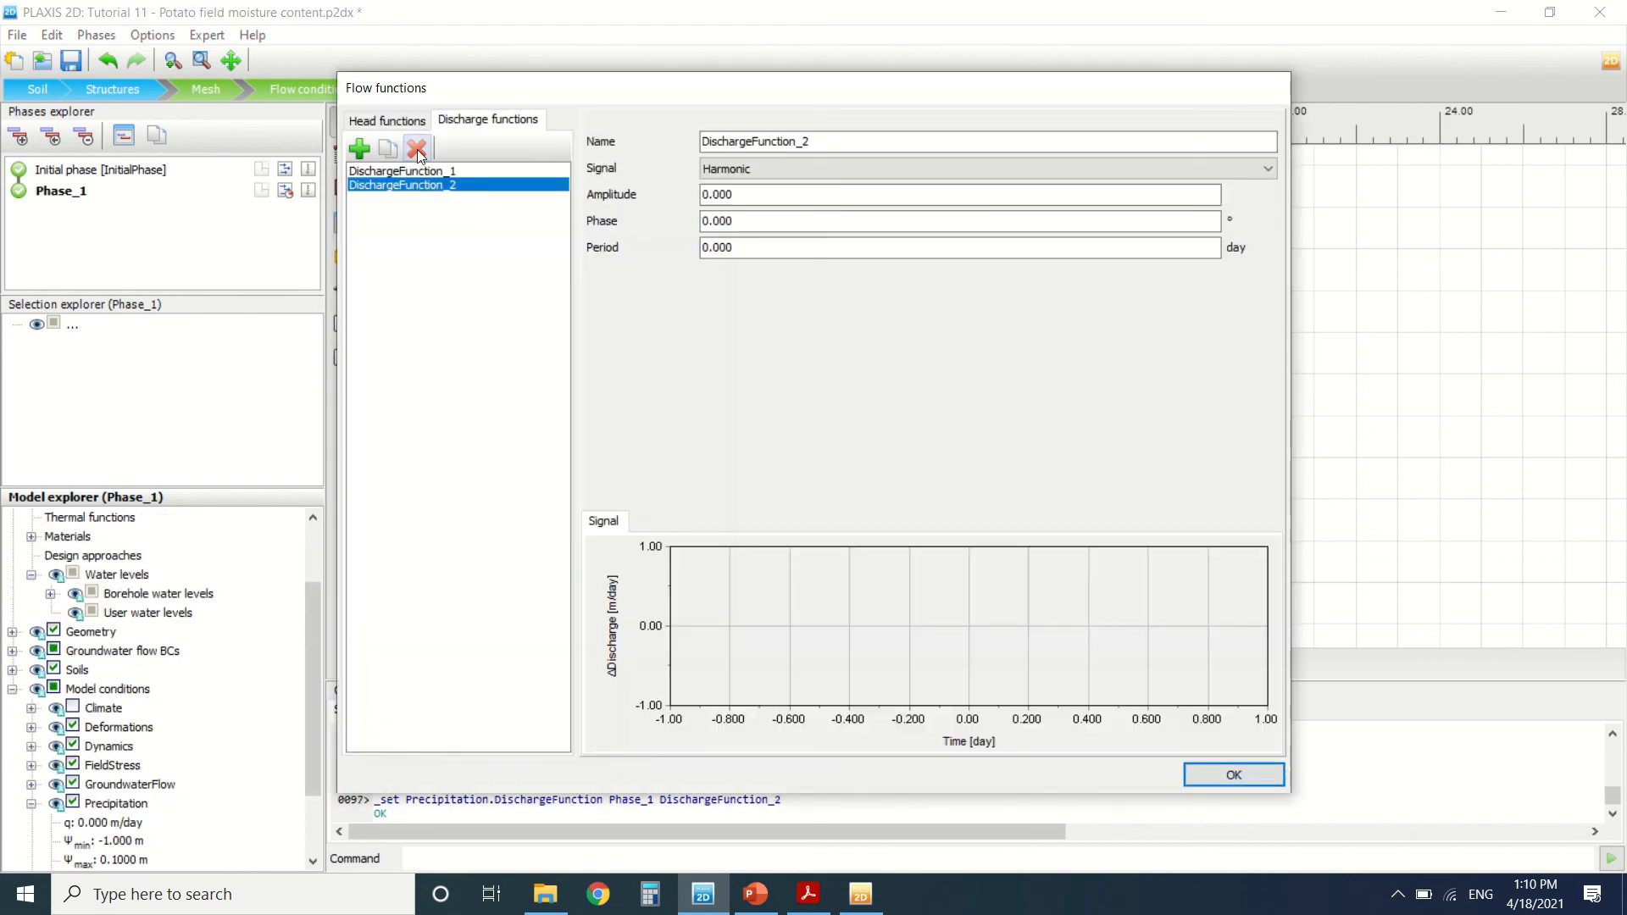
left_click(416, 149)
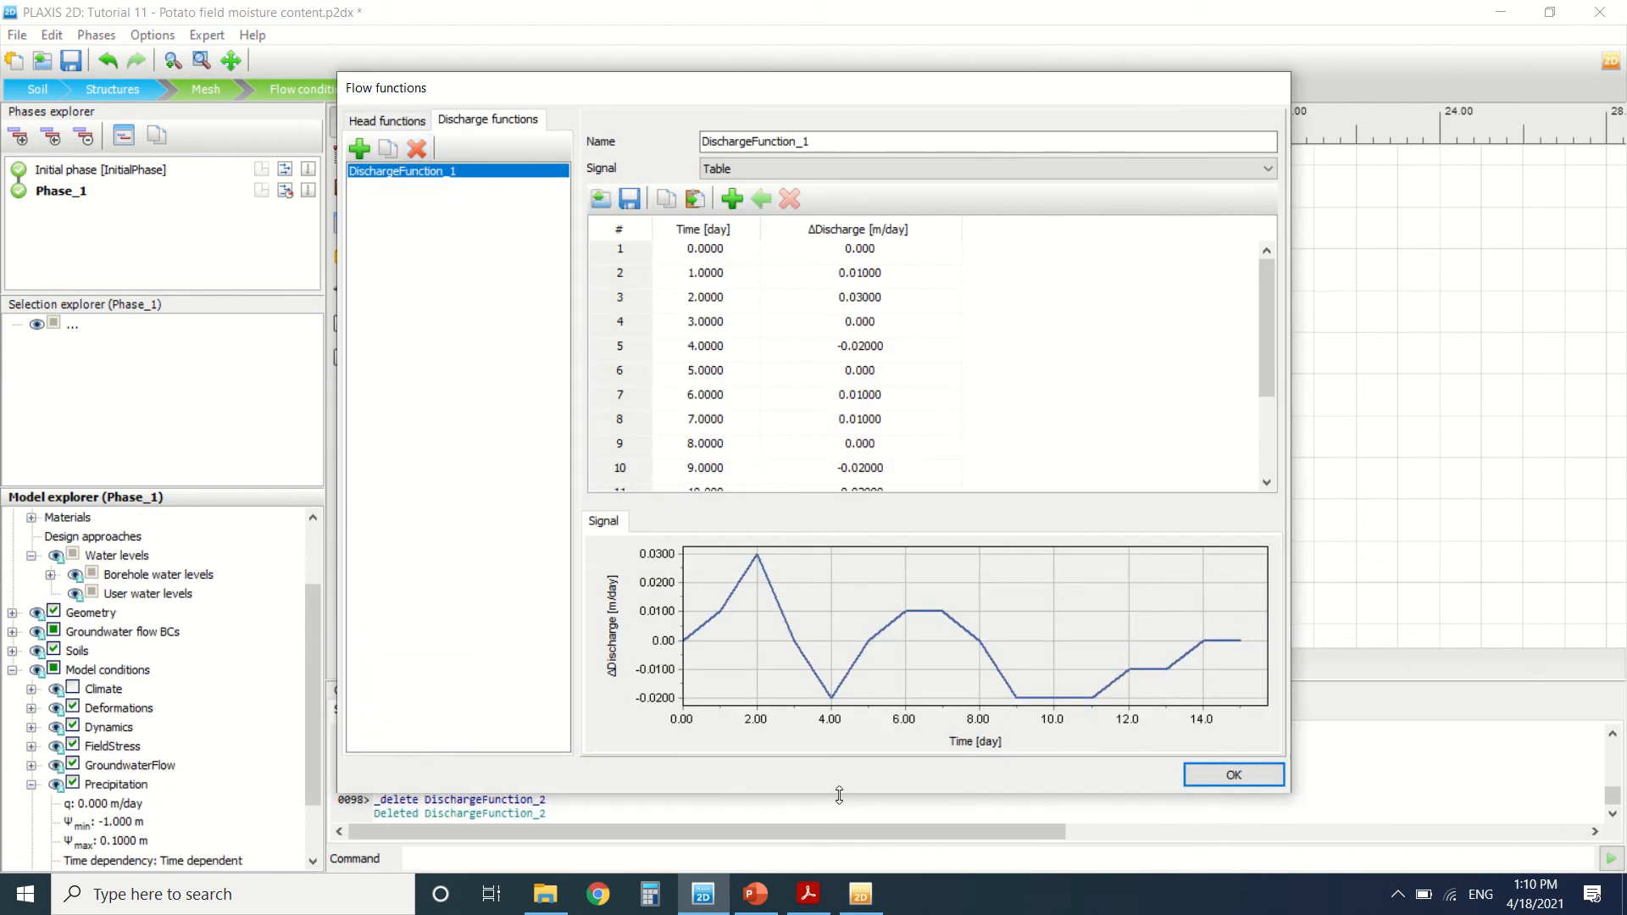
left_click(809, 893)
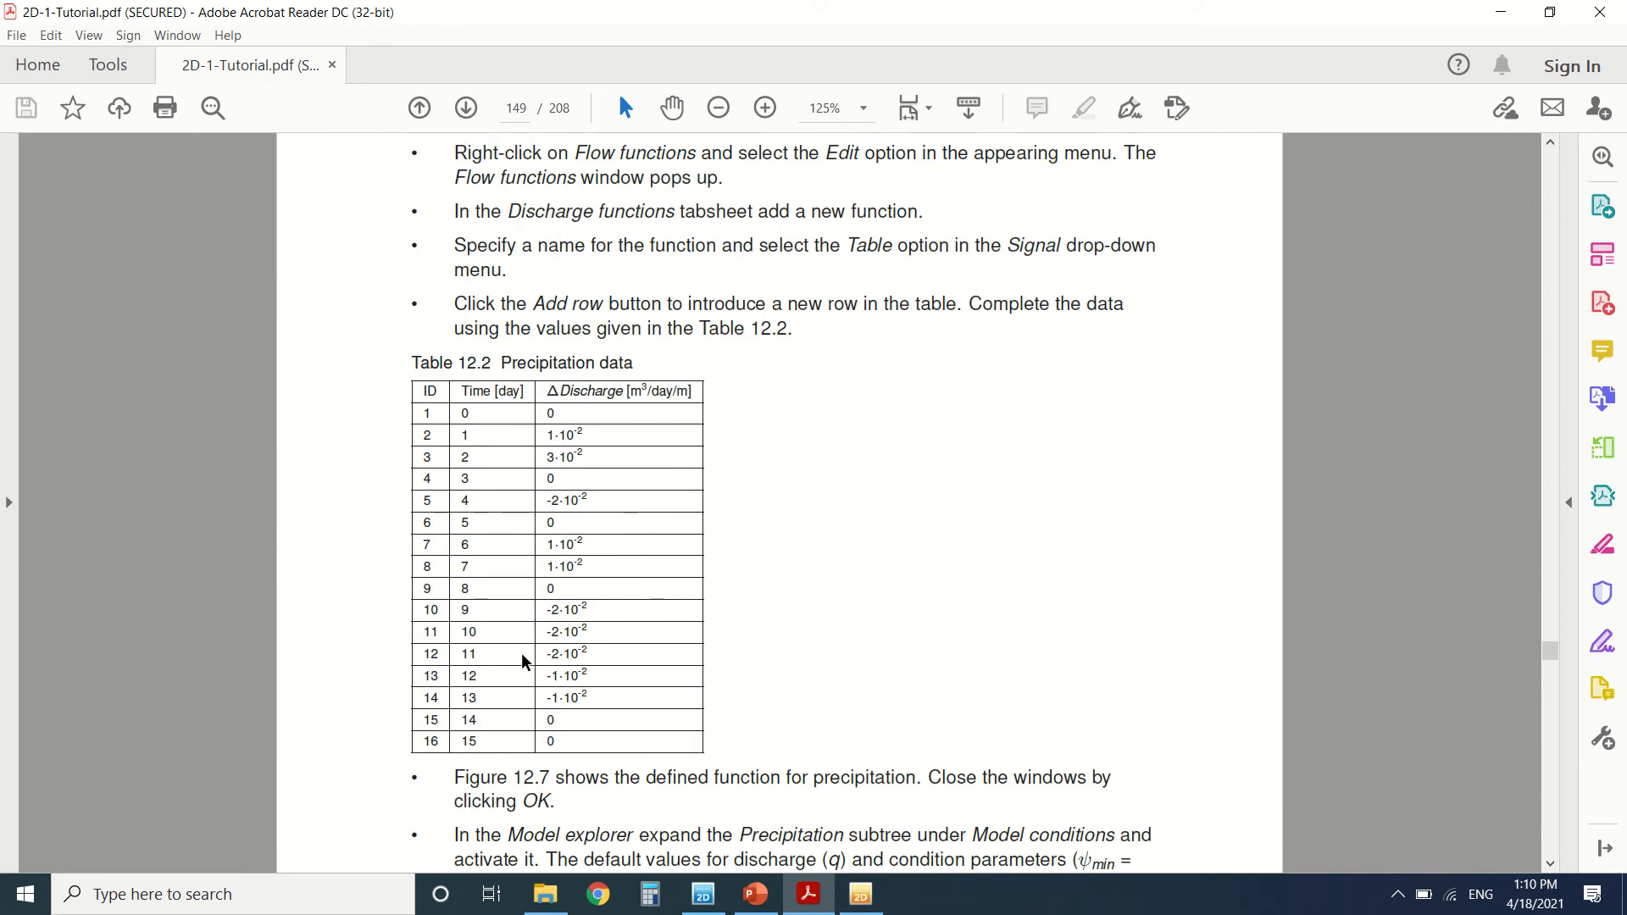
mouse_move(637, 774)
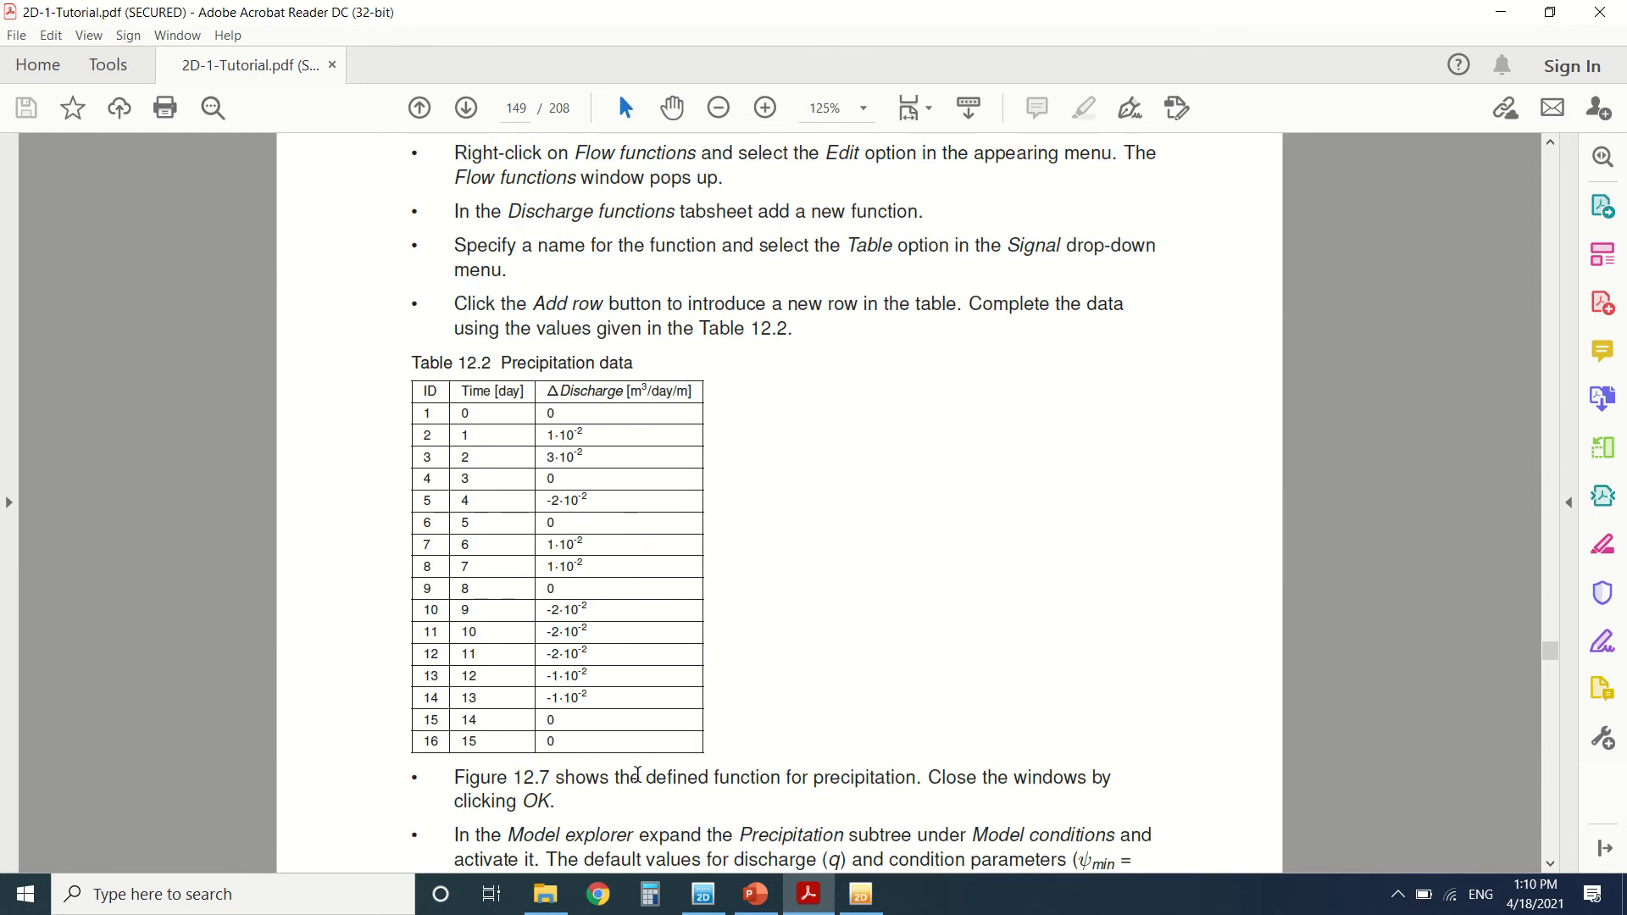
mouse_move(711, 855)
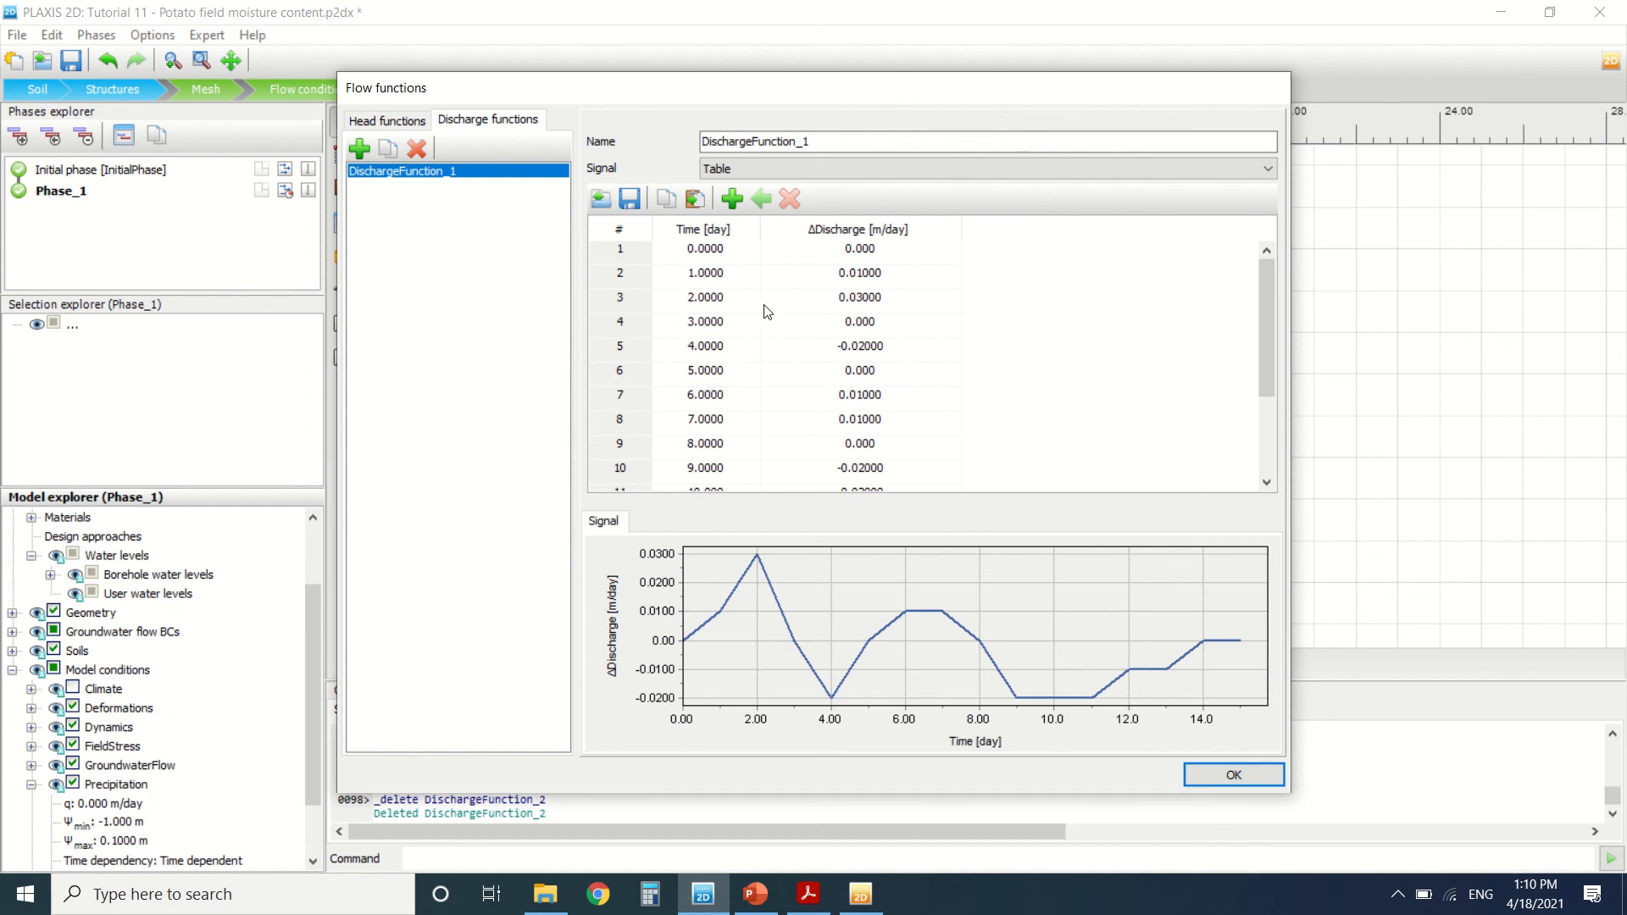
Step: Check the 16 rows of DischargeFunction_1 and accept the flow functions
scroll("down", 3)
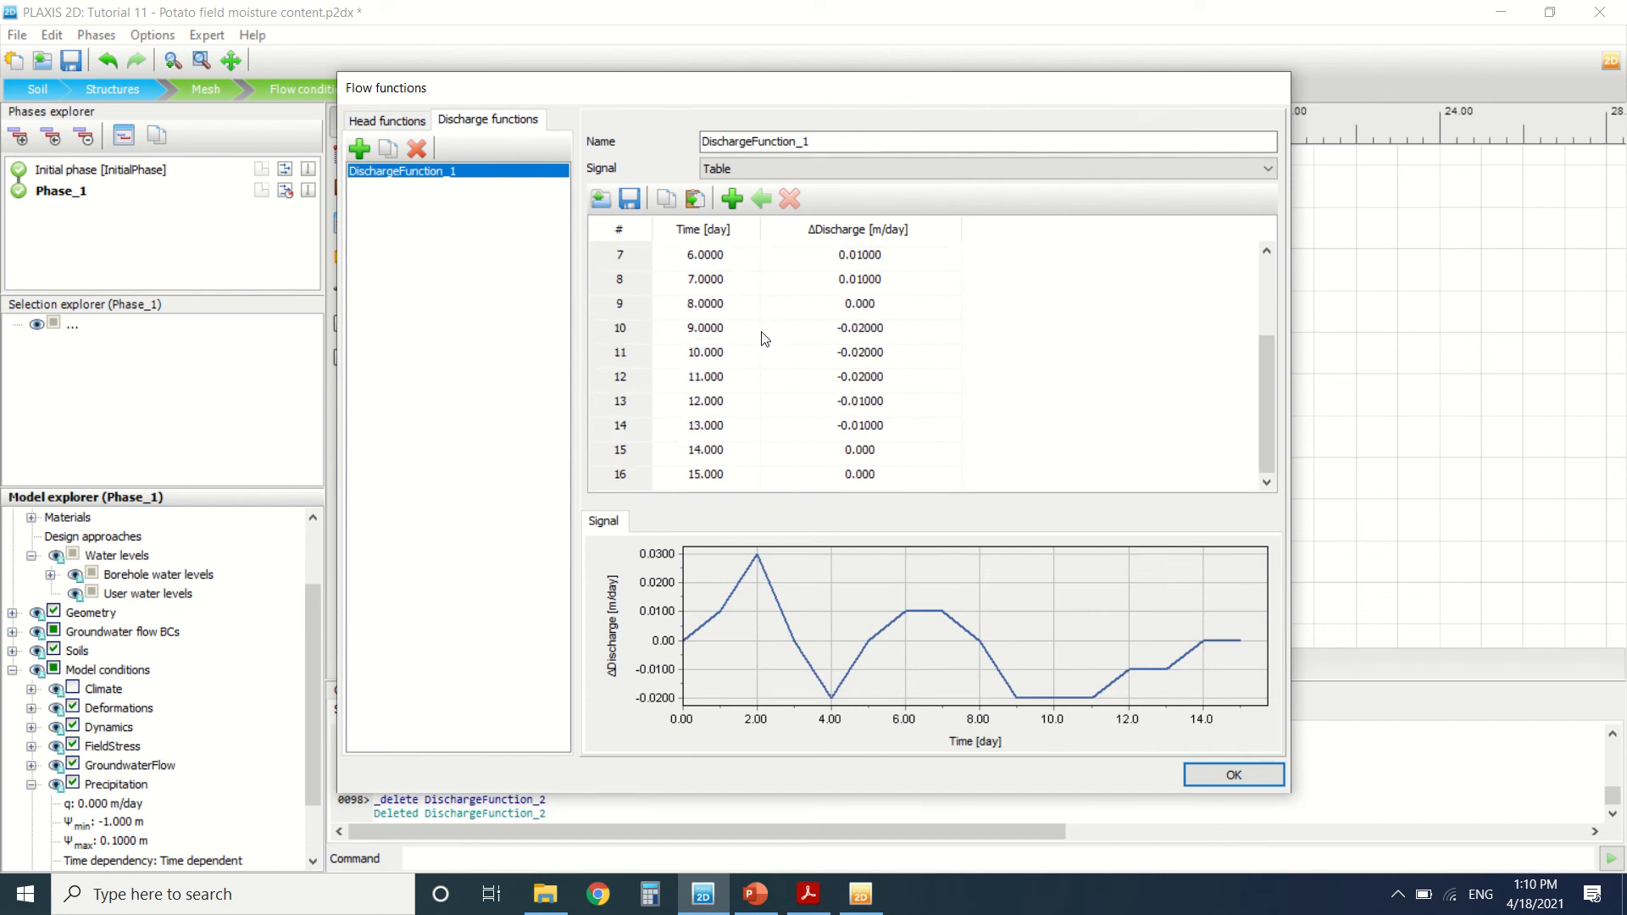
scroll("up", 3)
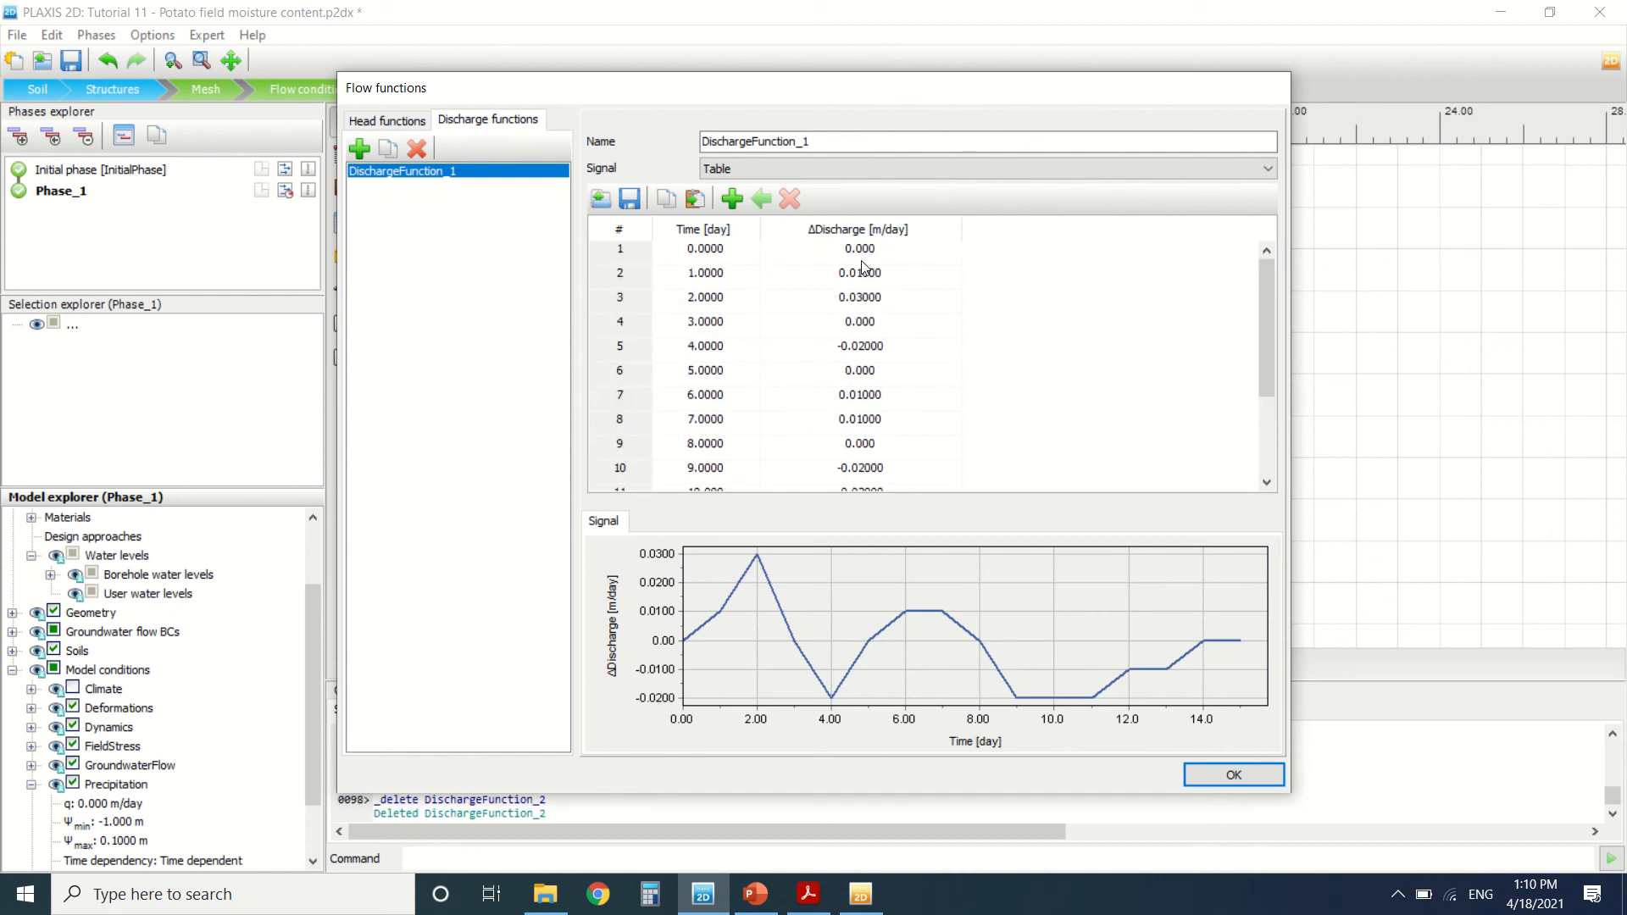
scroll("down", 3)
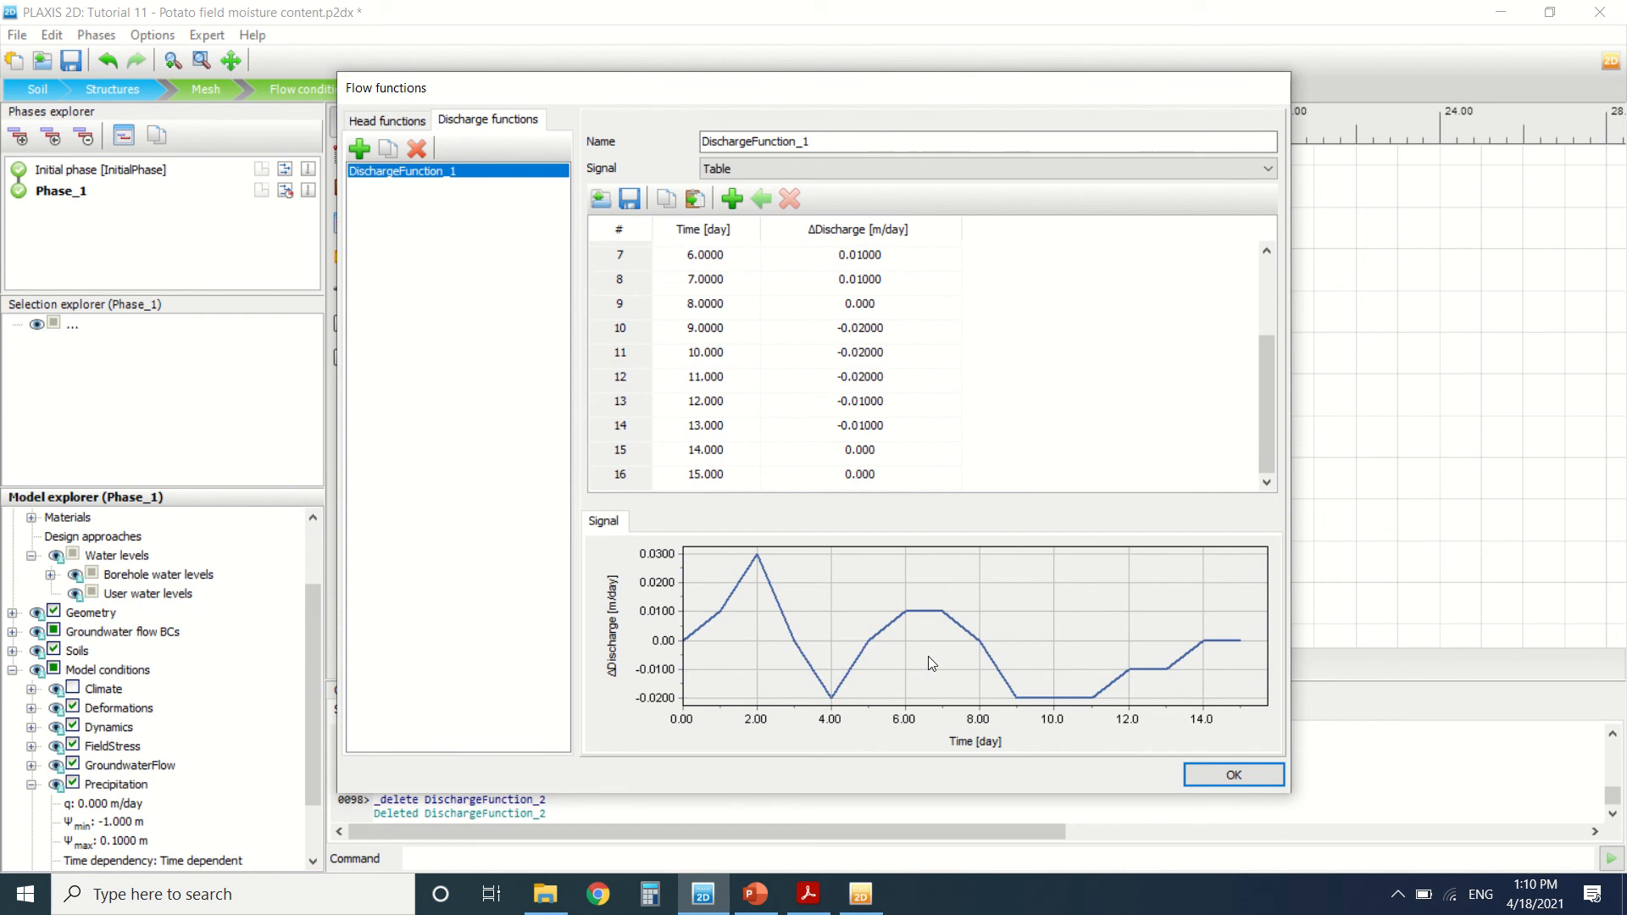
mouse_move(1269, 759)
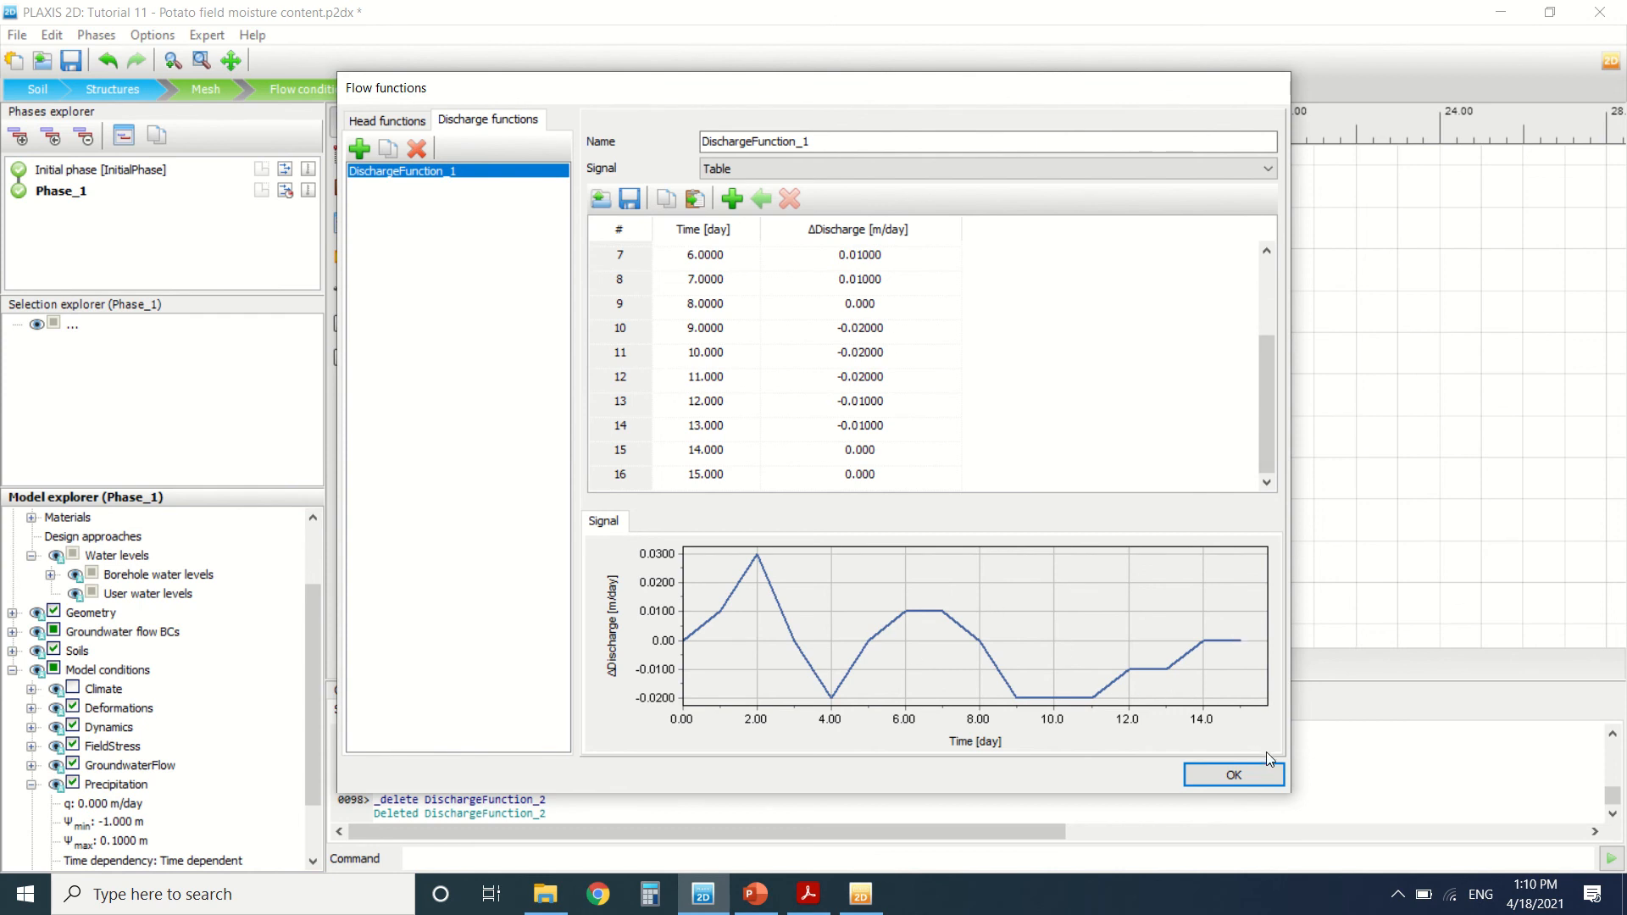
left_click(1233, 774)
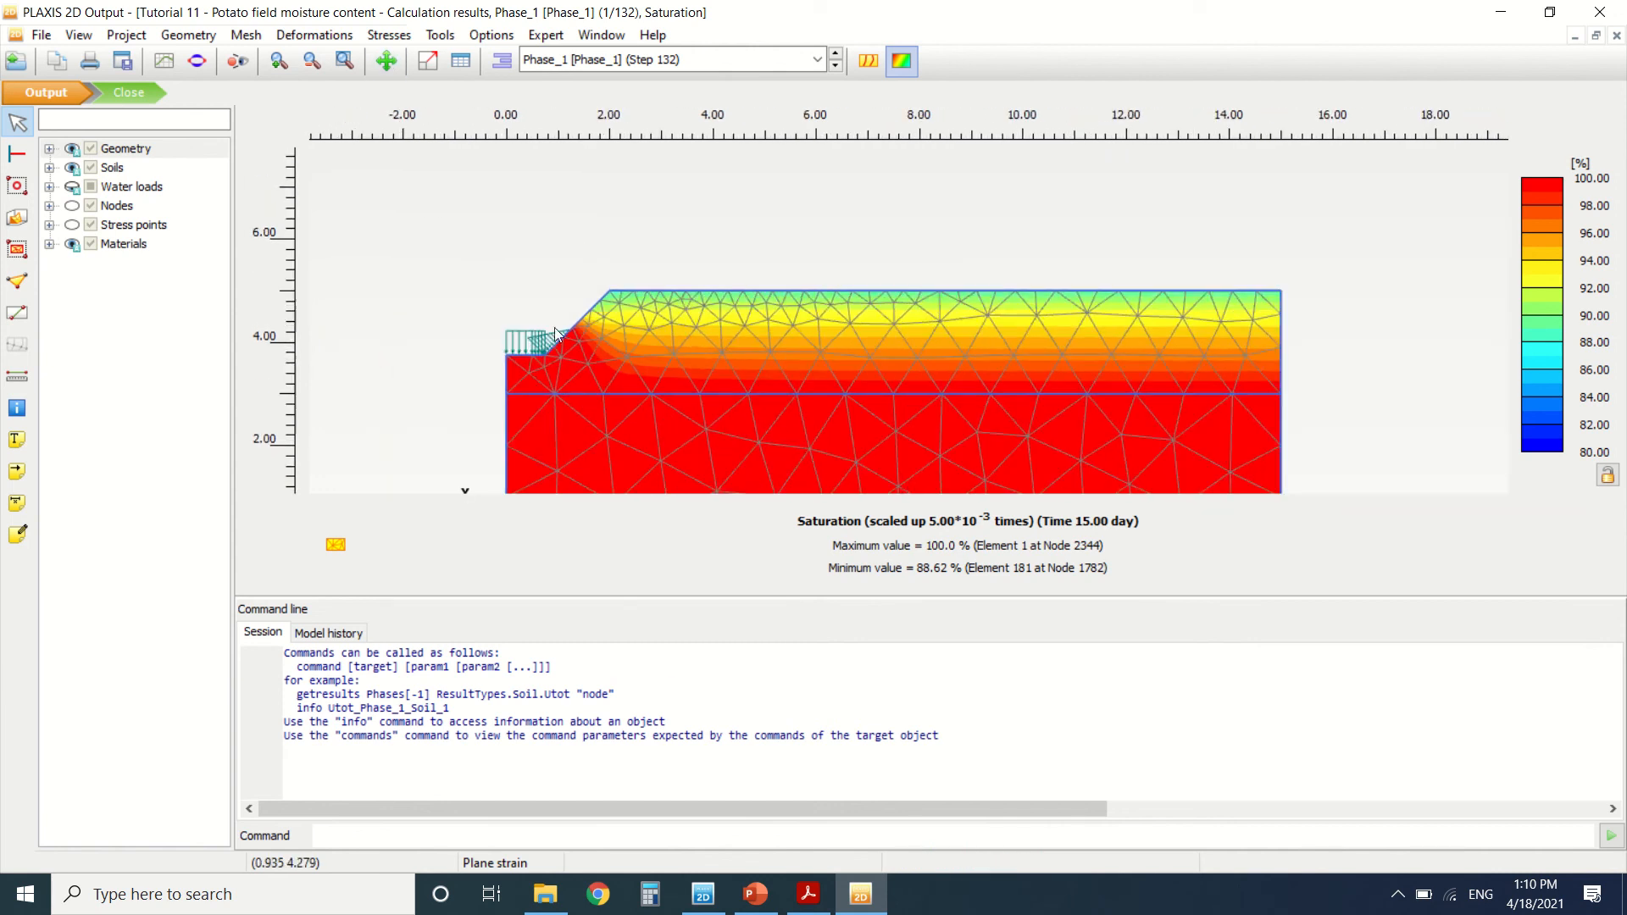
Step: View horizontal groundwater flow q_x, then display the Phase_1 saturation contours
left_click(388, 34)
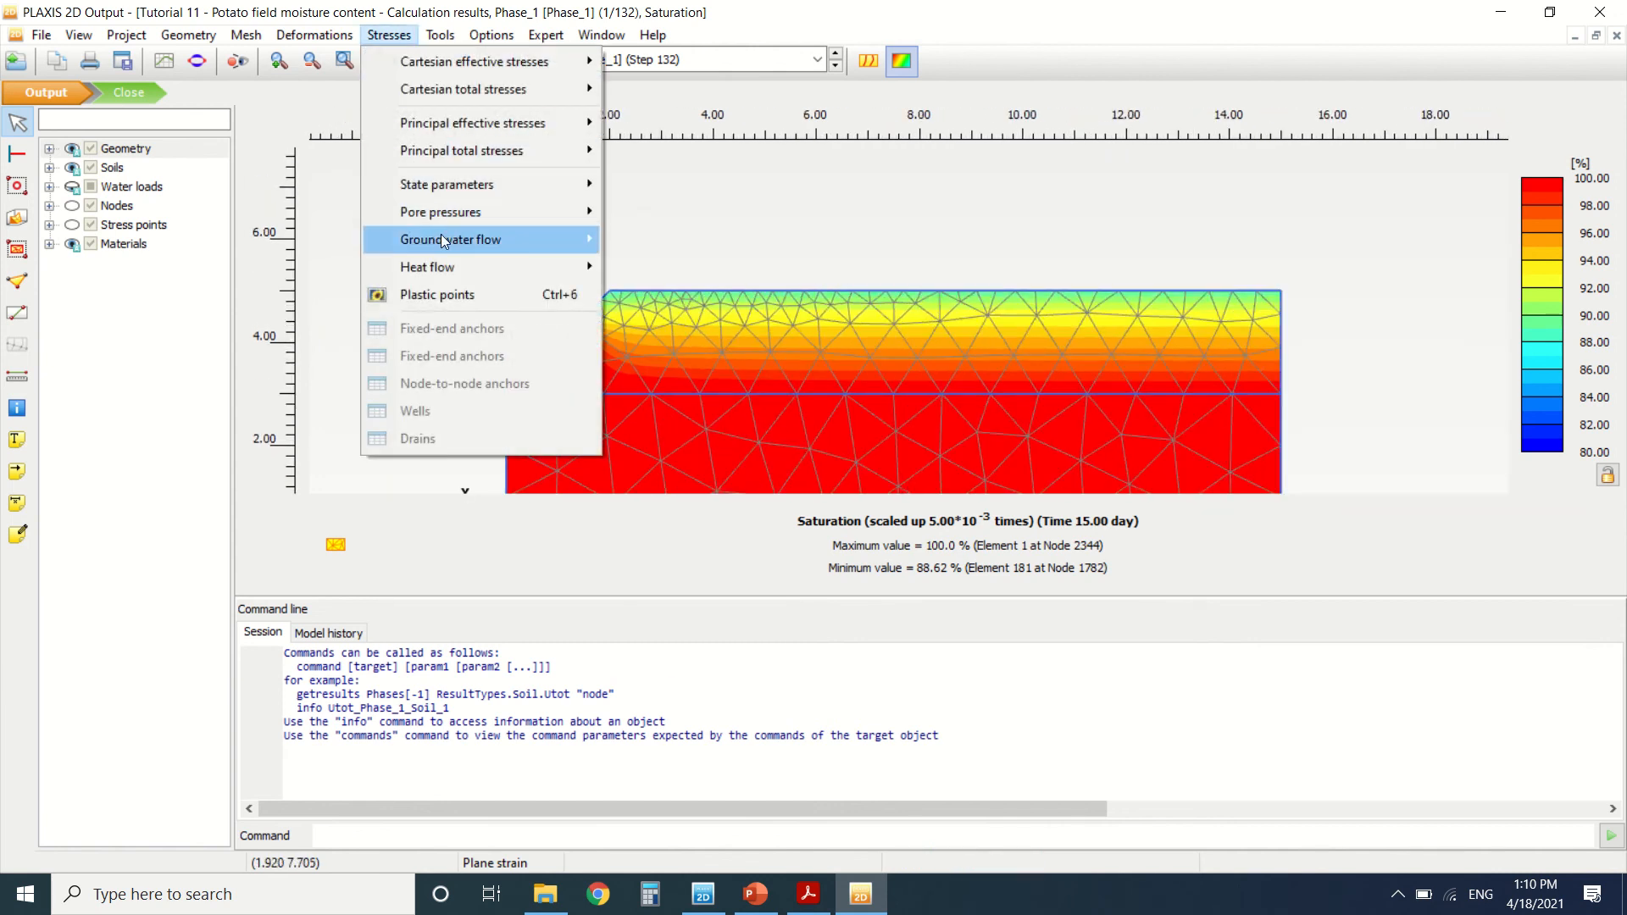
left_click(449, 240)
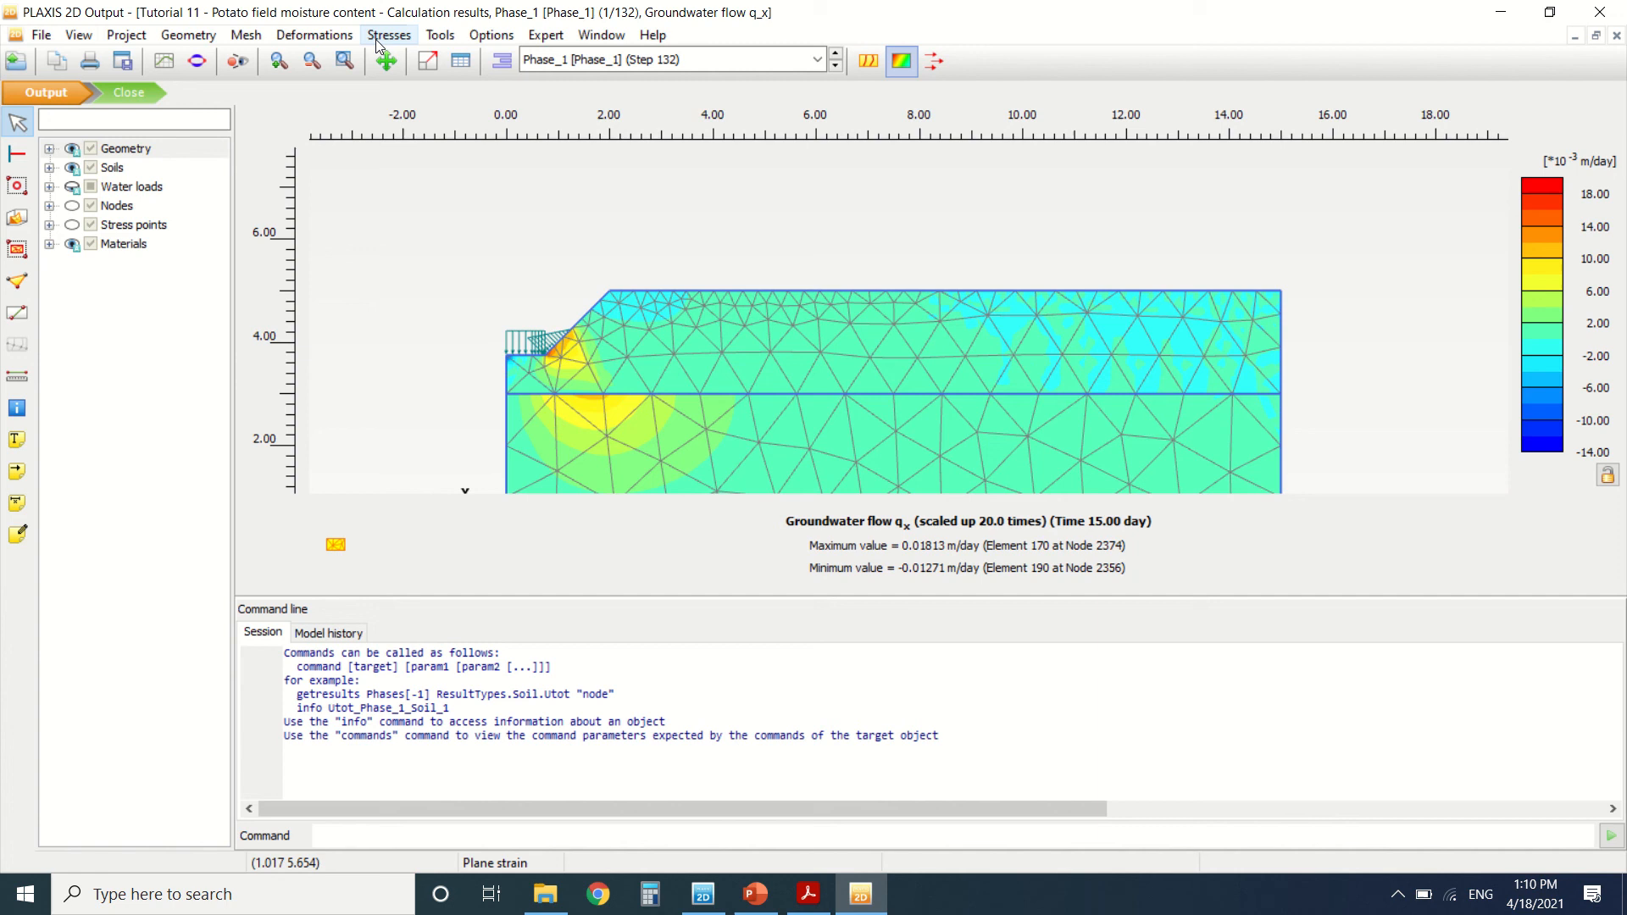
left_click(388, 34)
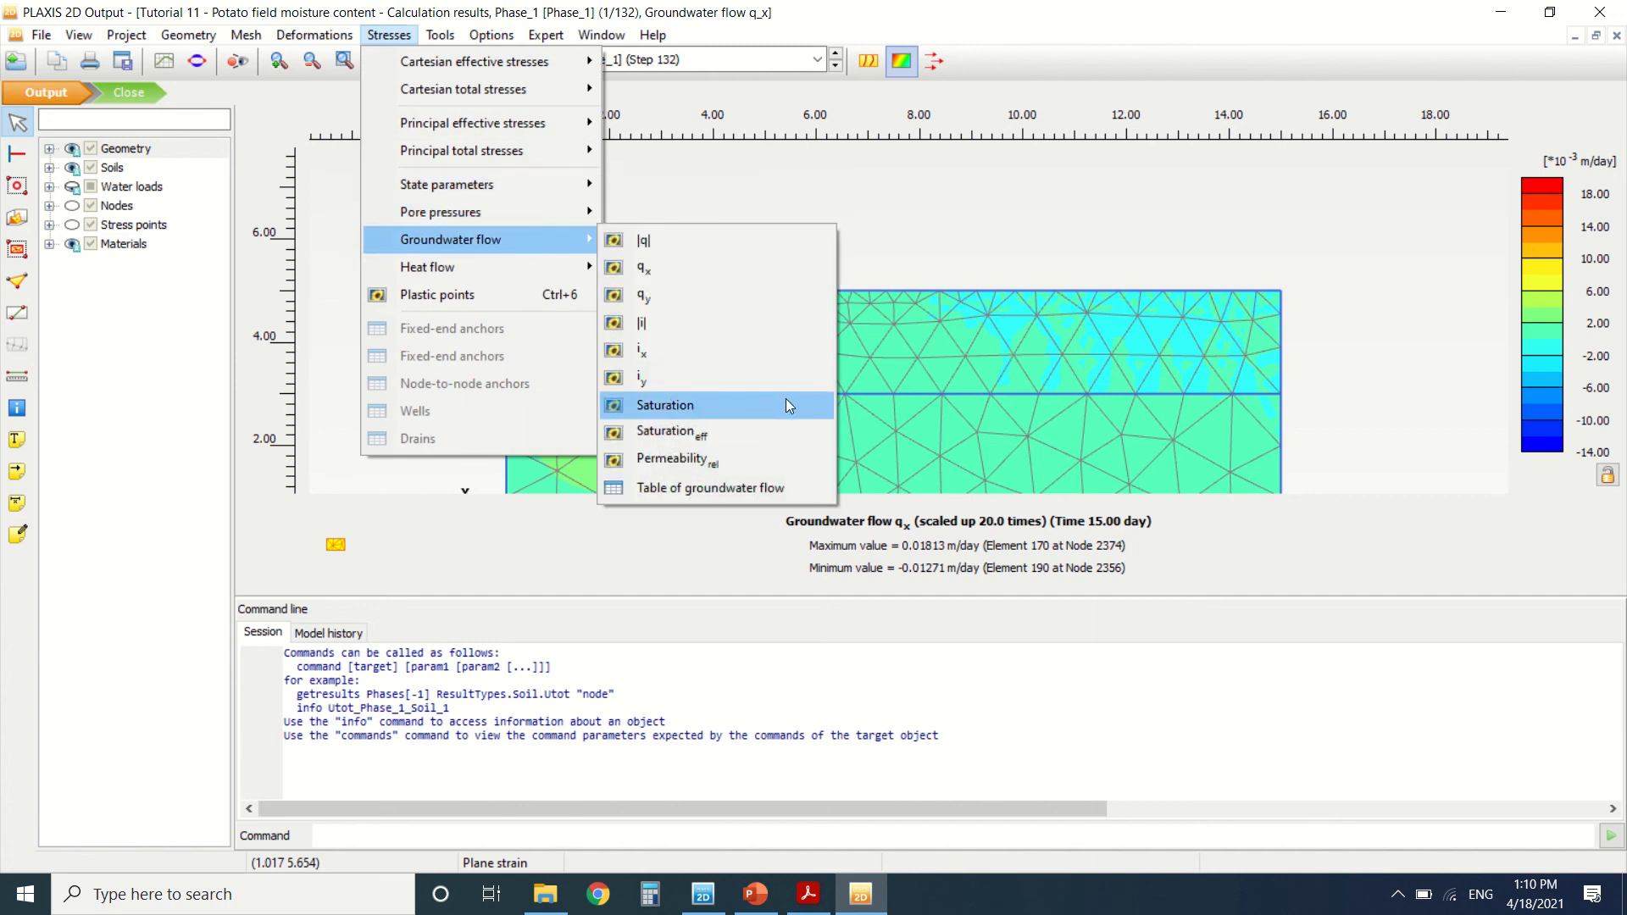
left_click(665, 405)
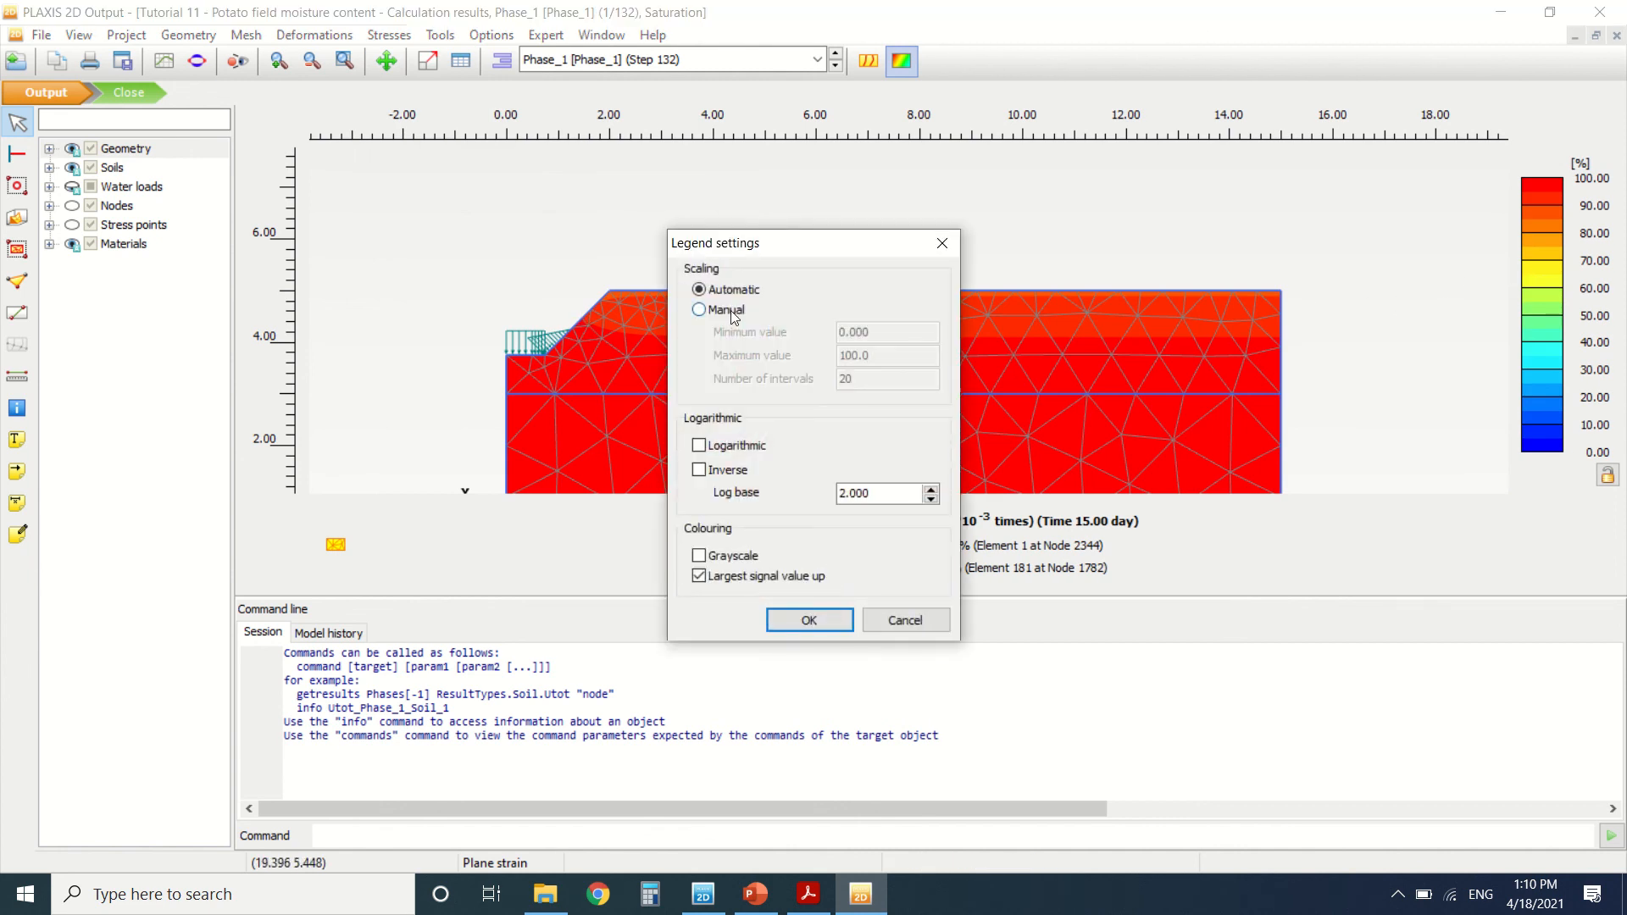
Step: Set the saturation legend to manual scaling from 80 to 100 percent
left_click(700, 309)
type("80")
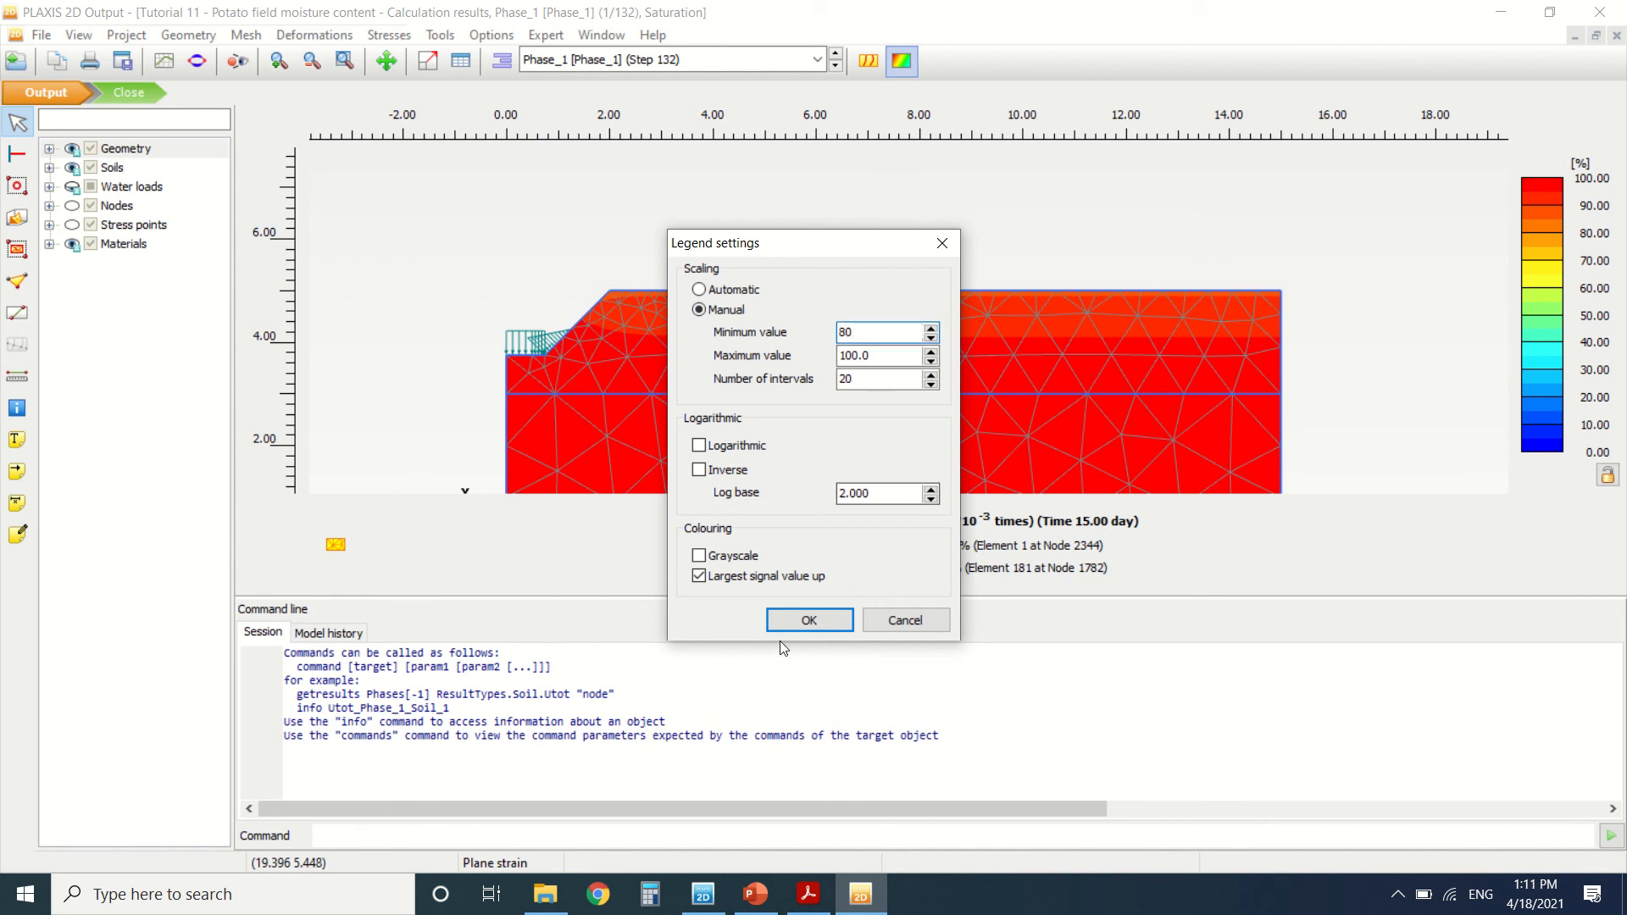
left_click(808, 620)
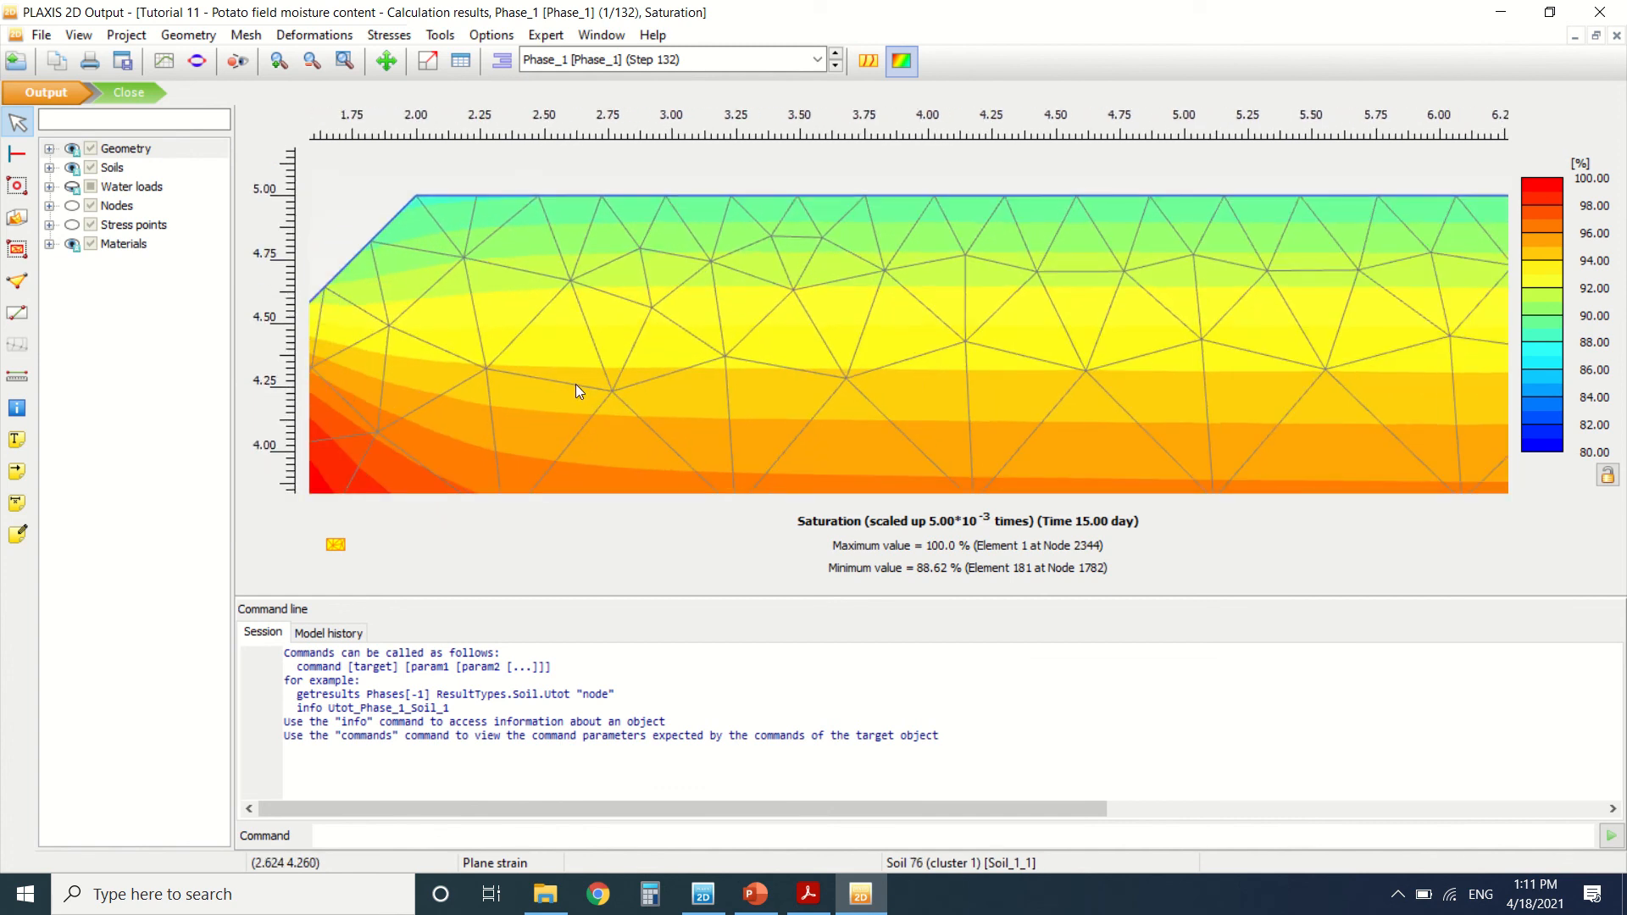
scroll("up", 3)
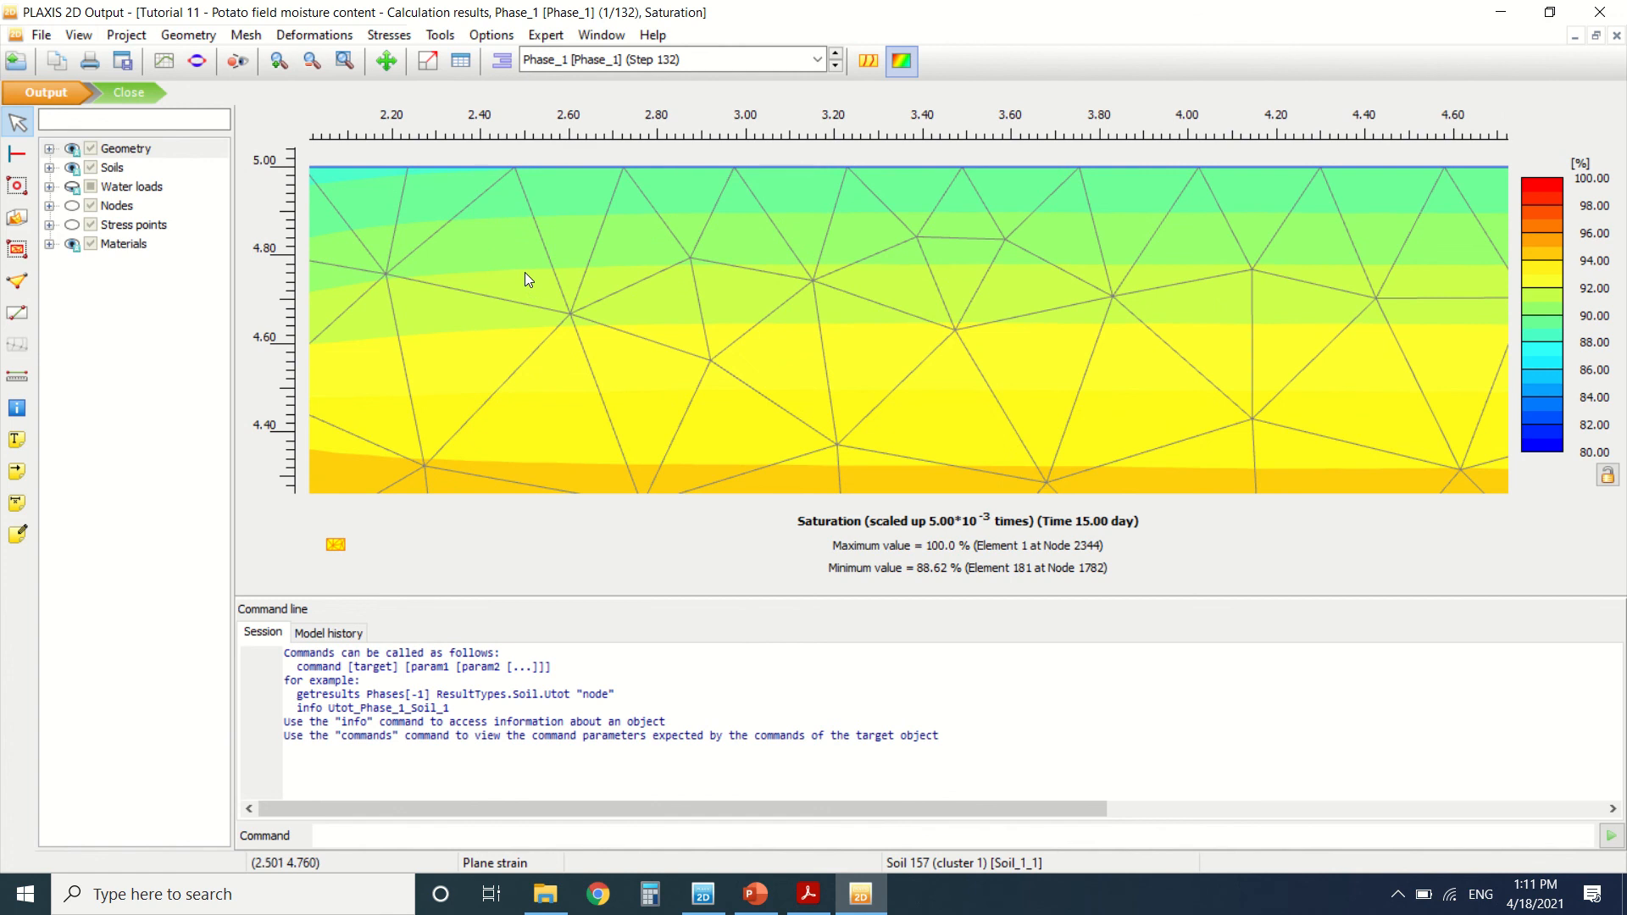
mouse_move(297, 232)
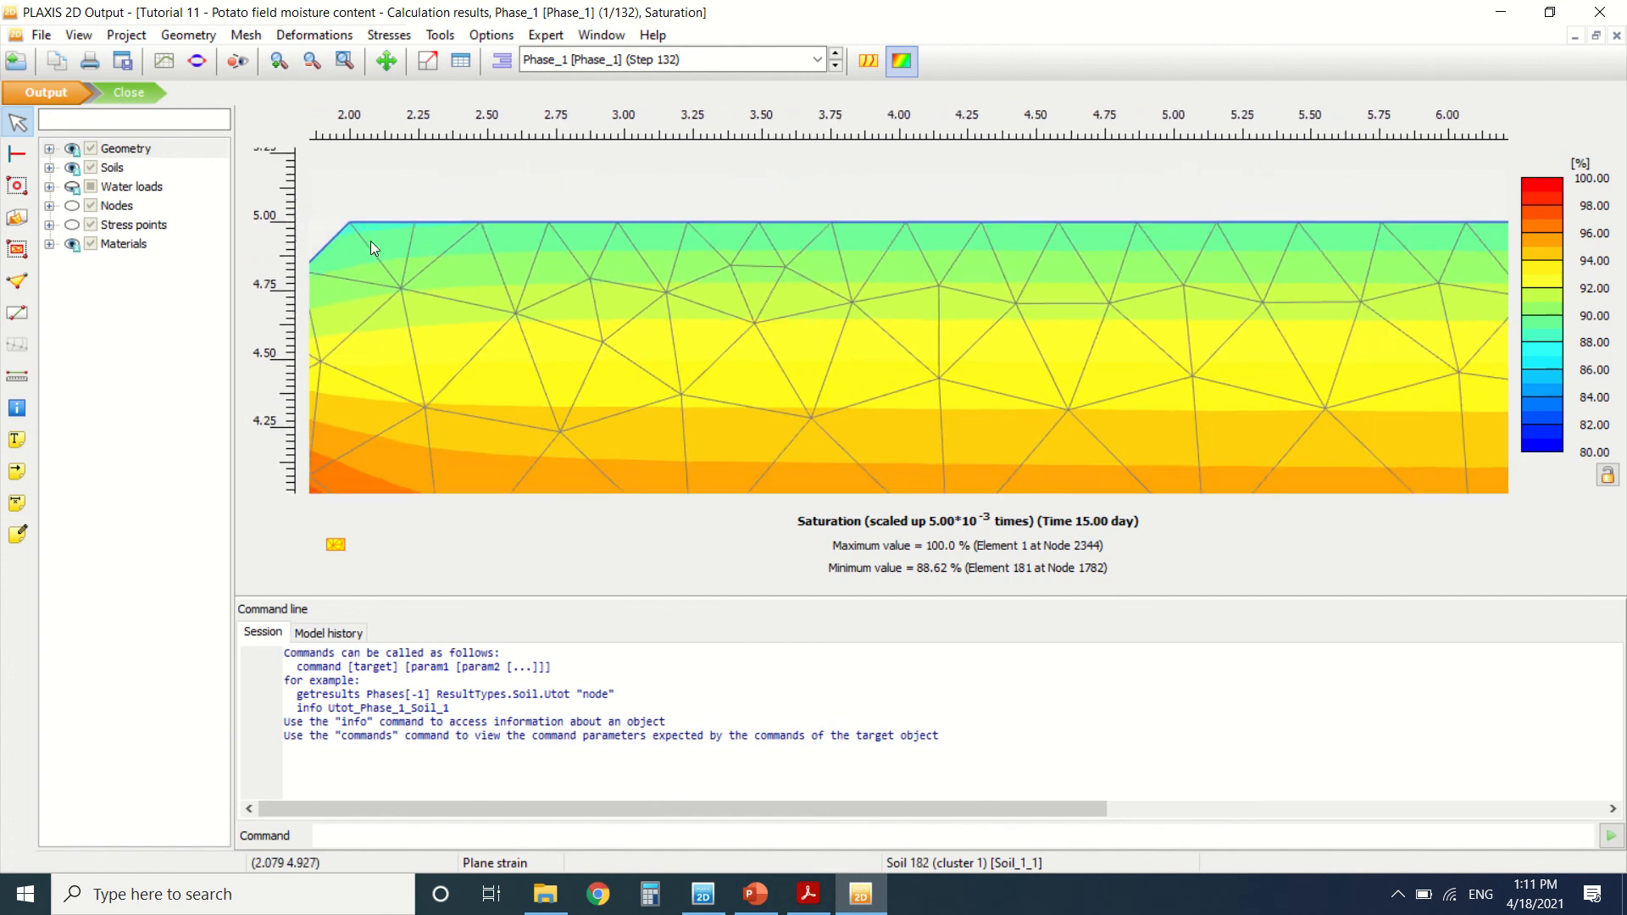
mouse_move(508, 399)
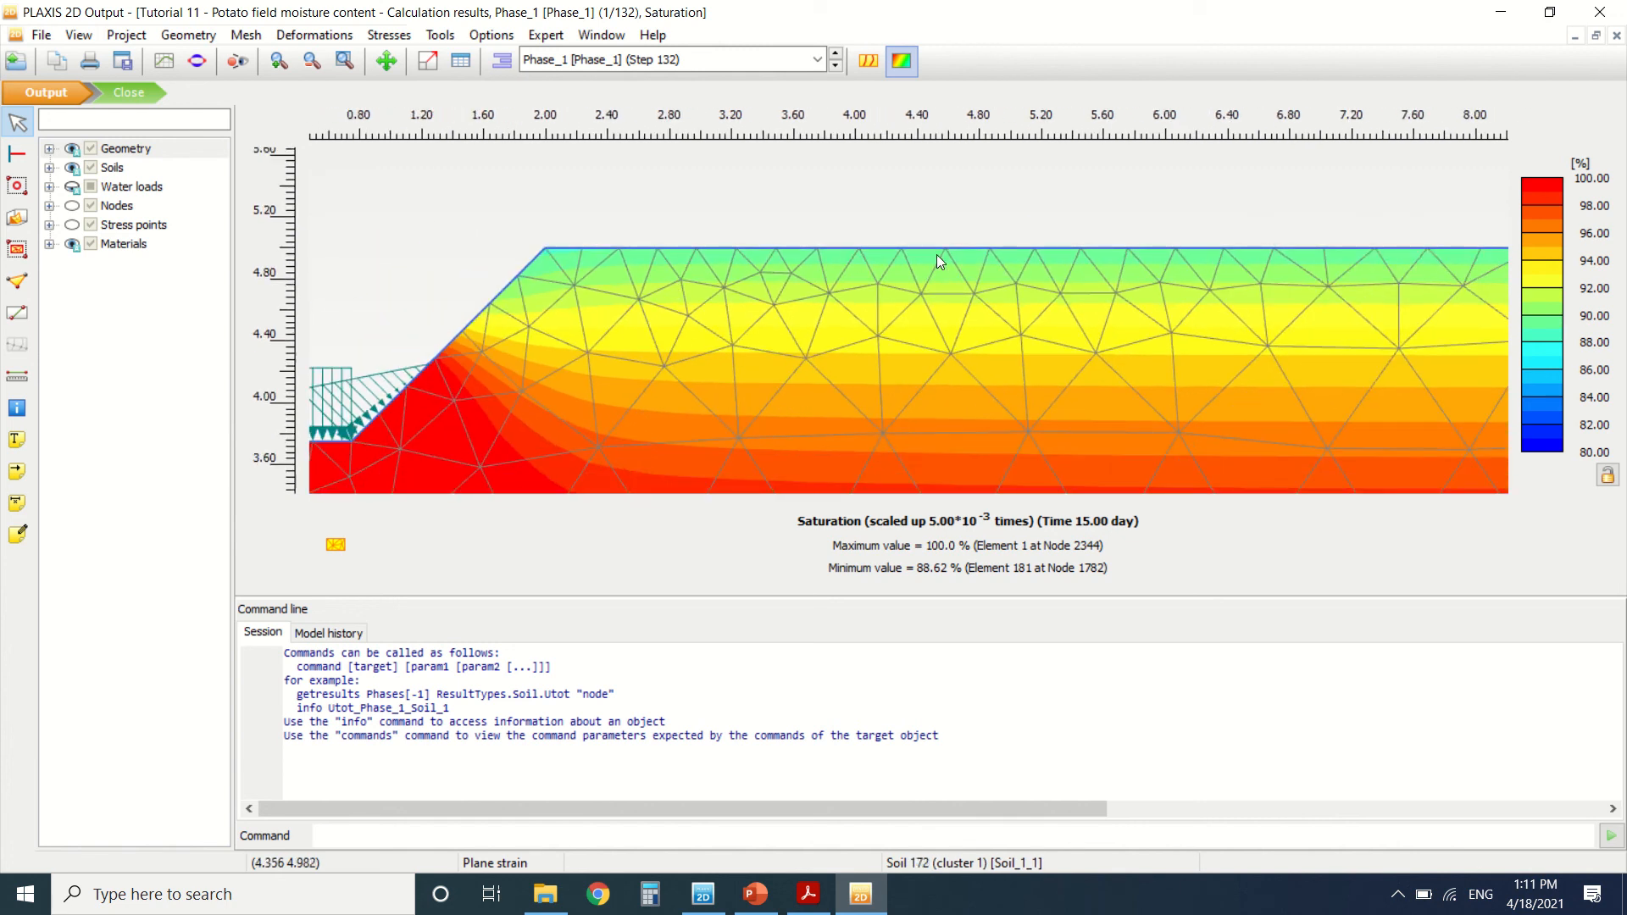
mouse_move(740, 316)
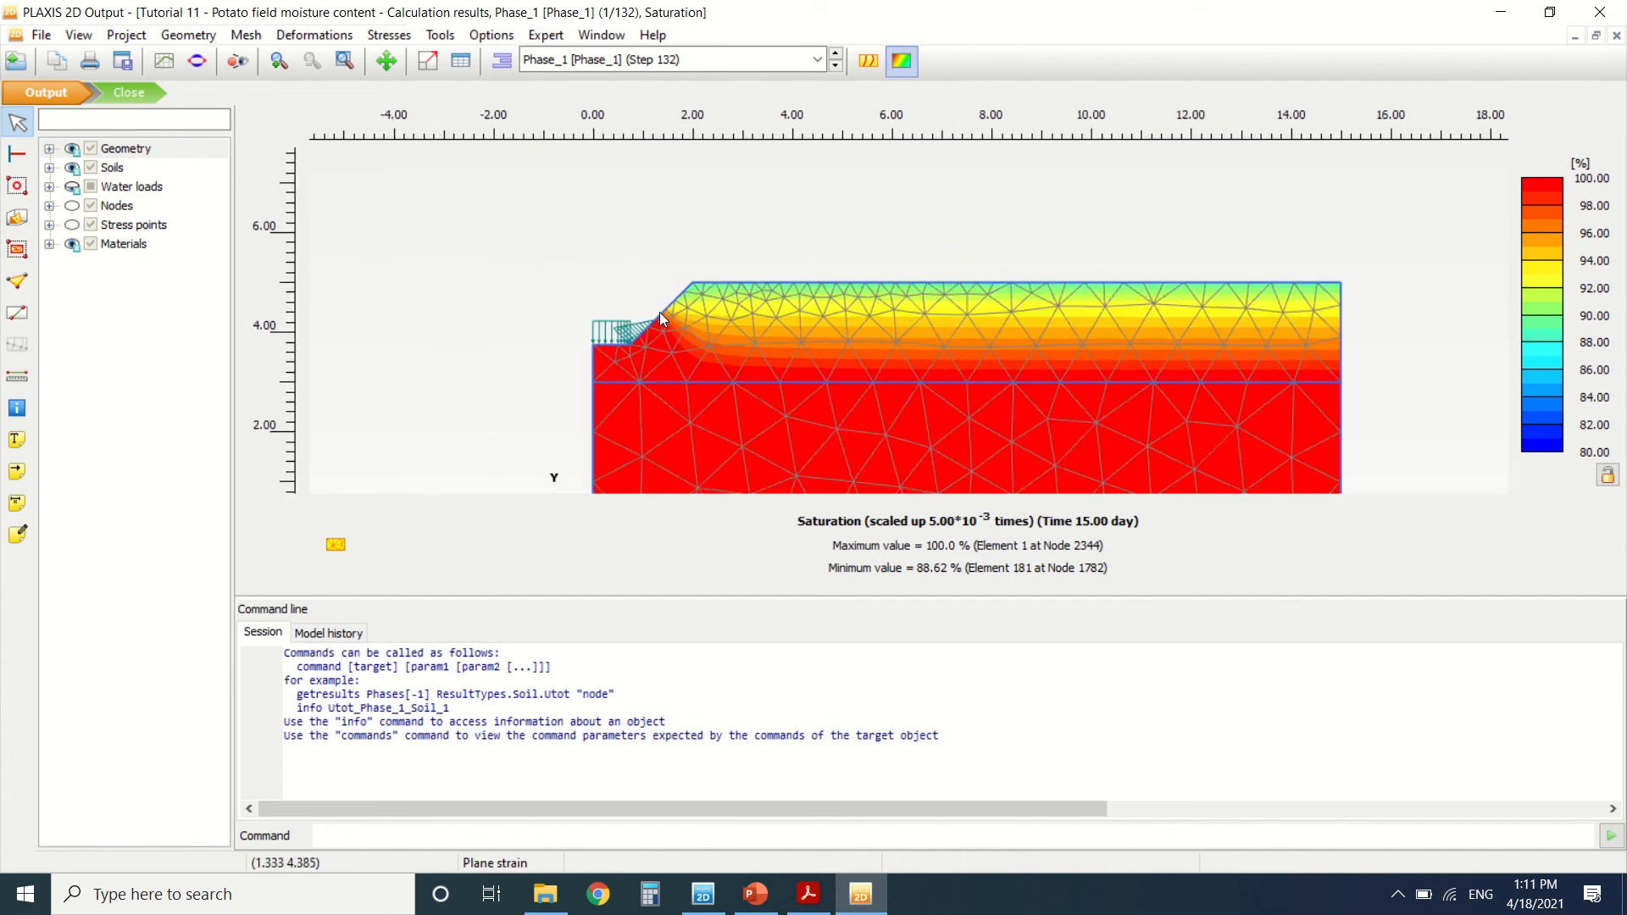
mouse_move(966, 322)
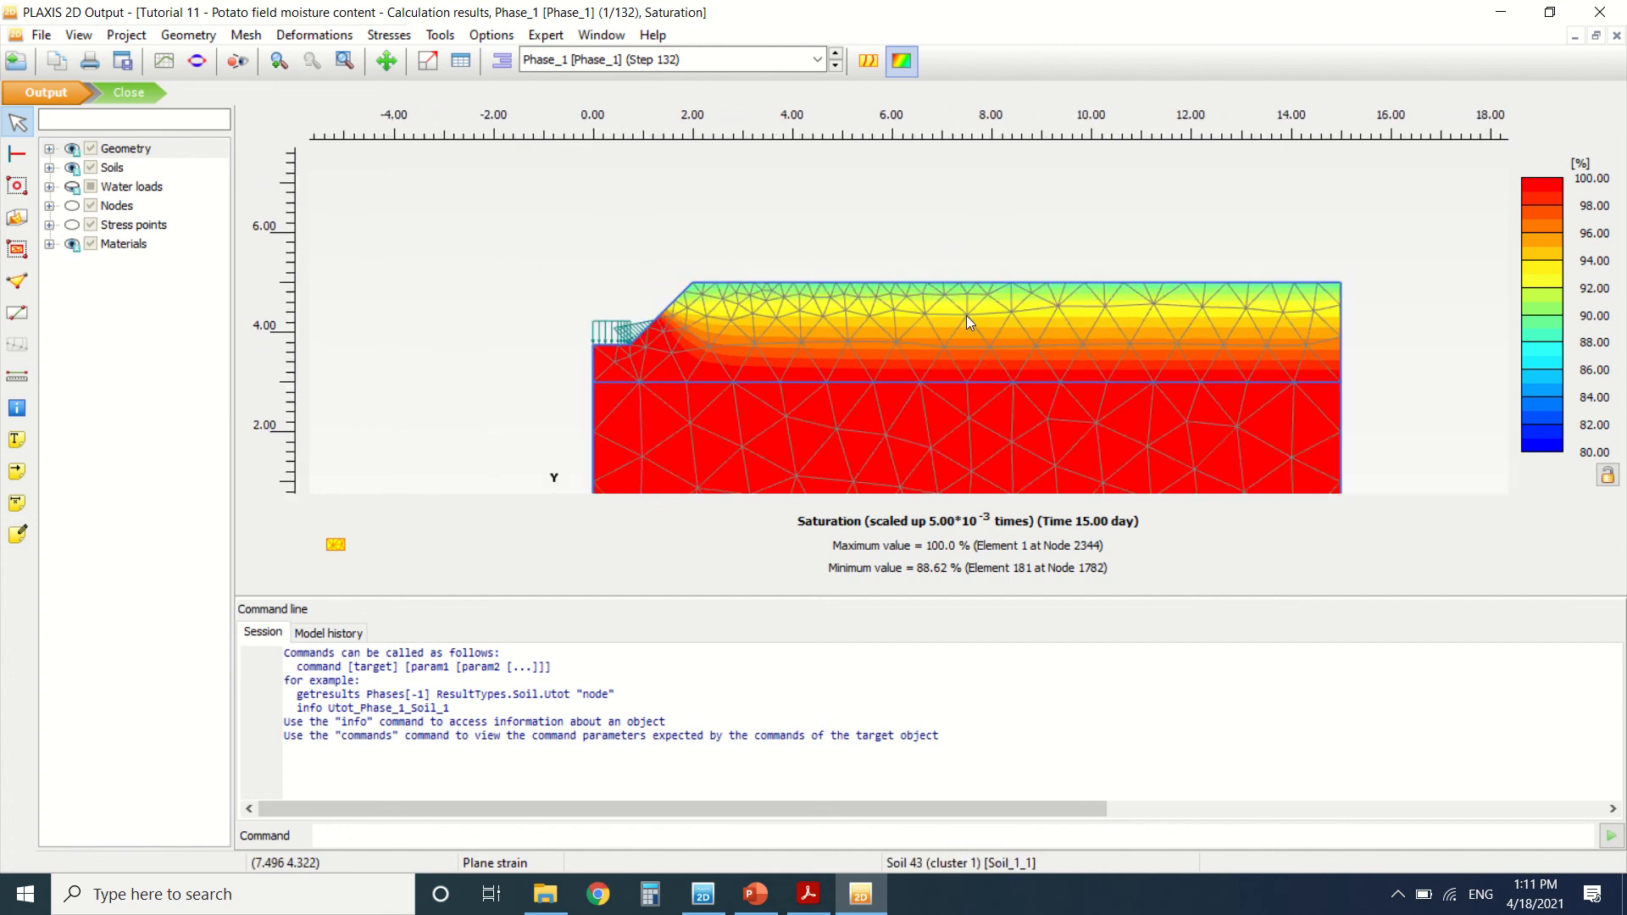